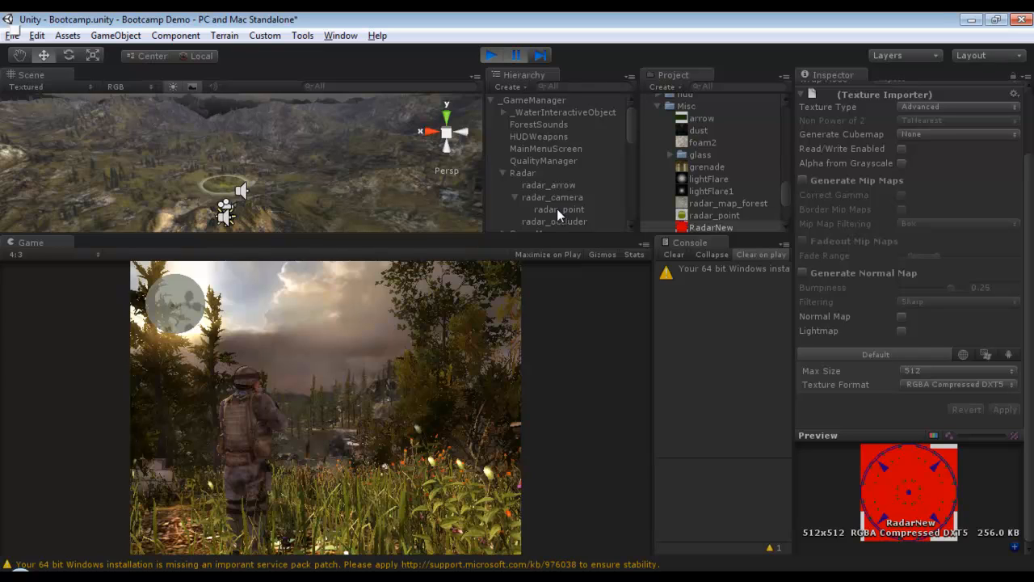
Check radar_point at X 0, Z 152.84 and run the game to view the minimap radar ring.
left_click(559, 210)
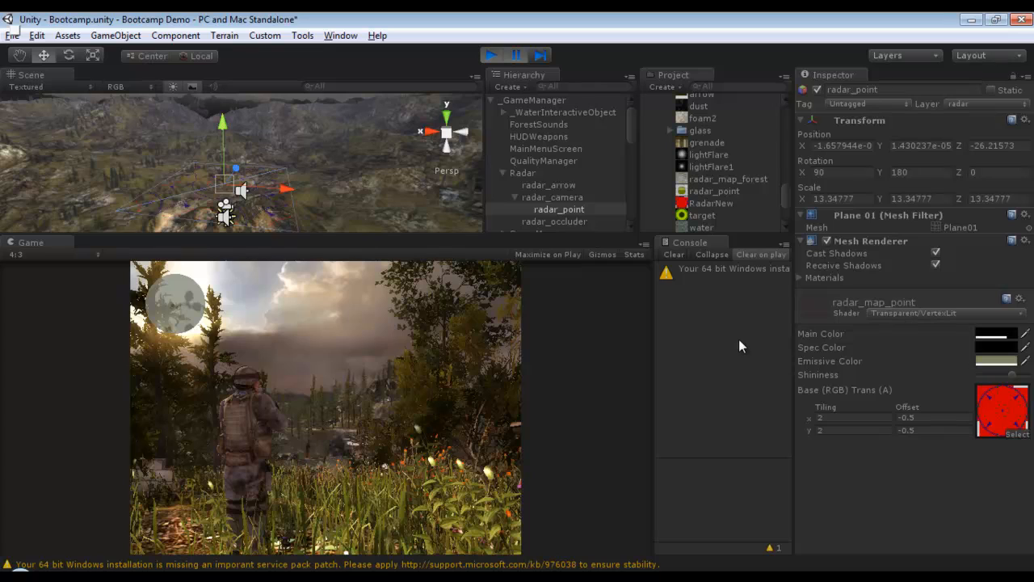
mouse_move(533, 113)
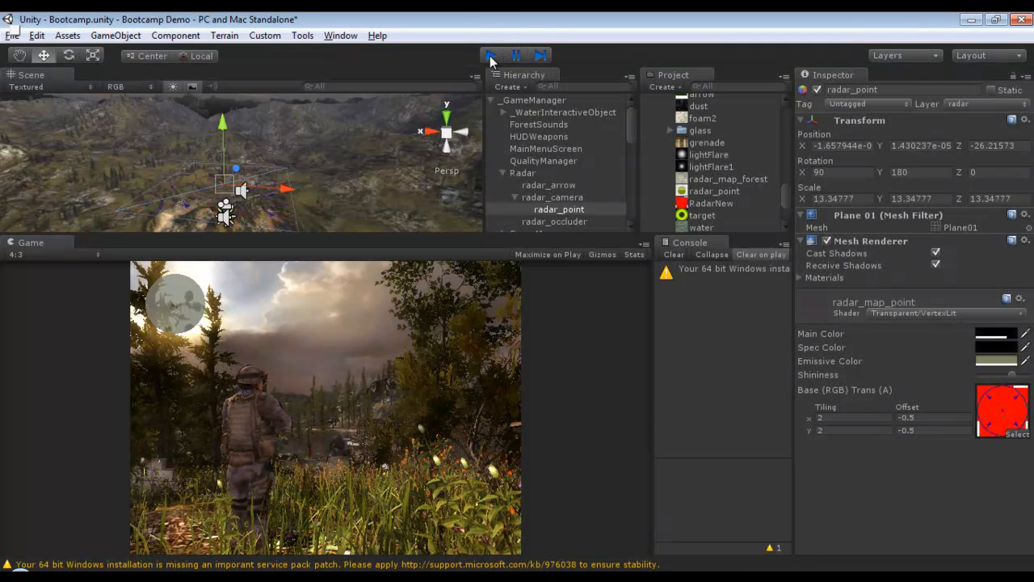
left_click(491, 55)
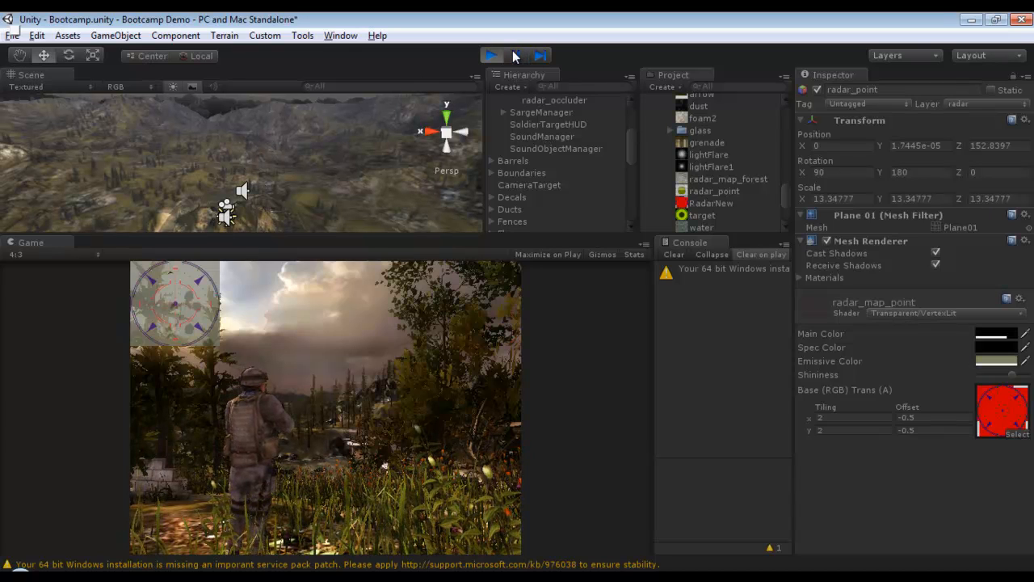
left_click(491, 55)
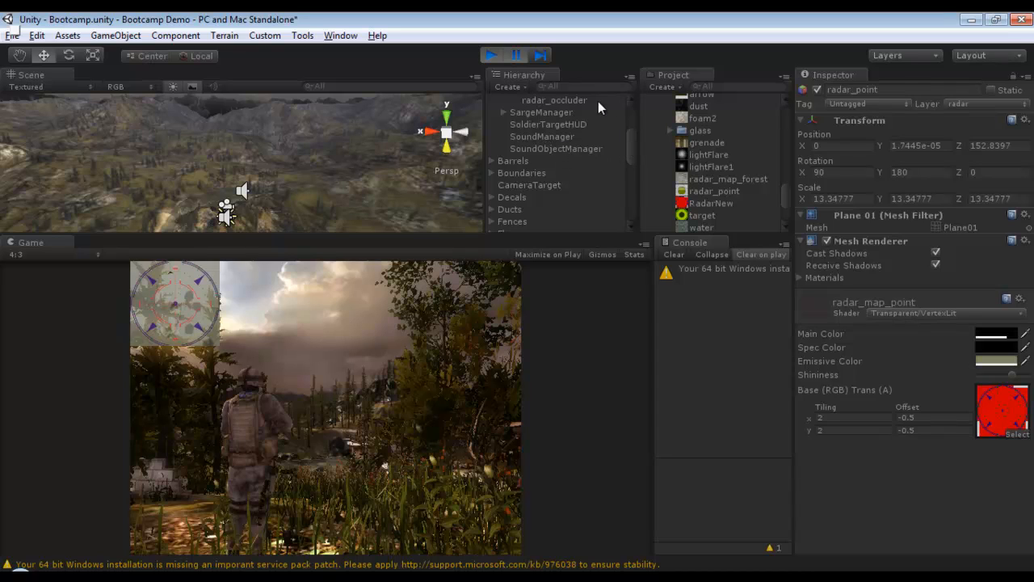
left_click(554, 99)
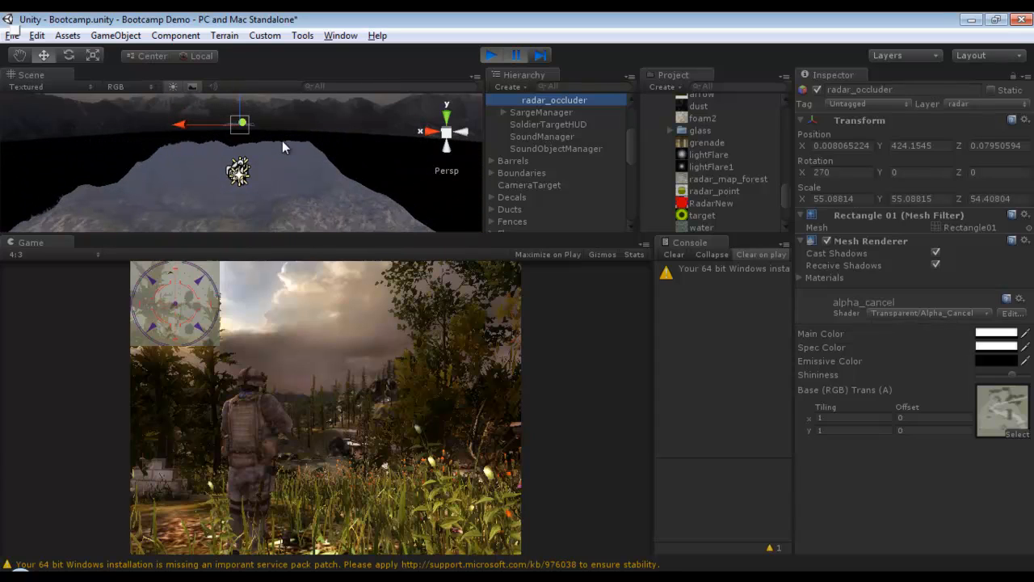
mouse_move(241, 103)
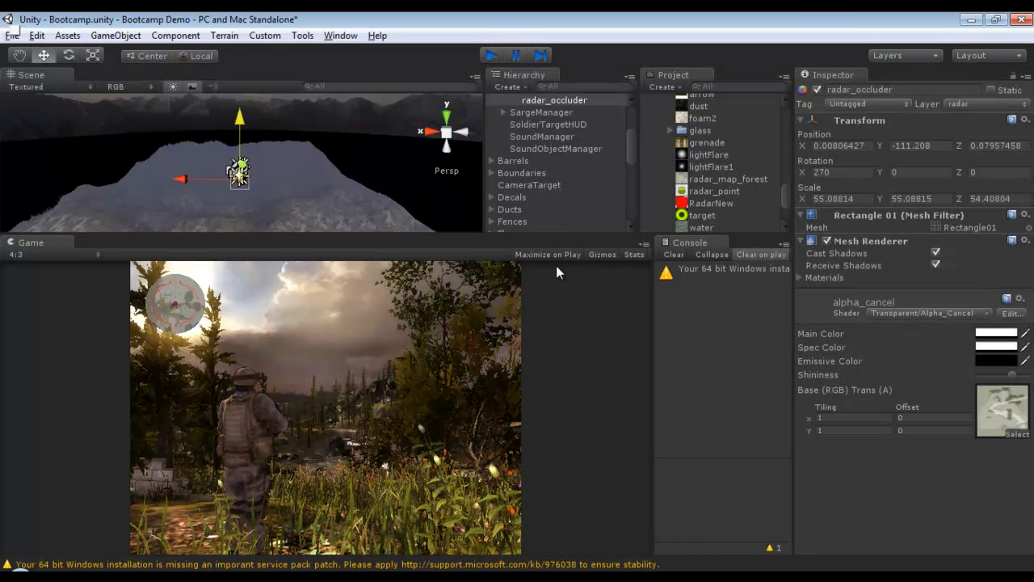
Stop the game preview after the trial move of radar_occluder's Y position.
left_click(491, 55)
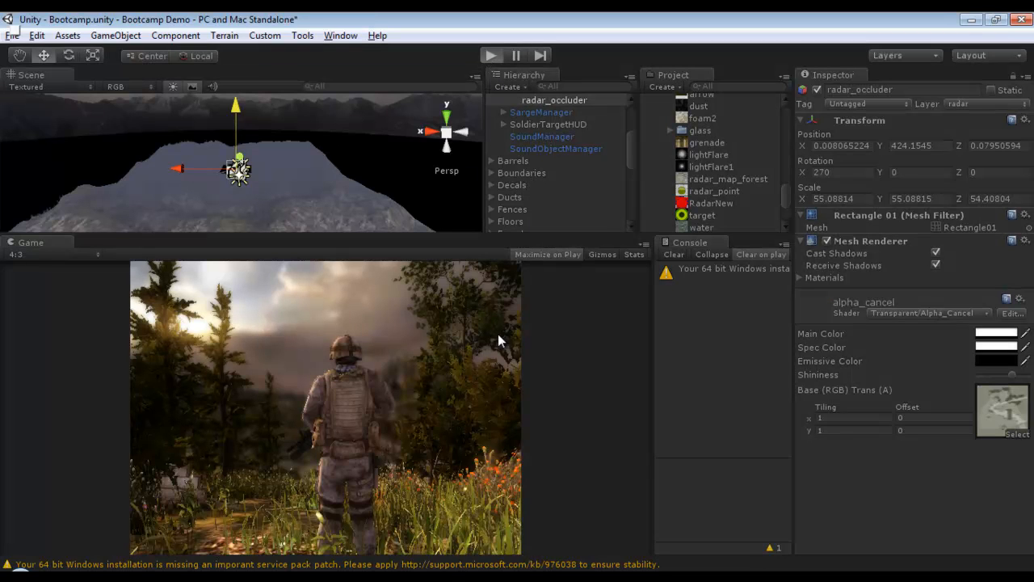
mouse_move(509, 368)
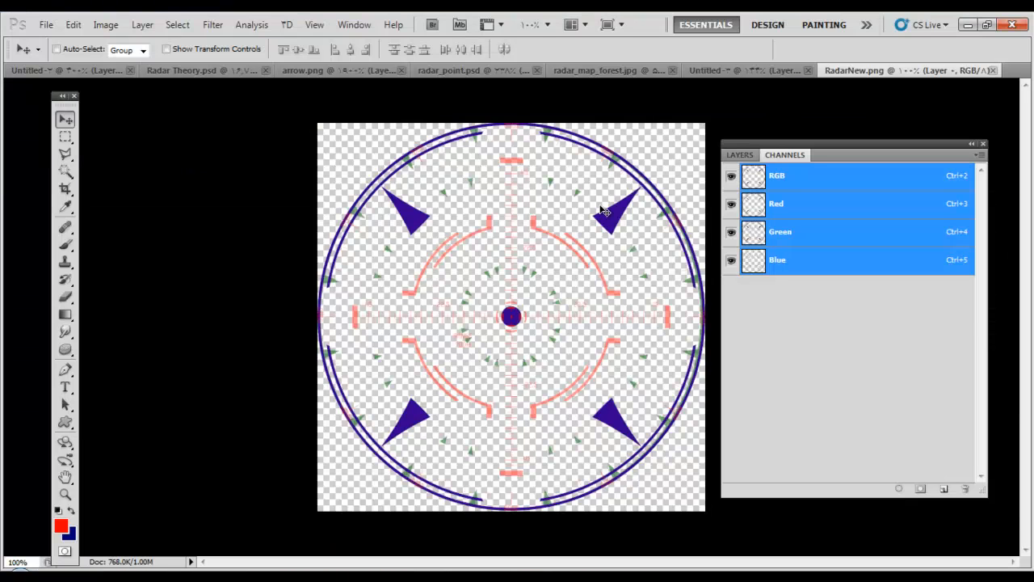
mouse_move(433, 307)
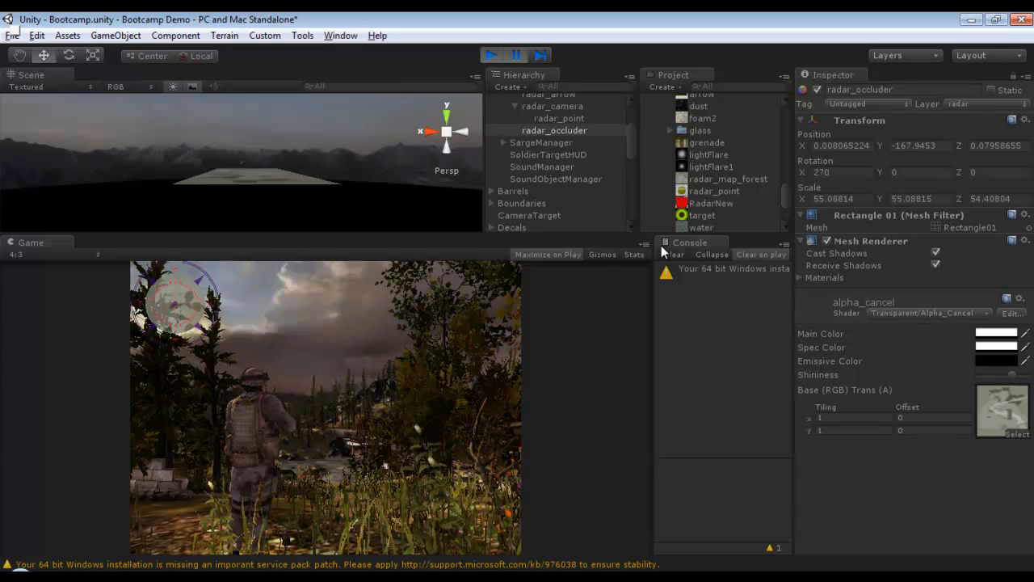
mouse_move(634, 141)
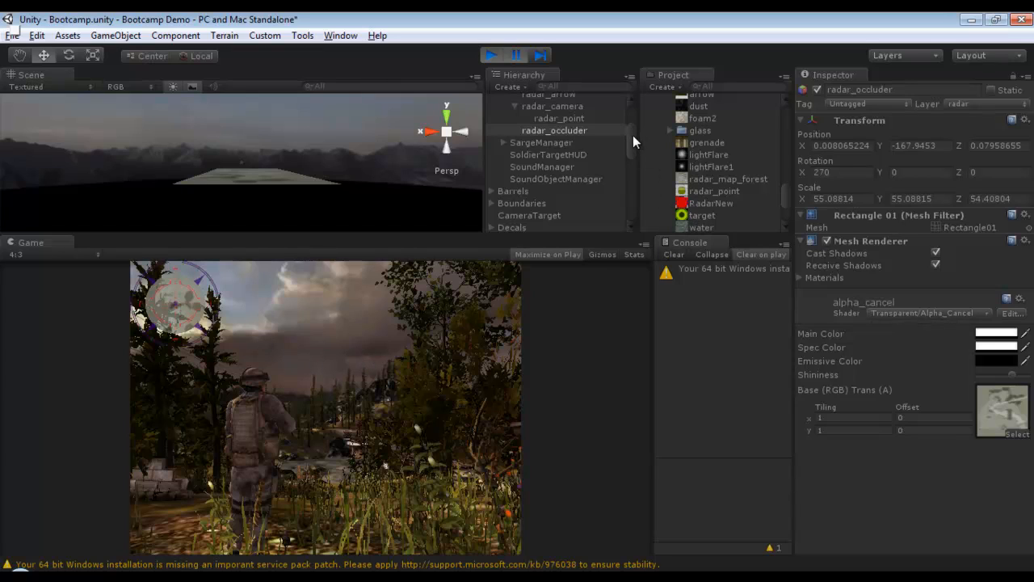
mouse_move(182, 182)
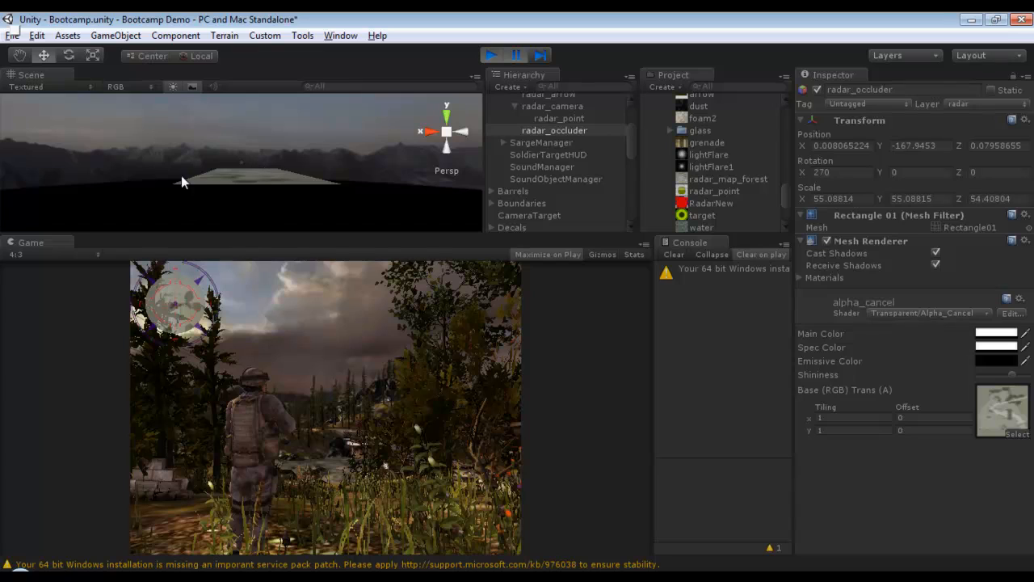
Pick the radar map plane, then select the ending_point beacon in the Hierarchy.
left_click(555, 130)
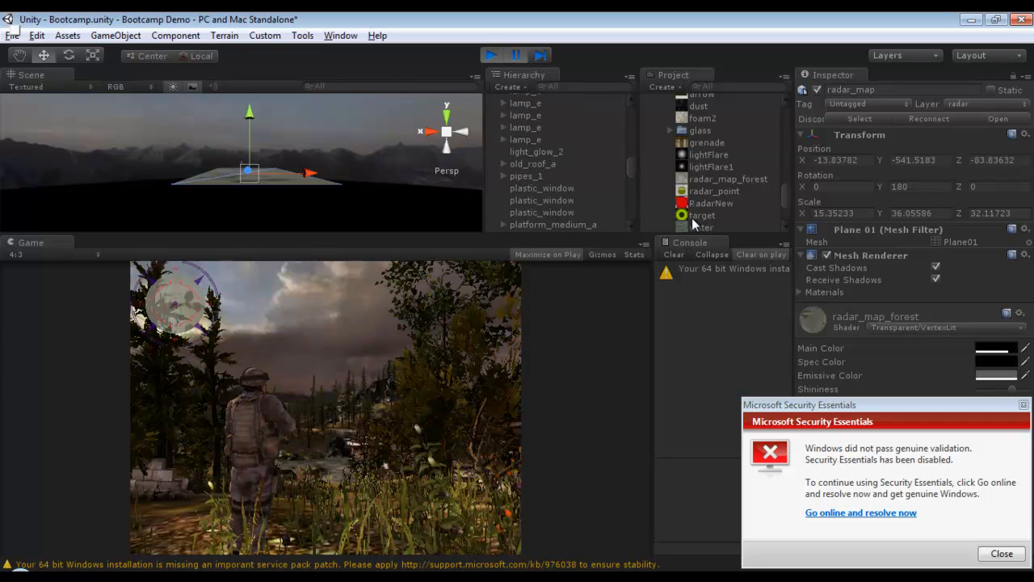
scroll("down", 3)
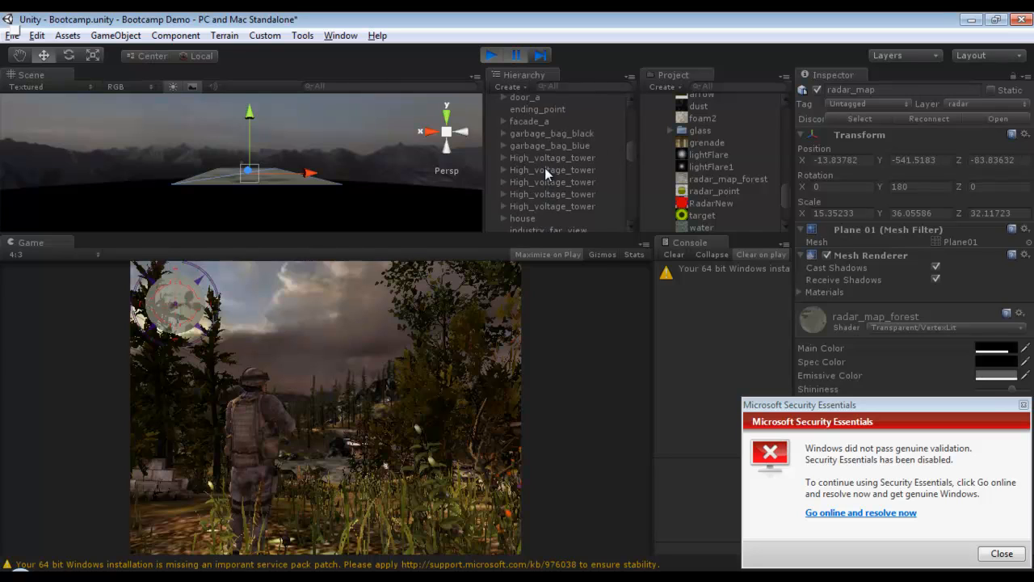
left_click(538, 110)
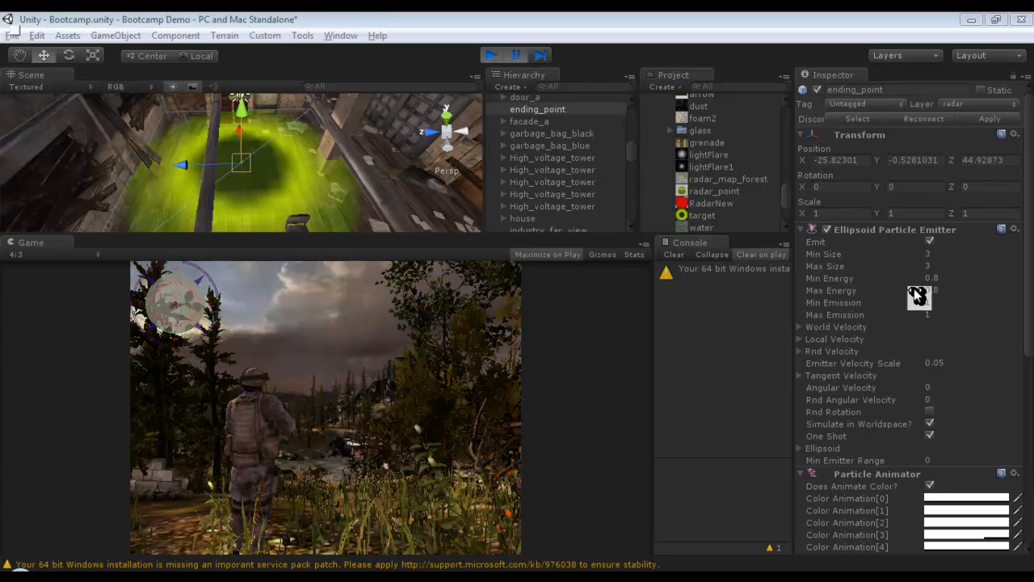
scroll("down", 3)
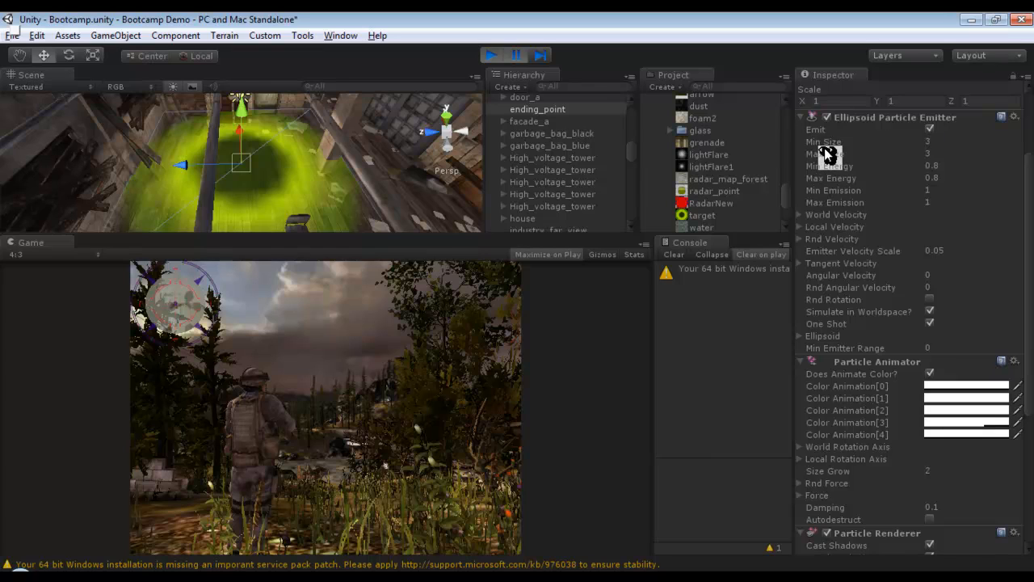
mouse_move(841, 152)
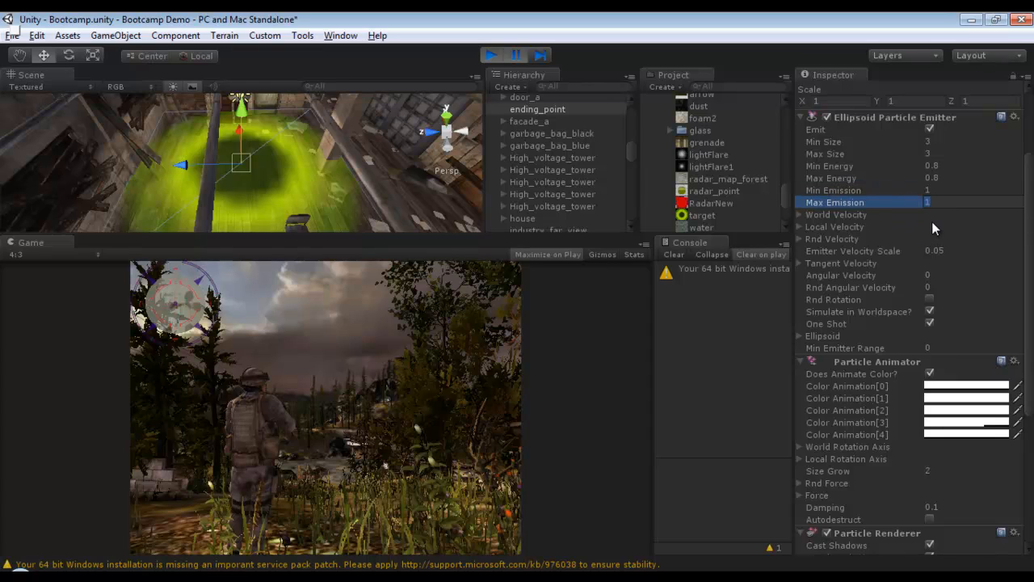
scroll("down", 3)
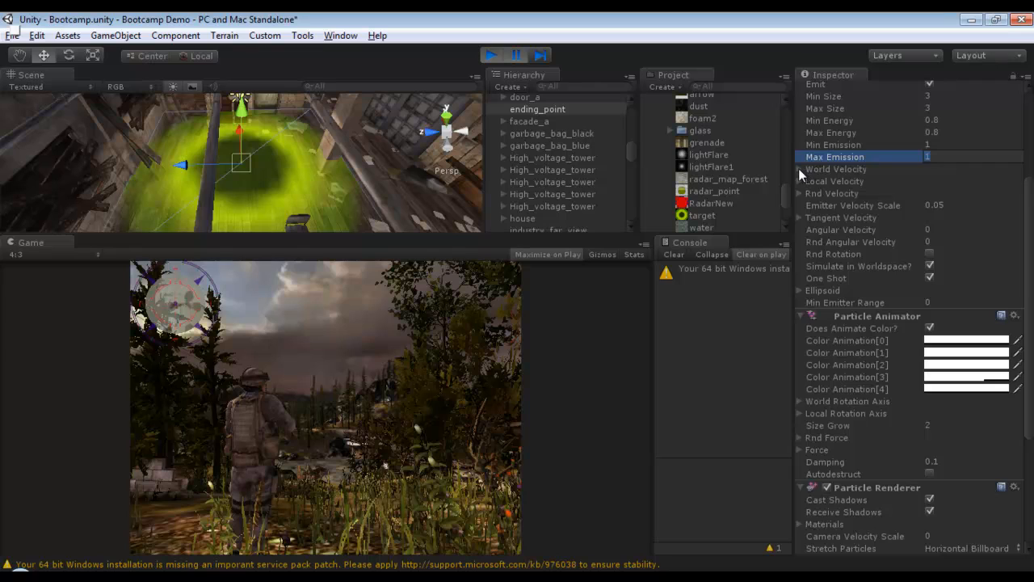
left_click(833, 193)
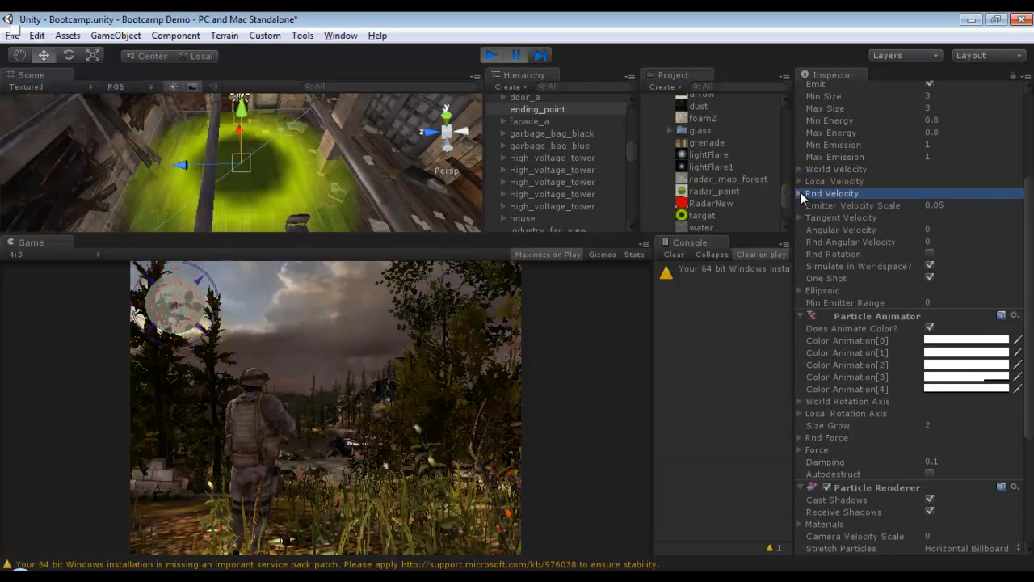
scroll("down", 3)
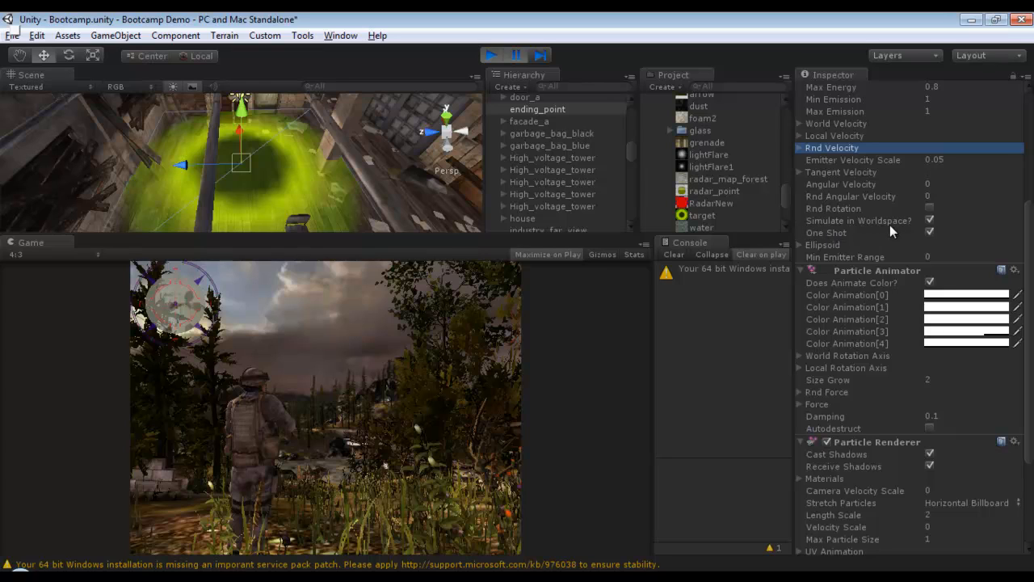
mouse_move(926, 235)
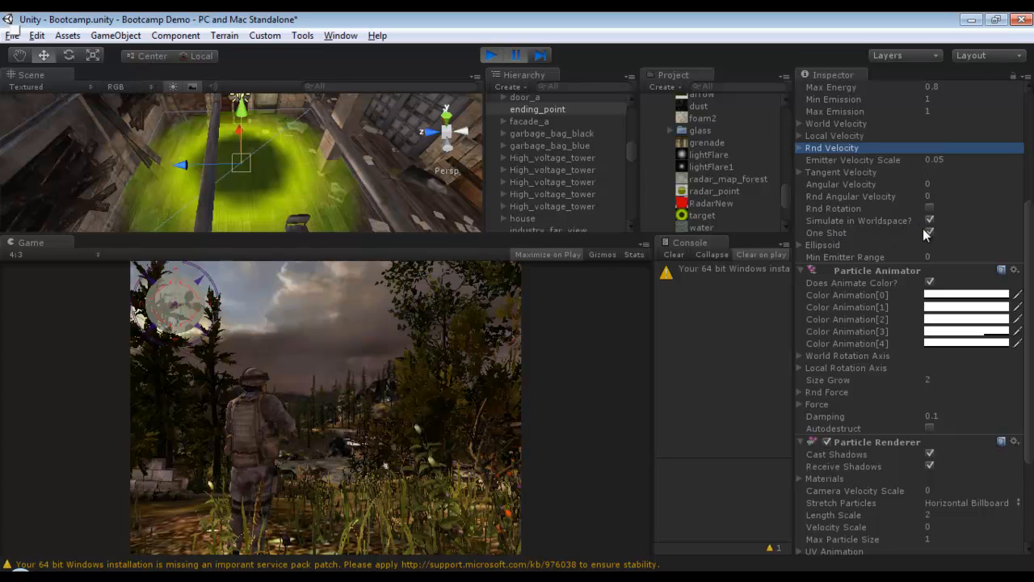
scroll("down", 3)
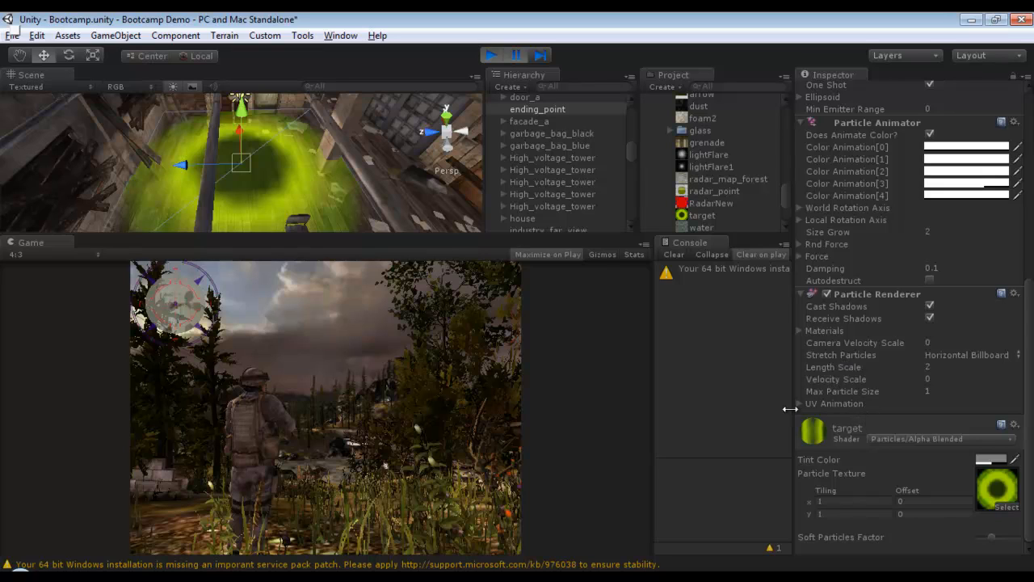
left_click(834, 403)
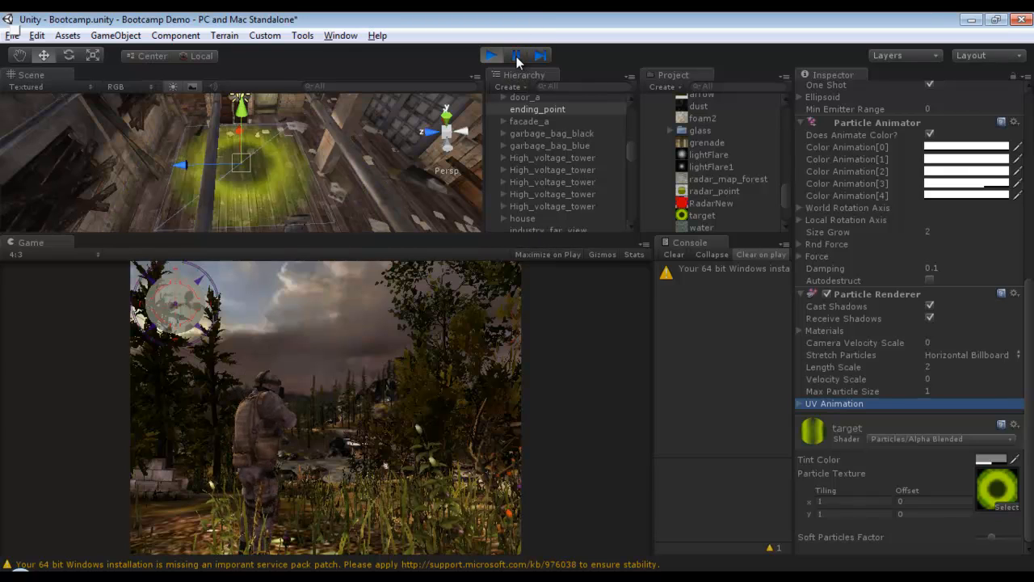
left_click(492, 55)
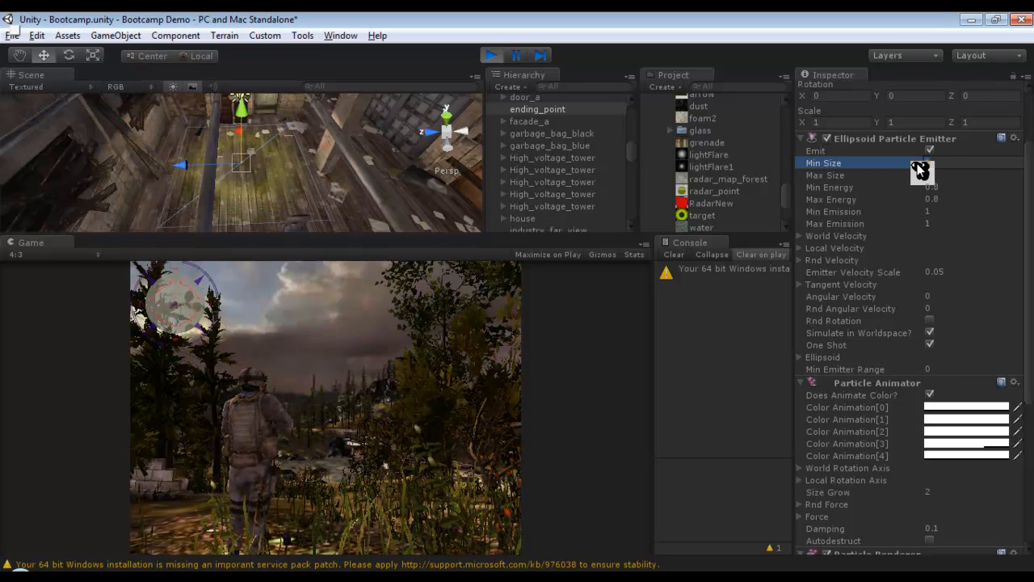
Set ending_point's emitter Min Size and Max Size to 3.
type("3")
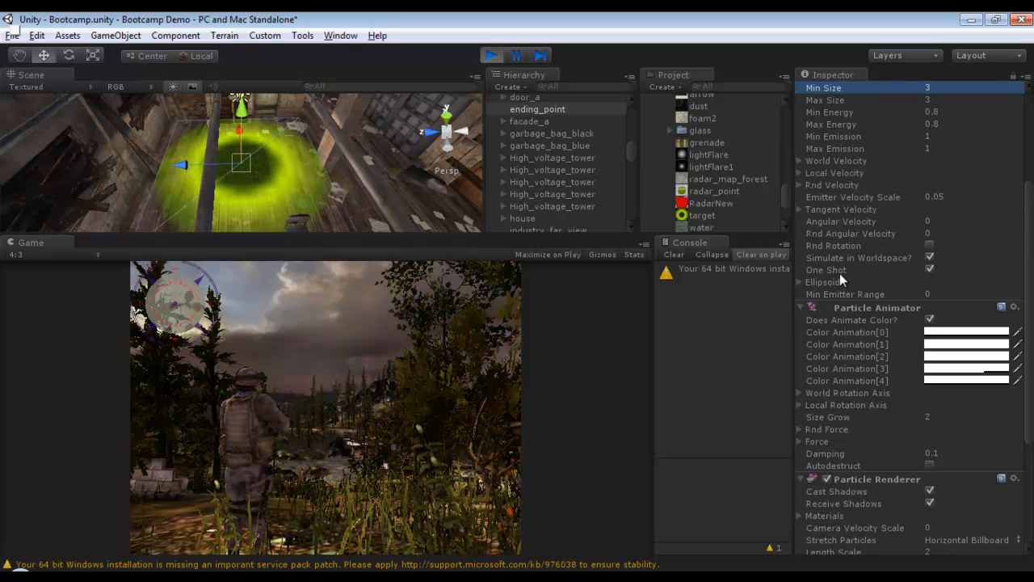
left_click(800, 282)
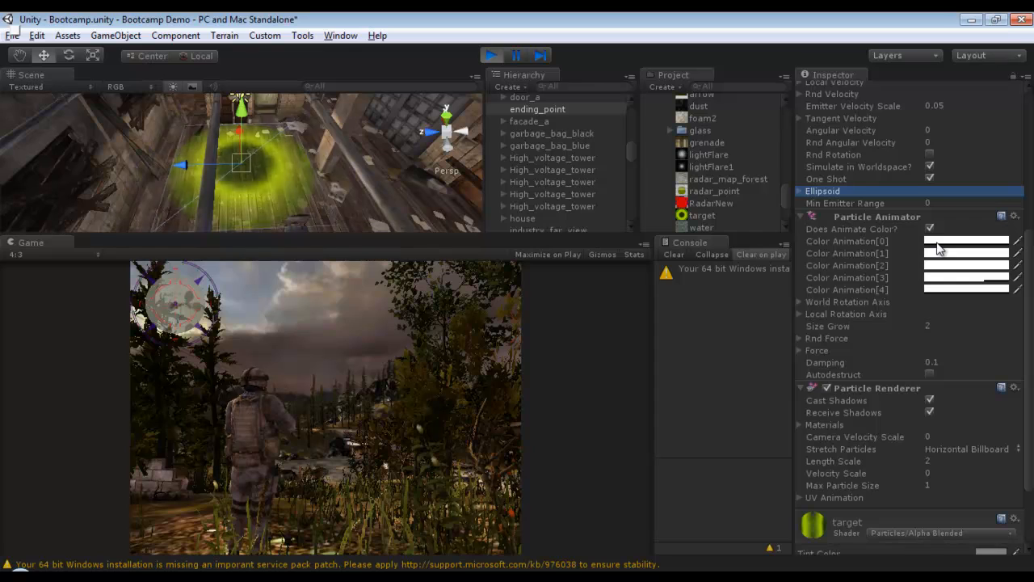
scroll("down", 3)
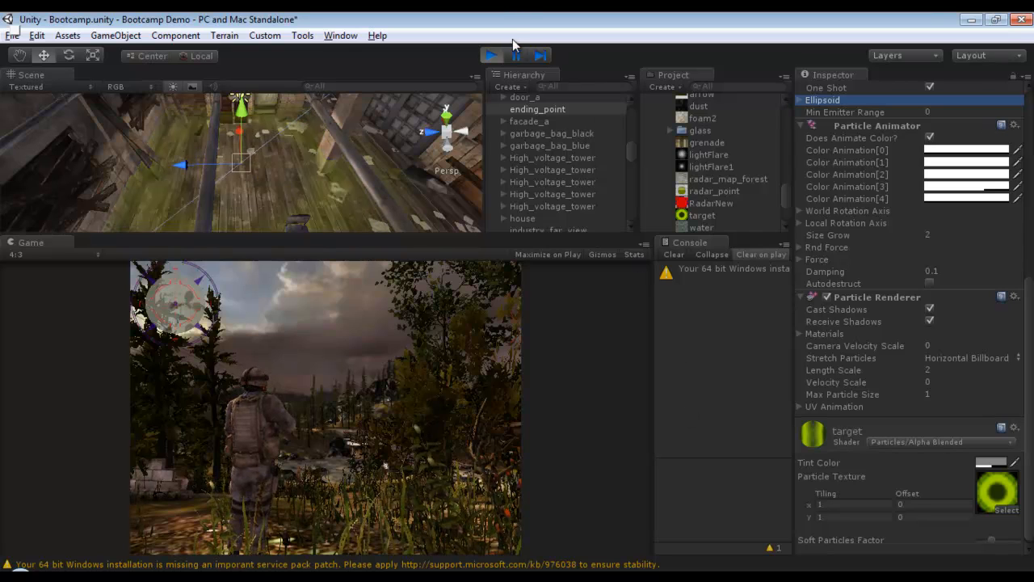
left_click(491, 55)
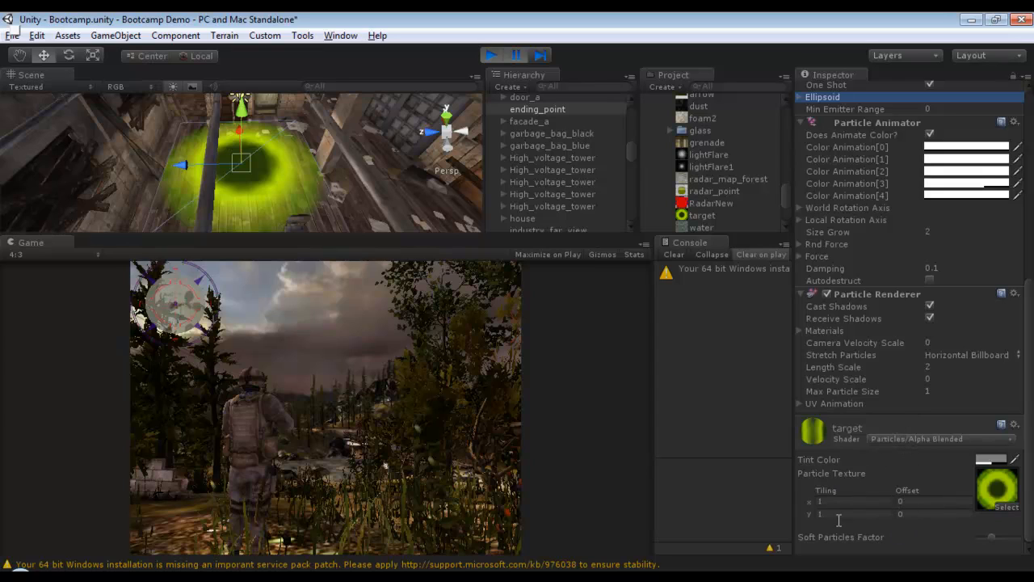
mouse_move(887, 396)
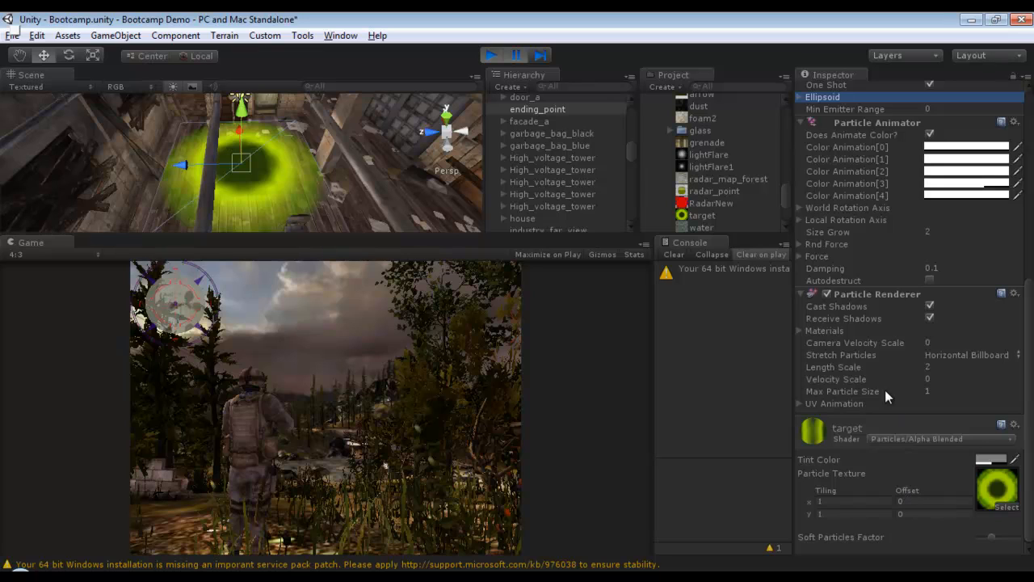
Expand and review the particles' UV Animation and renderer settings.
left_click(800, 404)
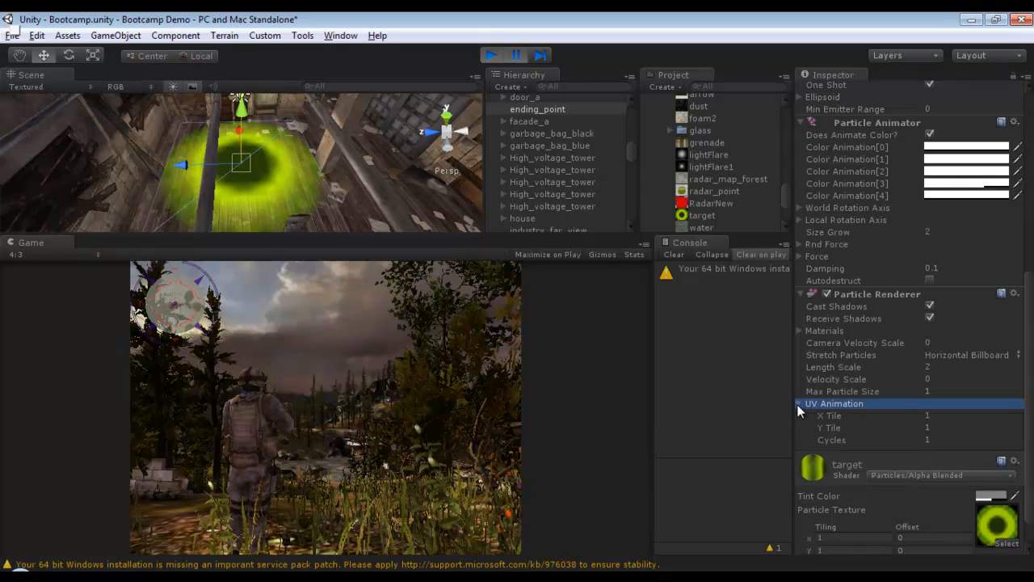
left_click(801, 403)
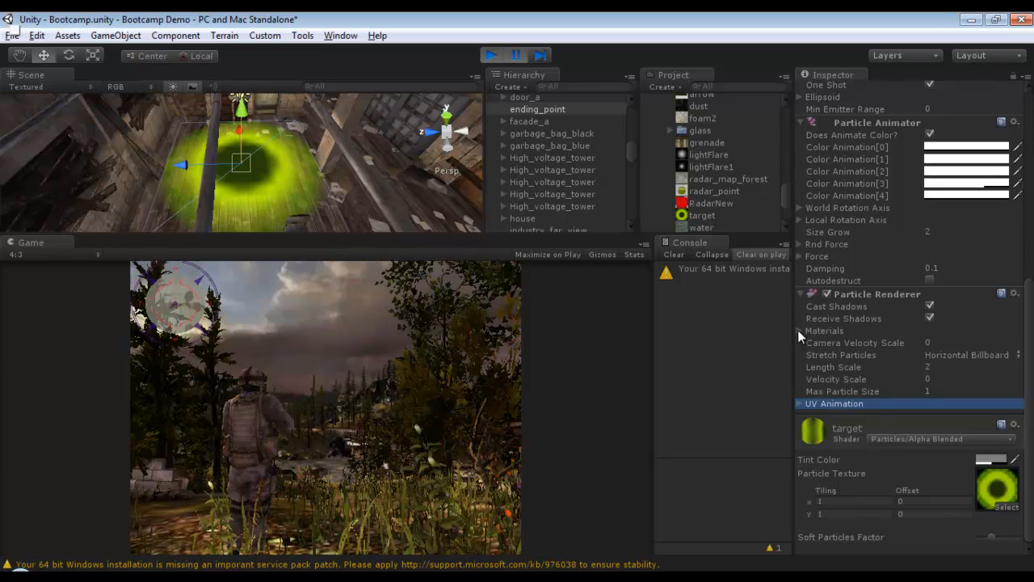
left_click(800, 331)
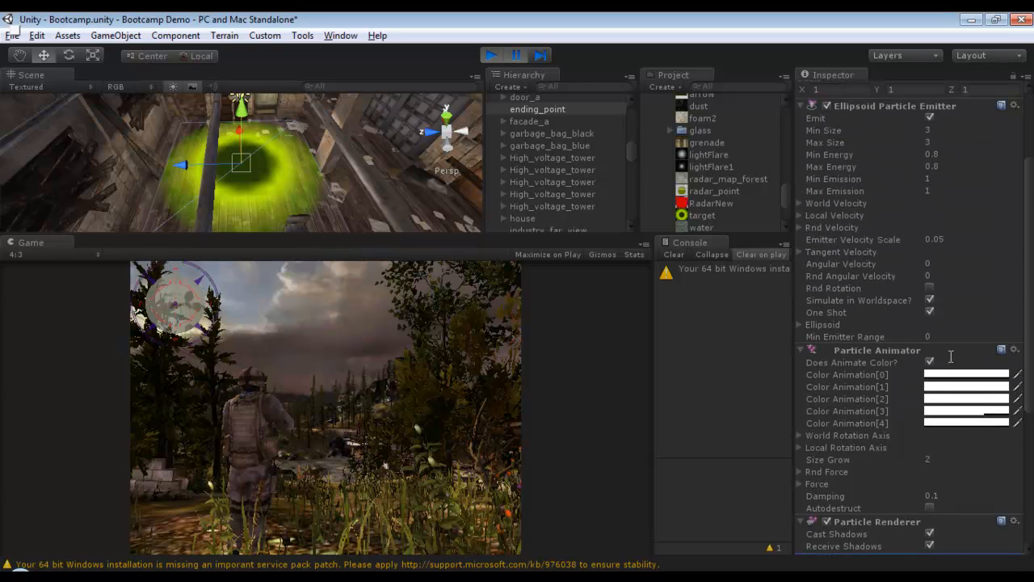
Select ending_point and scroll to its Particle Renderer materials, Element 0 = target.
left_click(537, 109)
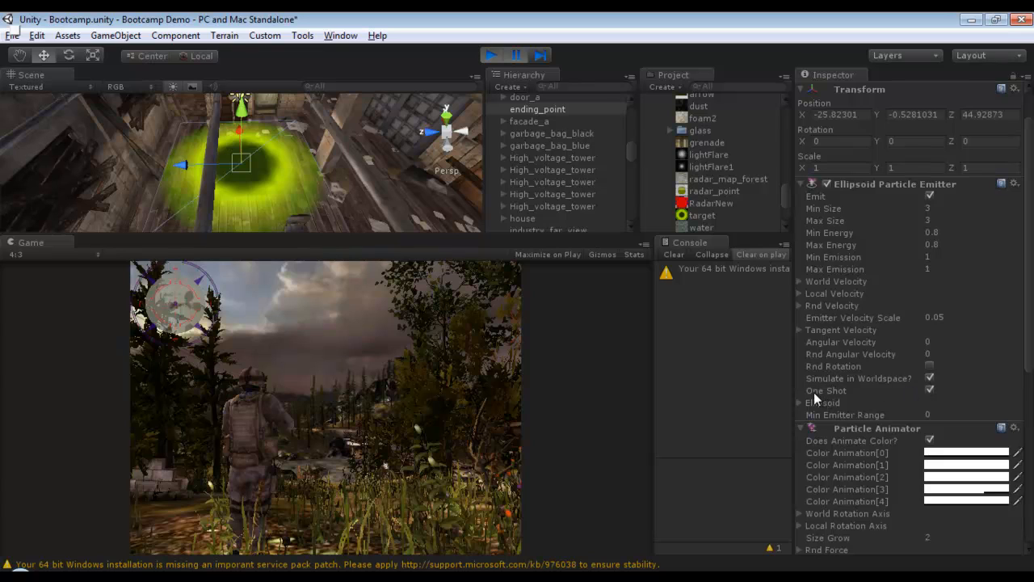
scroll("down", 3)
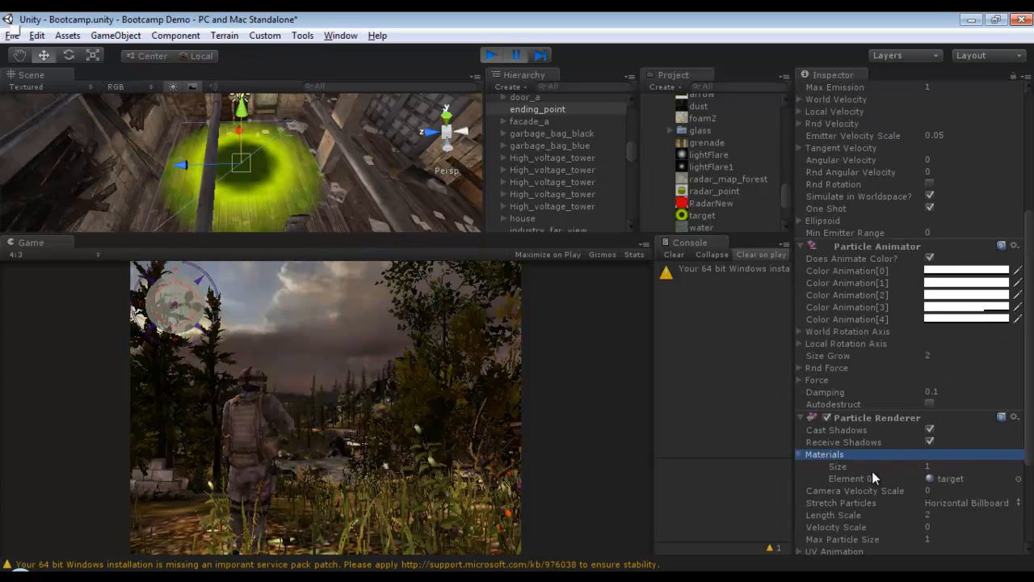
scroll("down", 3)
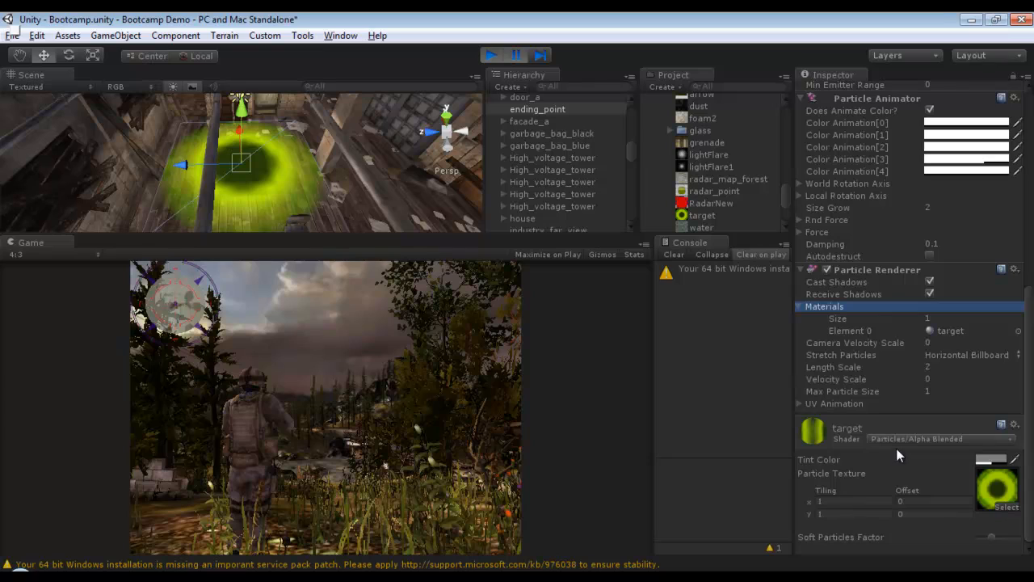
mouse_move(970, 448)
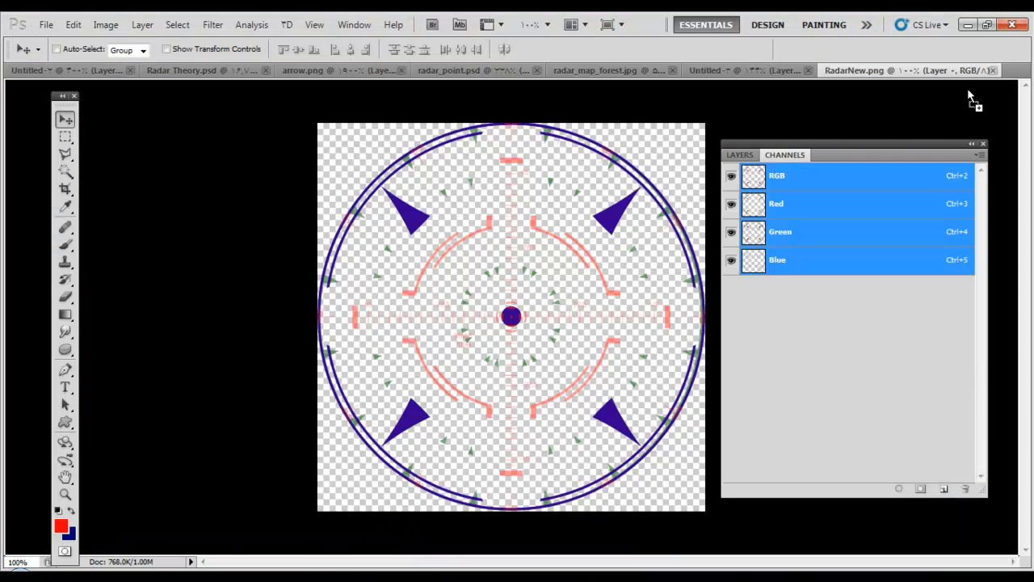
Bring up target.png and display only its Blue channel.
left_click(873, 70)
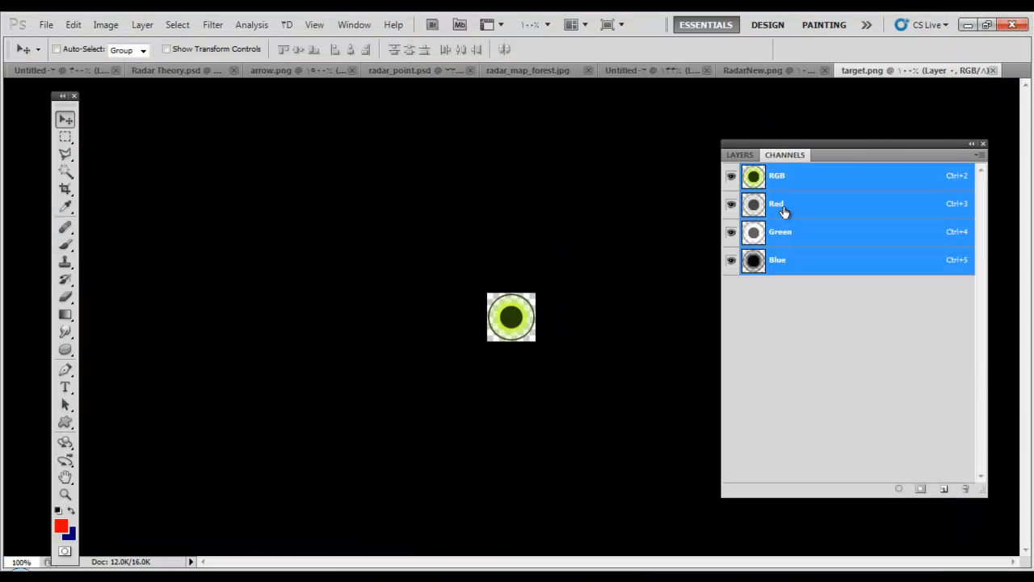
left_click(777, 260)
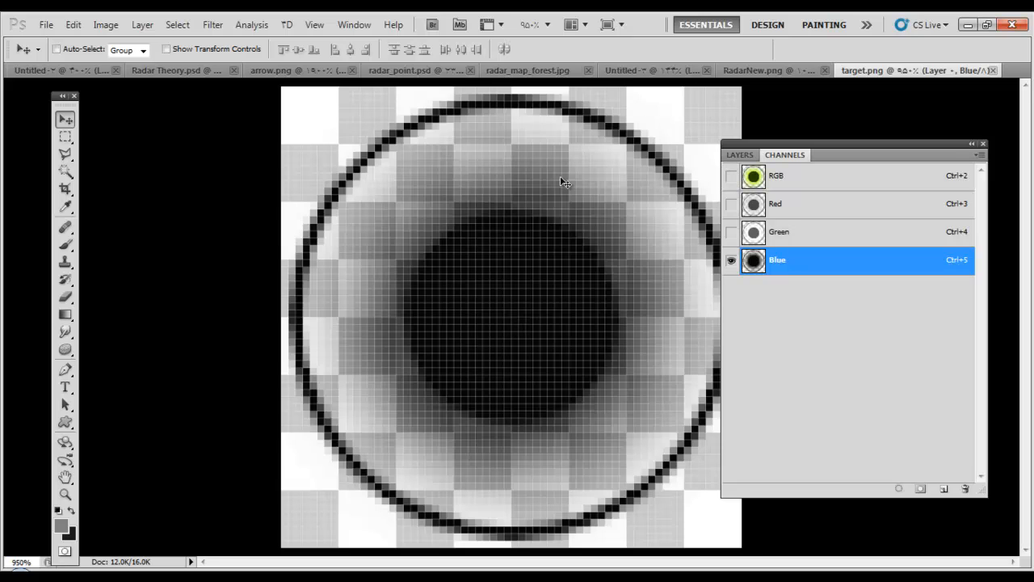
mouse_move(657, 135)
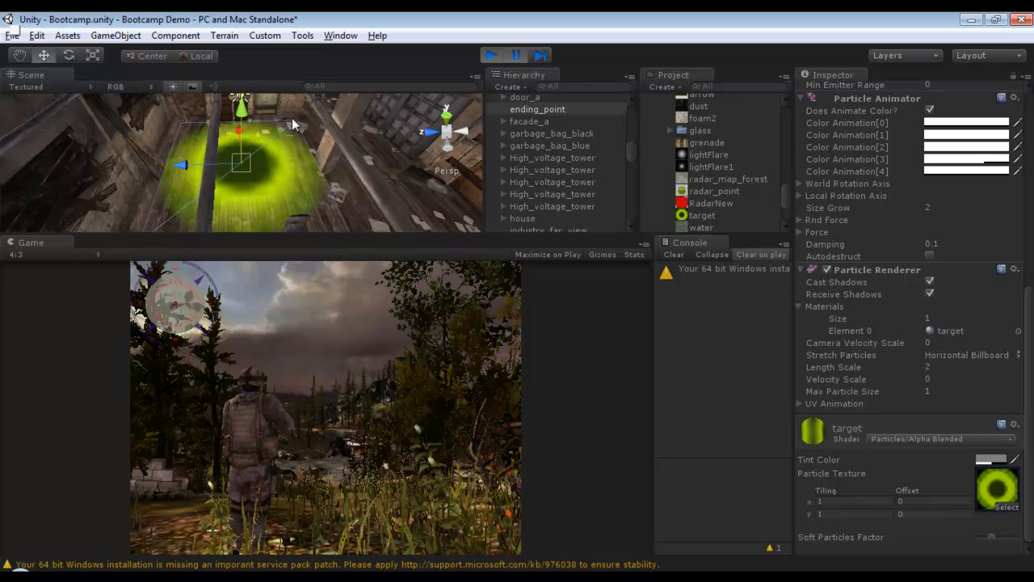
mouse_move(230, 184)
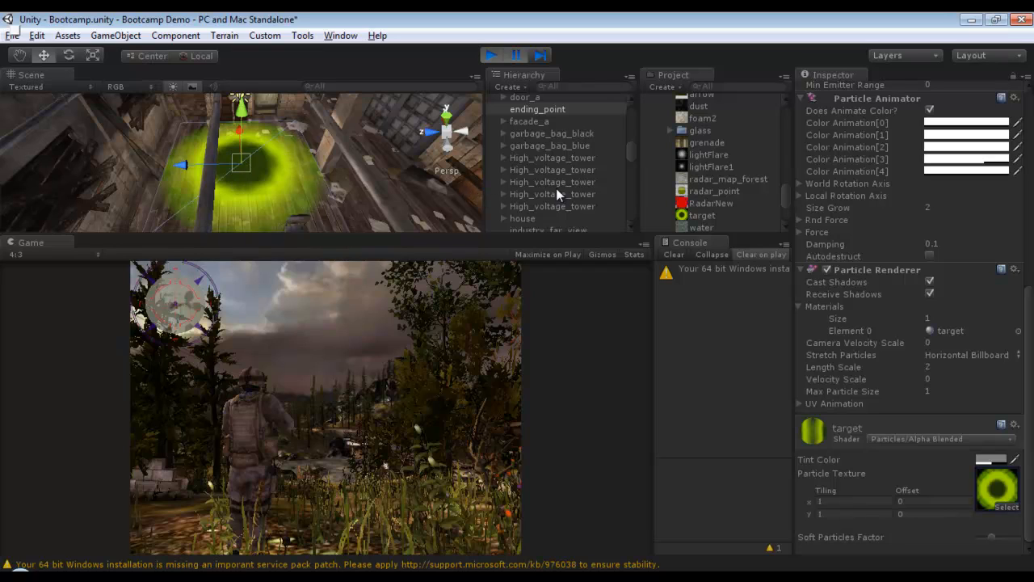
Scroll through the project's textures in the Project panel.
scroll("down", 3)
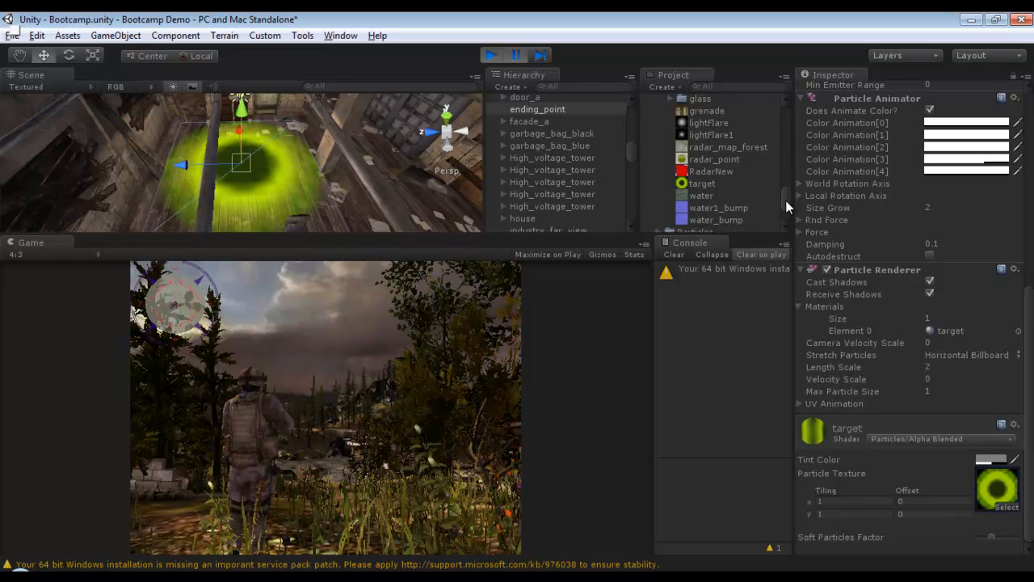
scroll("down", 3)
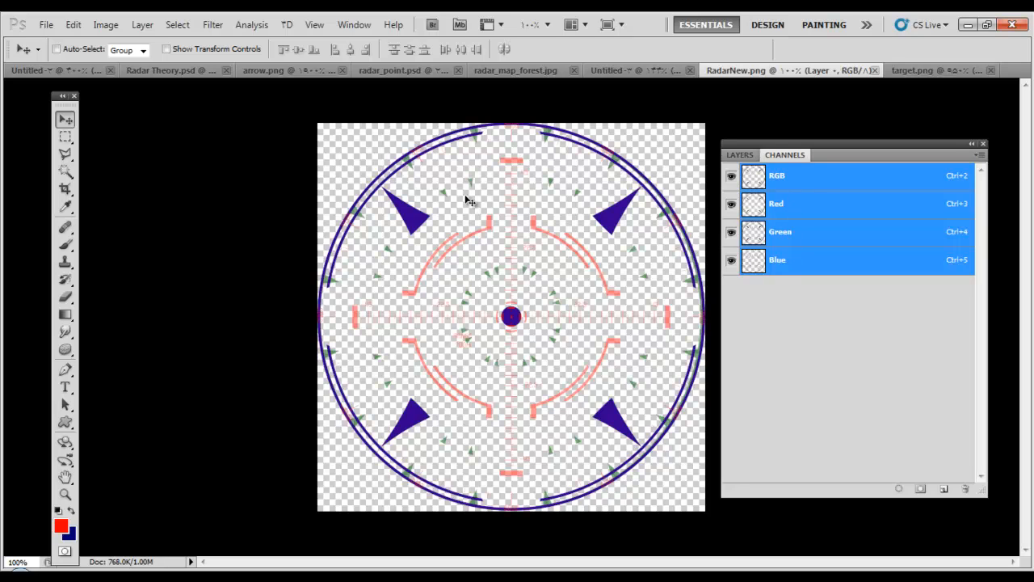
mouse_move(687, 162)
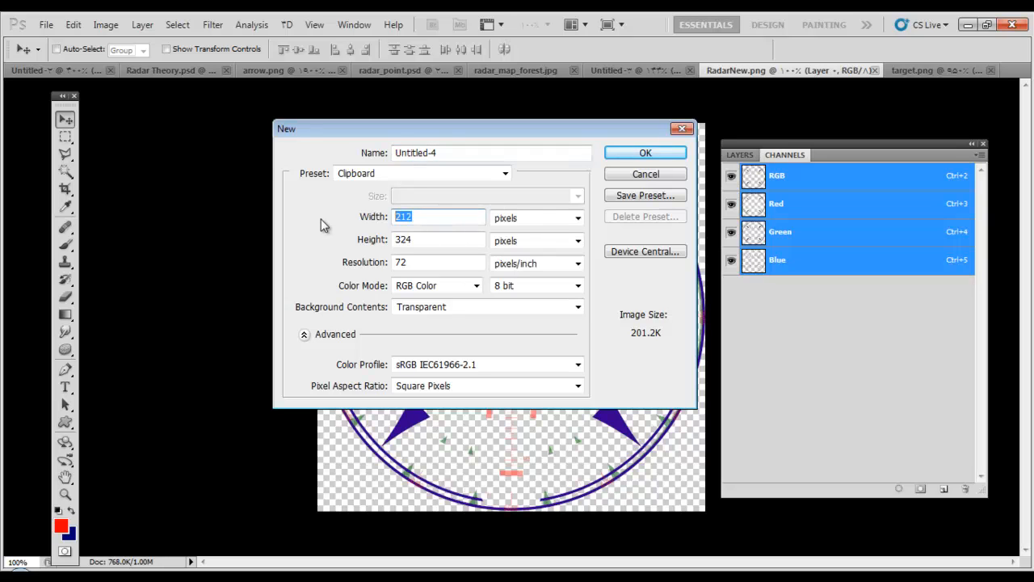
Create a new transparent 128 × 128 pixel document.
type("128")
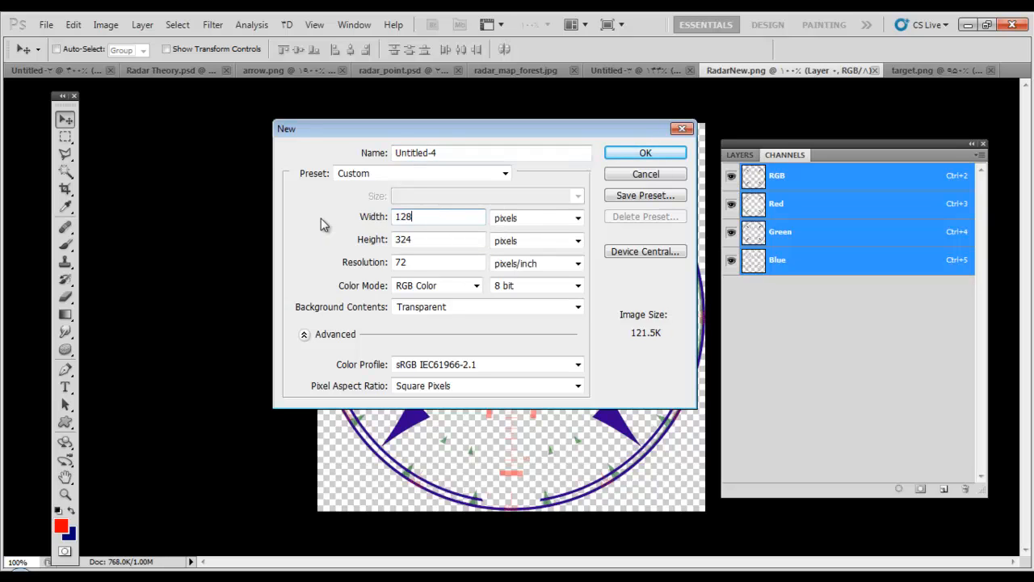
left_click(439, 239)
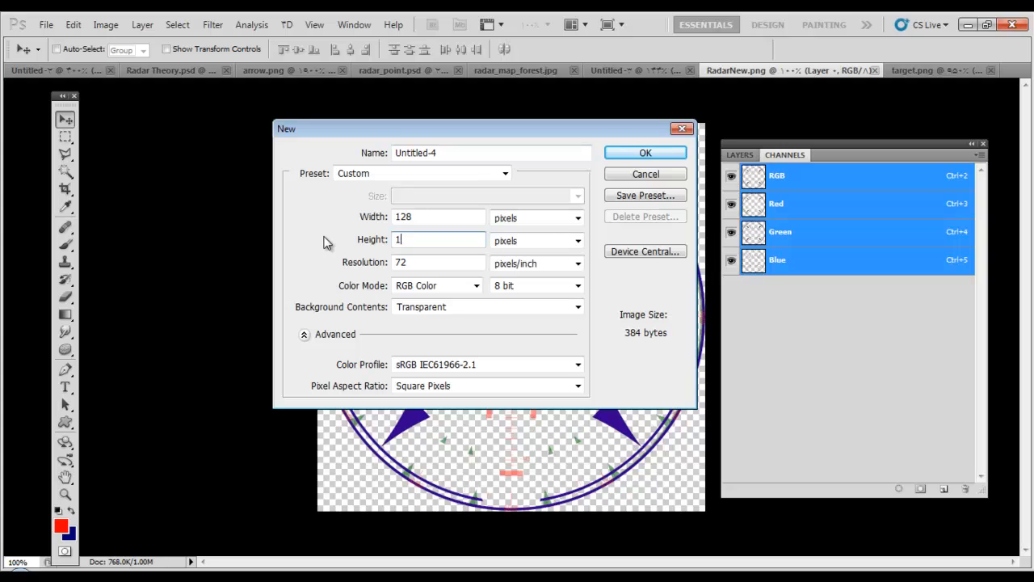
type("28")
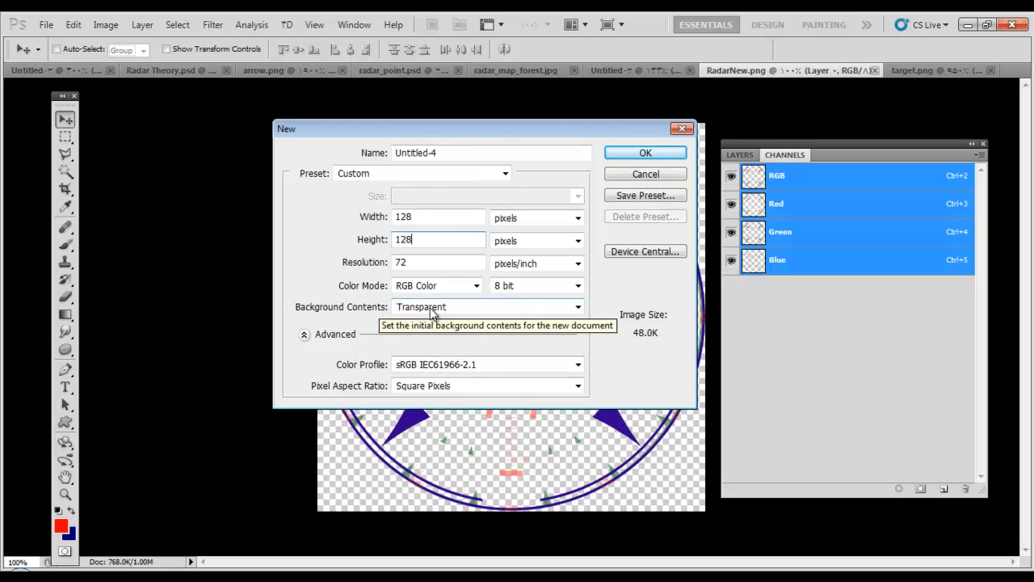
left_click(645, 153)
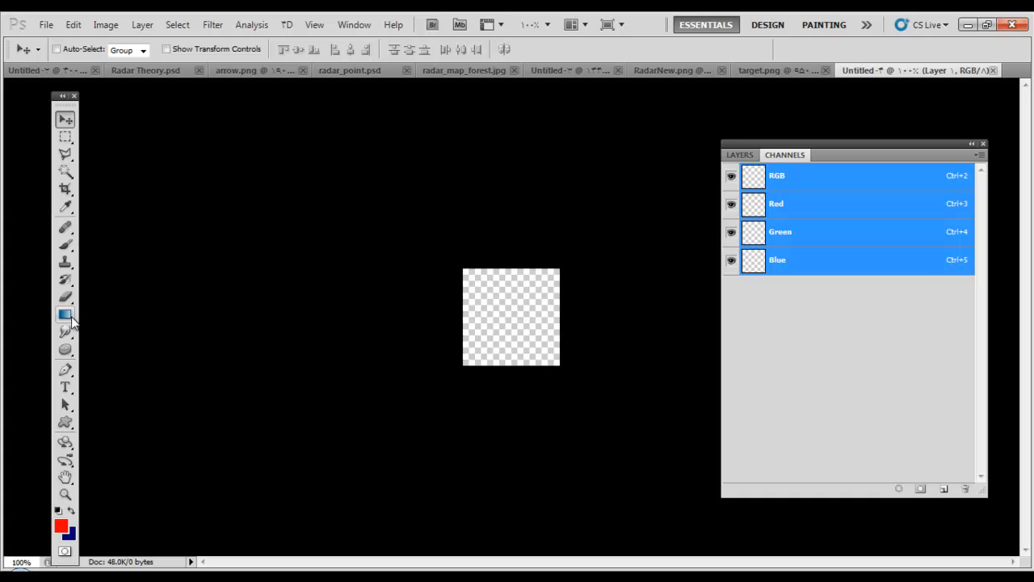
Switch to the radial Gradient Tool, show rulers, and drag a guide to the canvas centre.
left_click(65, 315)
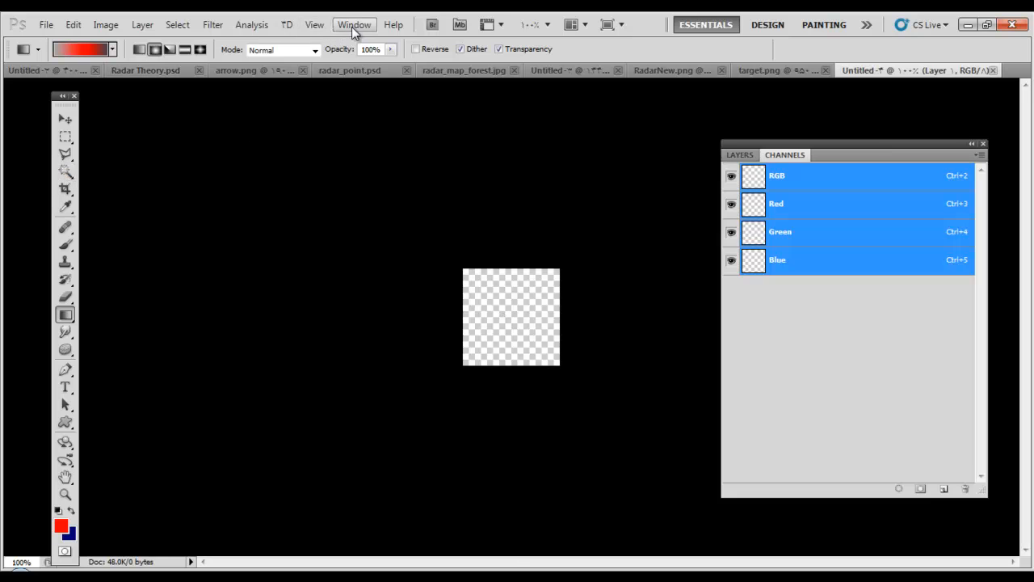
left_click(315, 24)
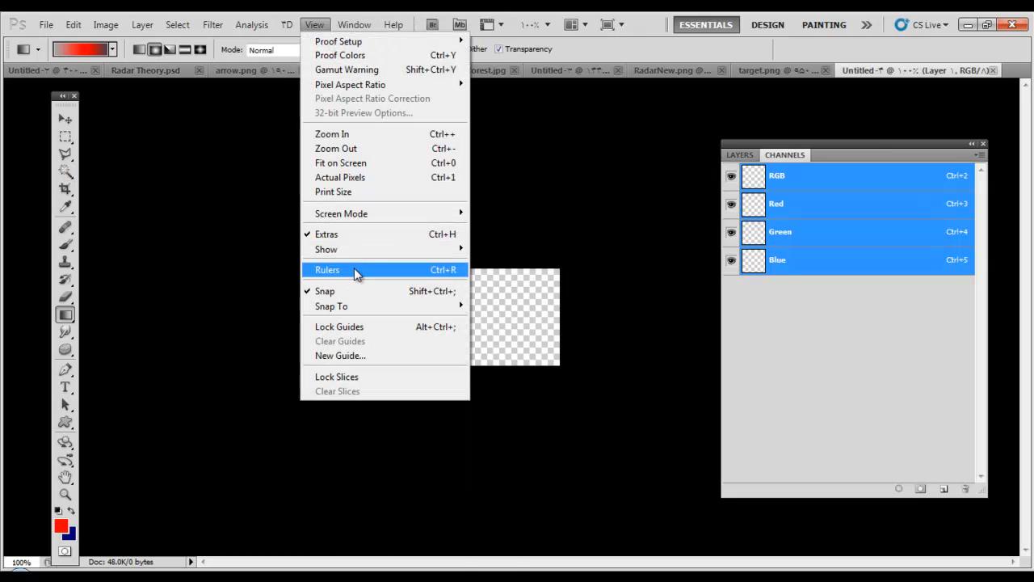
left_click(327, 269)
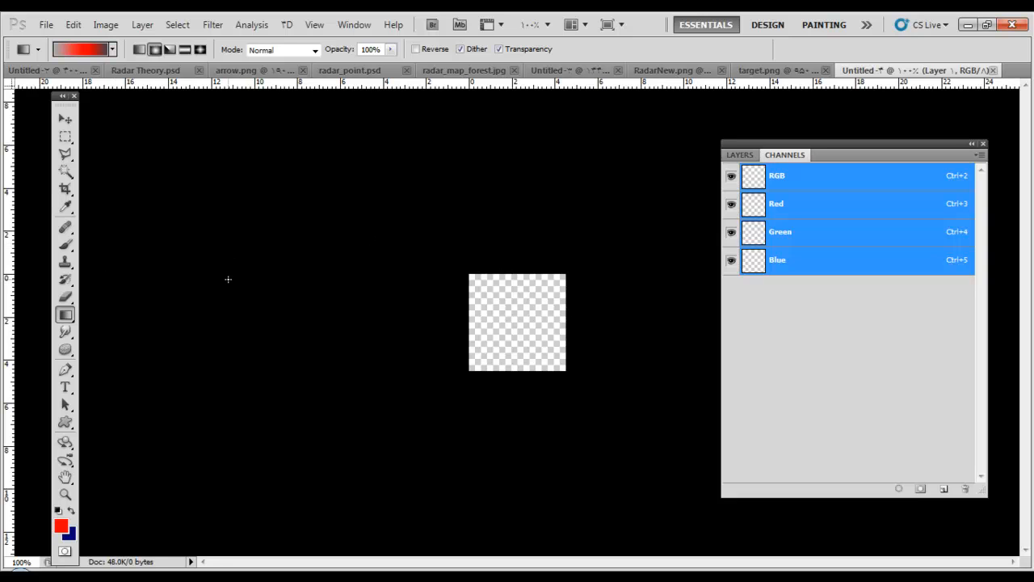
mouse_move(236, 279)
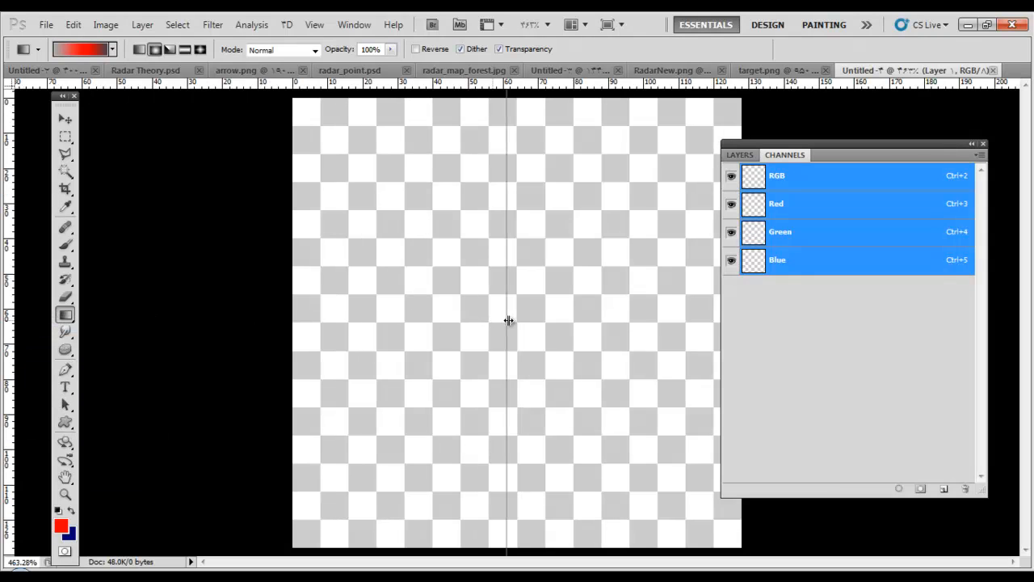
left_click_drag(507, 321, 517, 321)
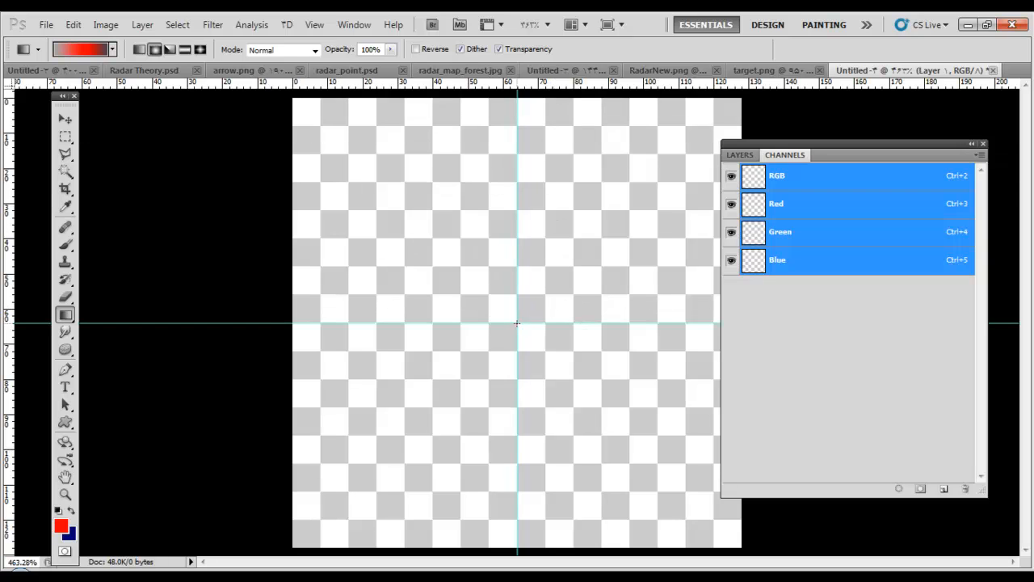
mouse_move(522, 330)
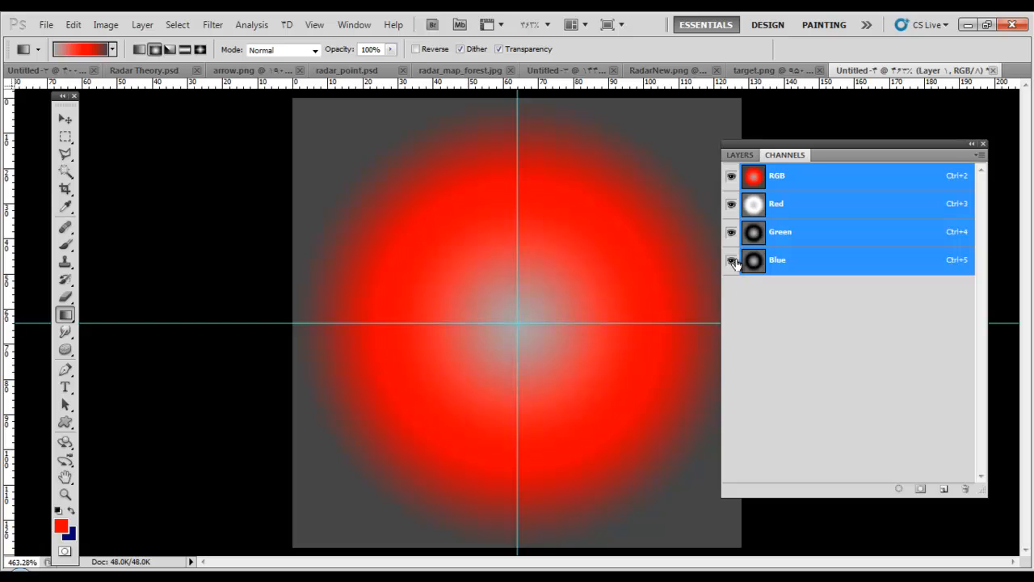
left_click(777, 259)
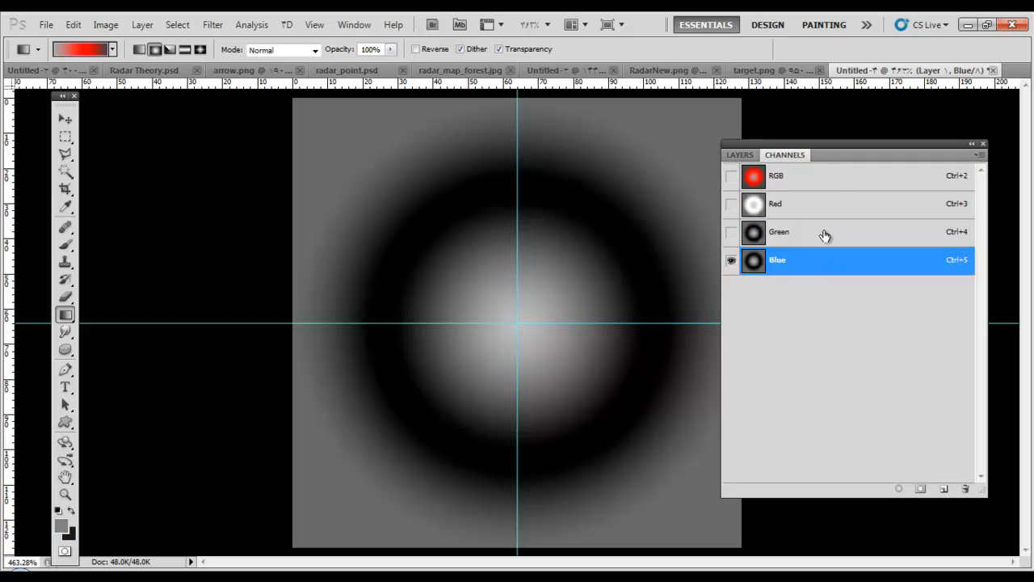
left_click(738, 155)
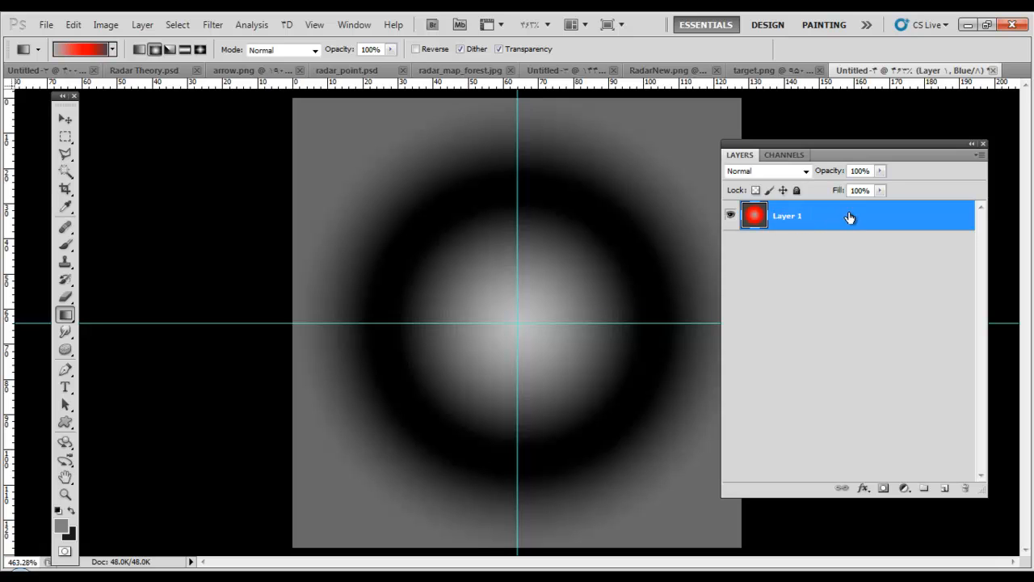
left_click(784, 155)
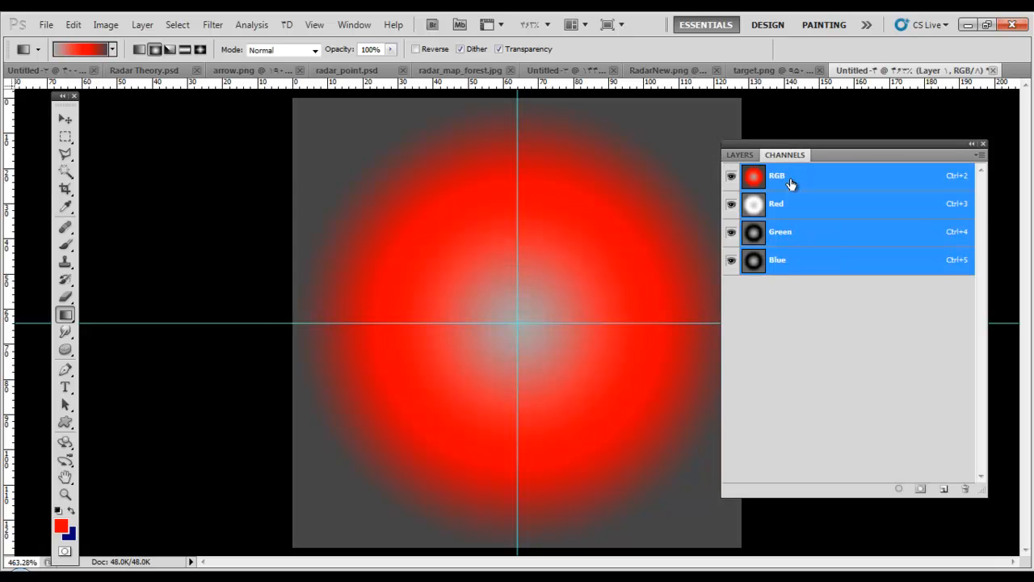
left_click(776, 259)
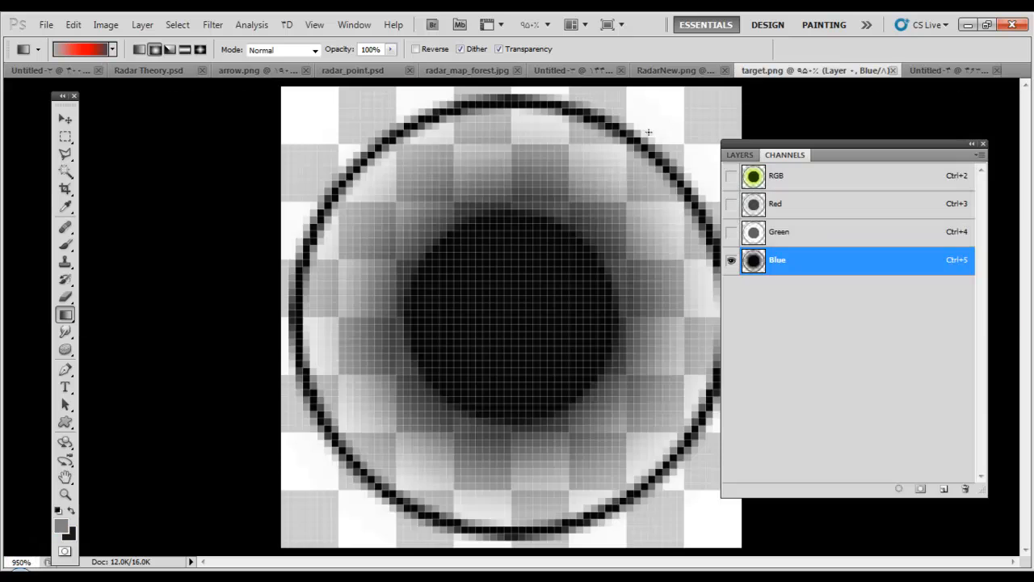
left_click(776, 176)
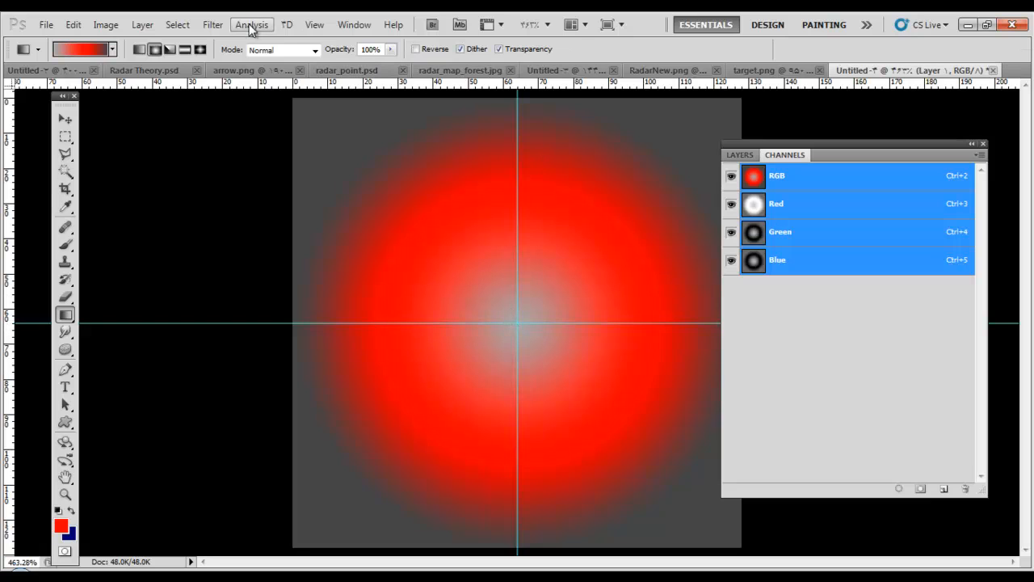
Select the grey centre by Color Range, removing it to leave a transparent-centred red ring.
left_click(177, 25)
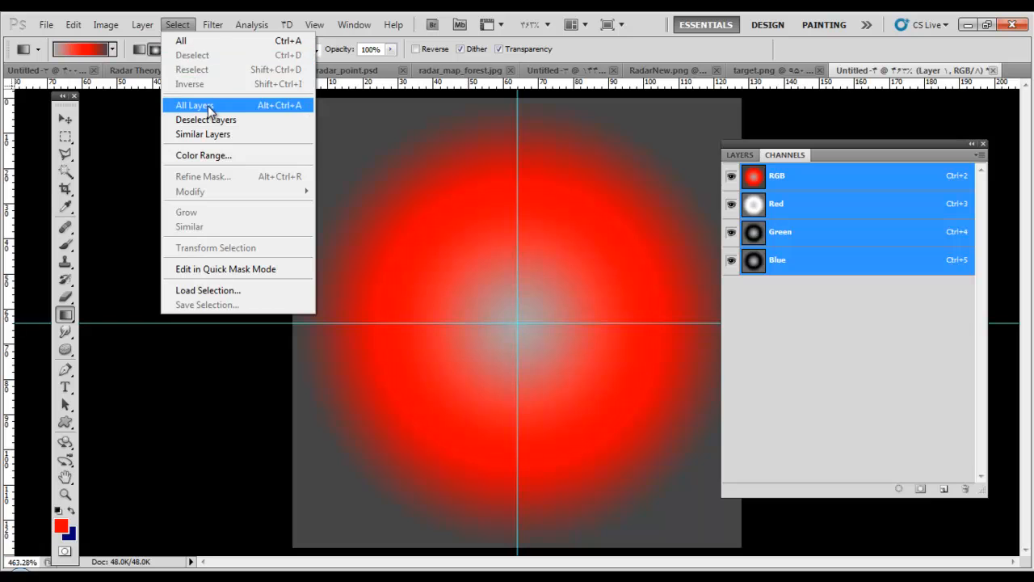
left_click(203, 154)
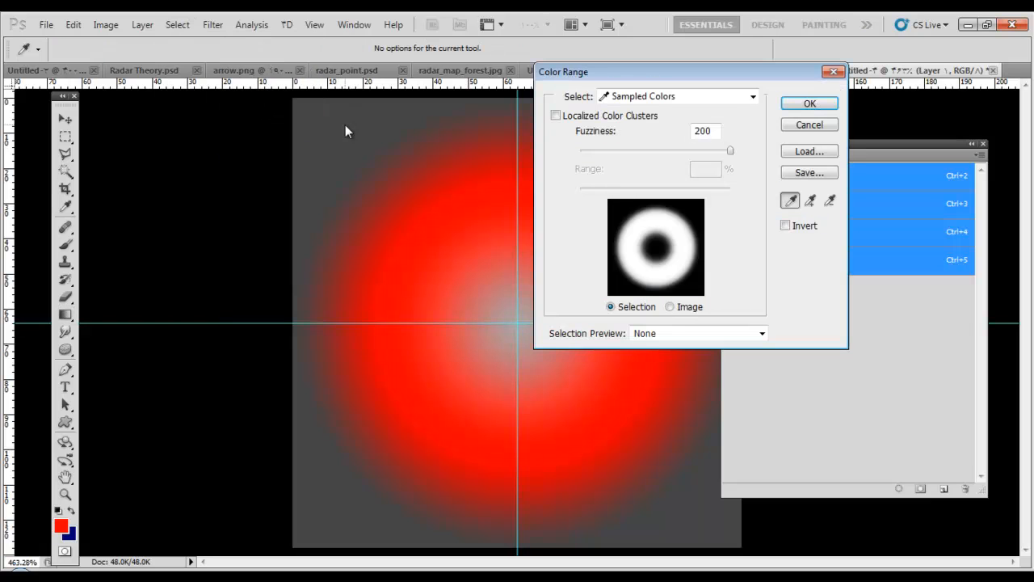
left_click(808, 125)
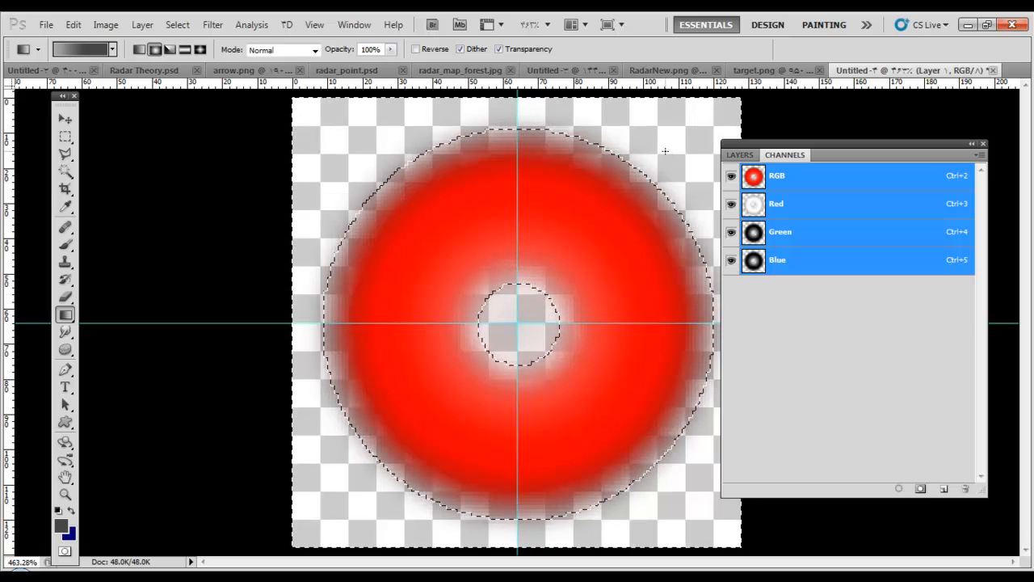
left_click(759, 70)
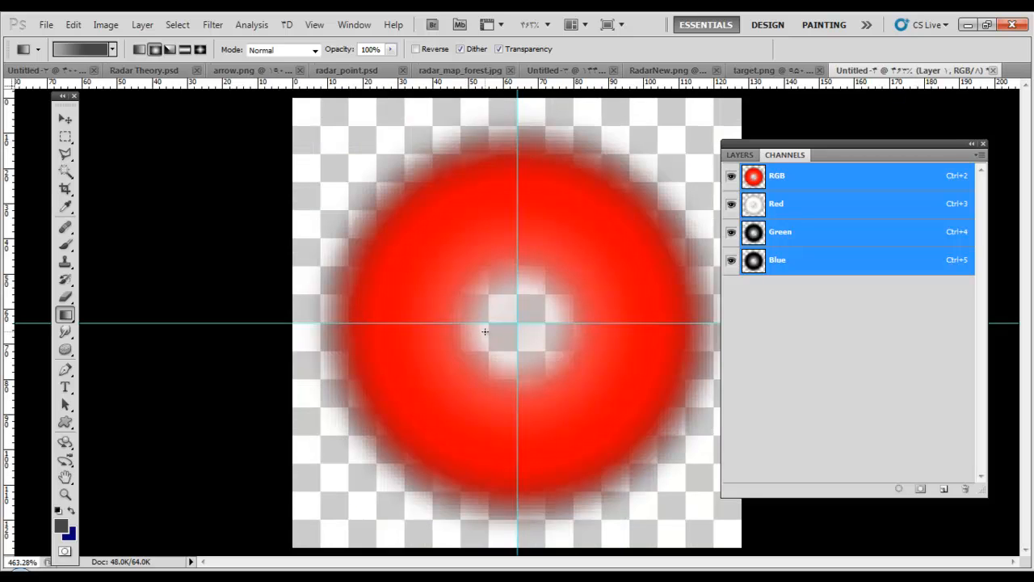
Set the foreground colour to bright blue (000cff).
left_click(61, 524)
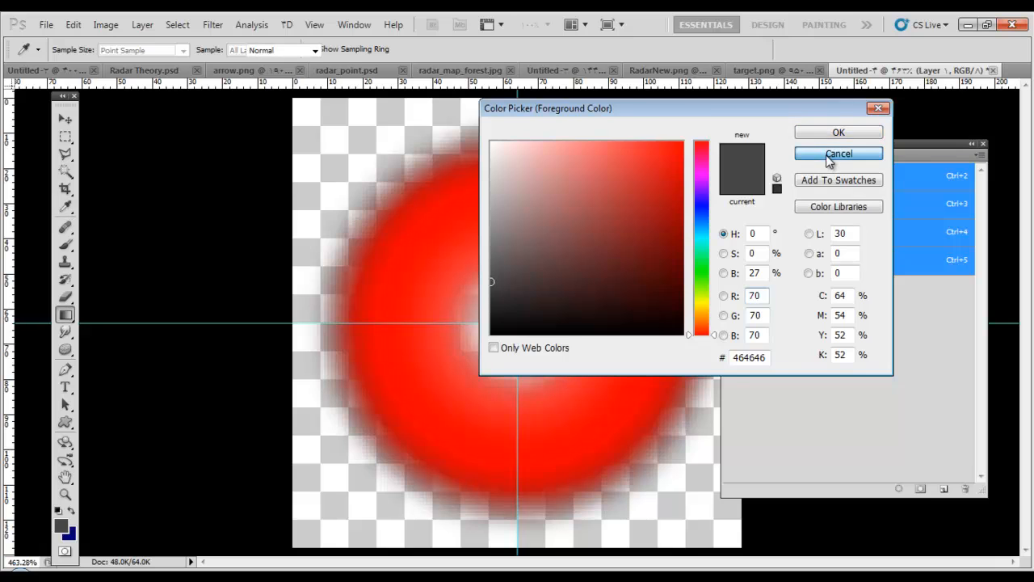
left_click(838, 154)
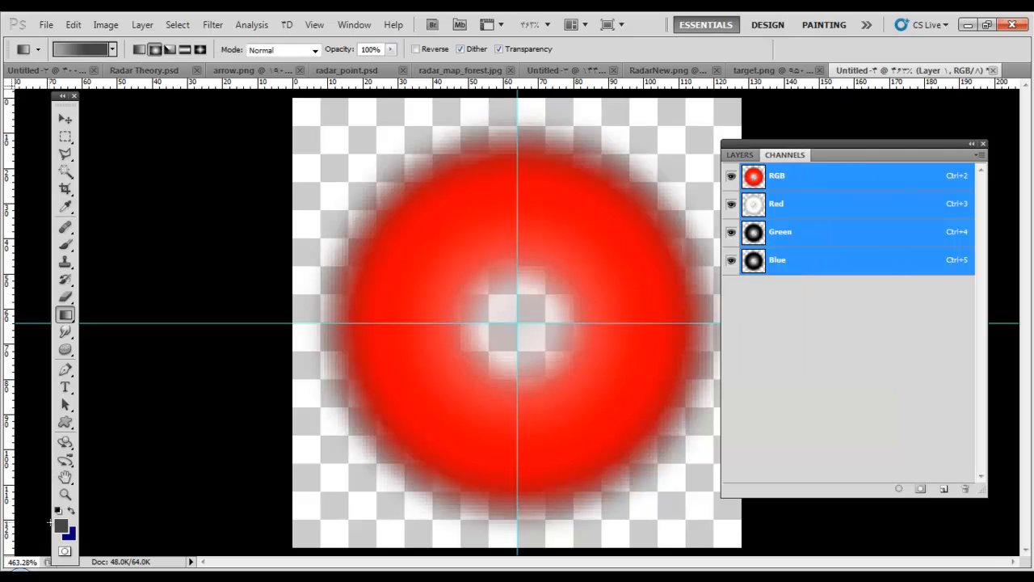
left_click(59, 526)
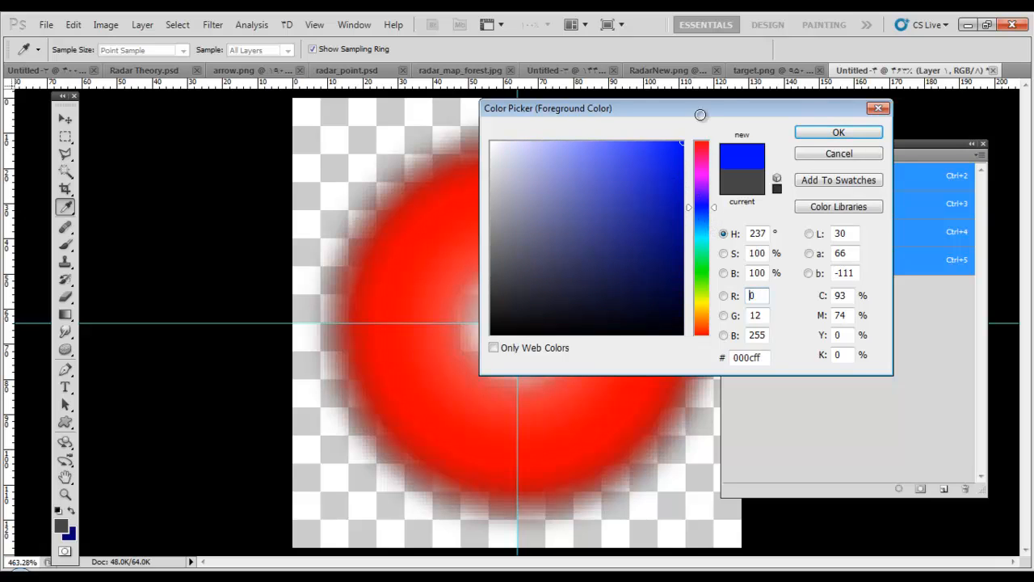
left_click(838, 131)
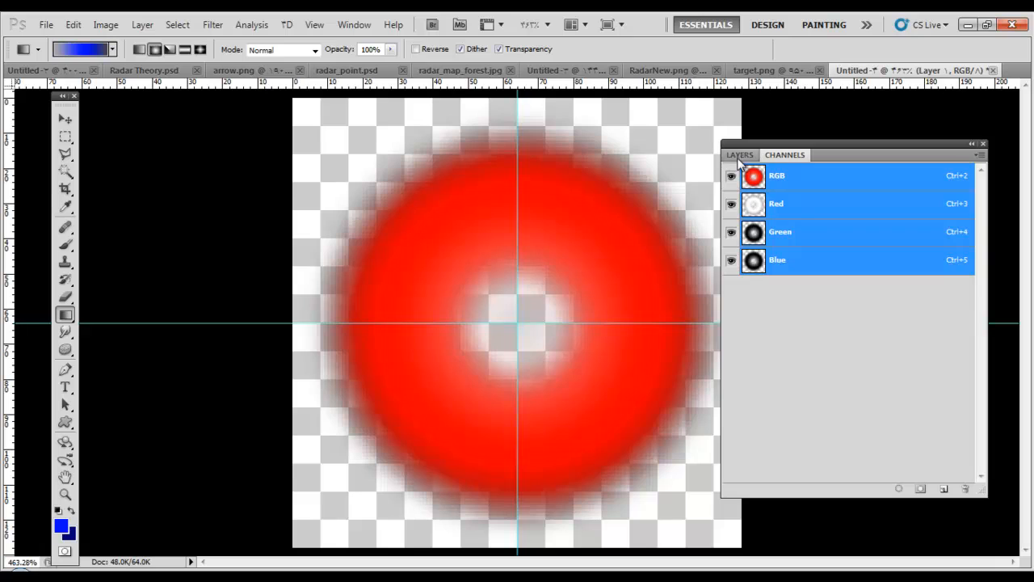
Add an empty Layer 2 above Layer 1 and draw an elliptical selection around the red ring.
left_click(738, 154)
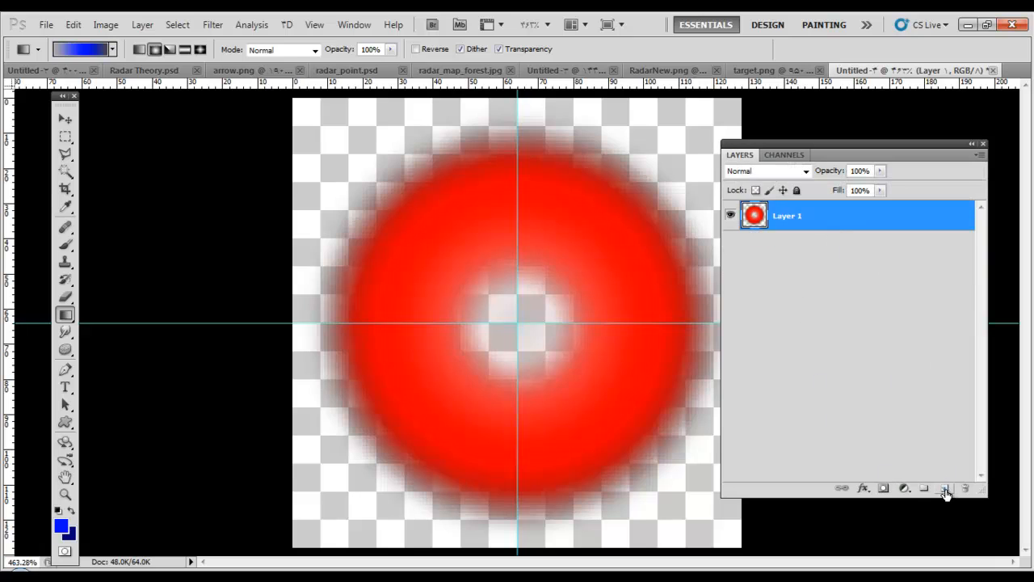
left_click(944, 488)
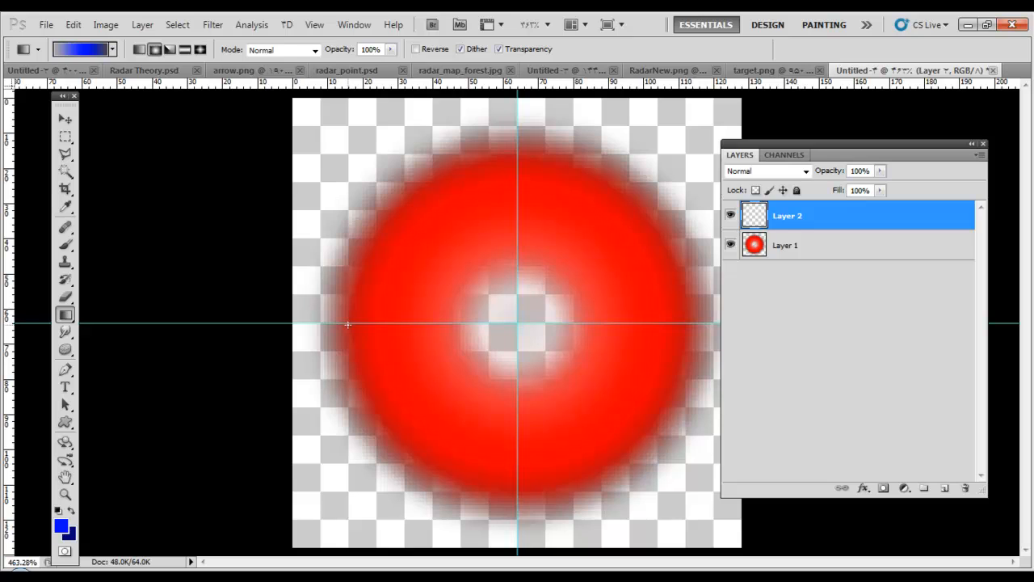
left_click(65, 136)
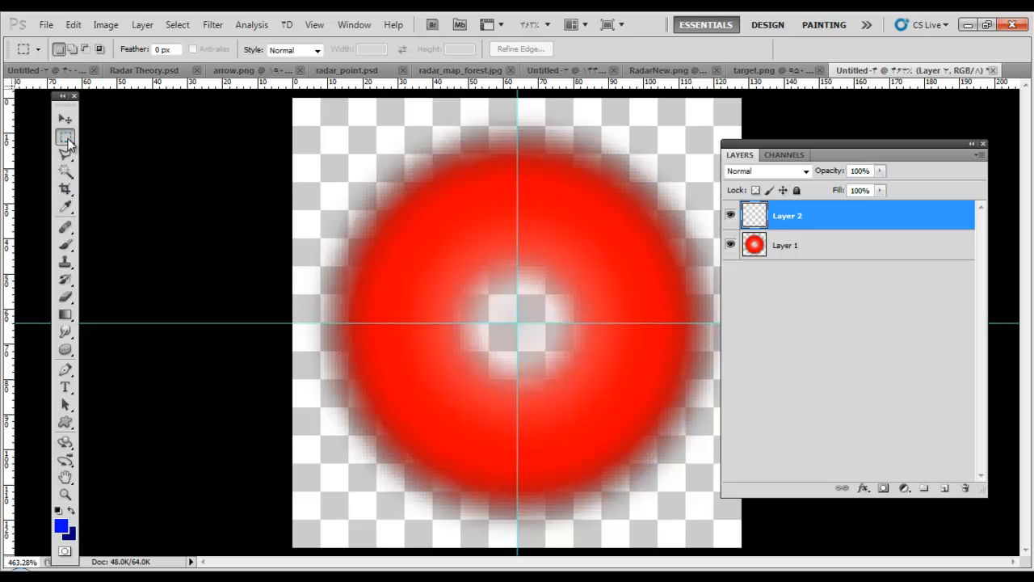
left_click(65, 137)
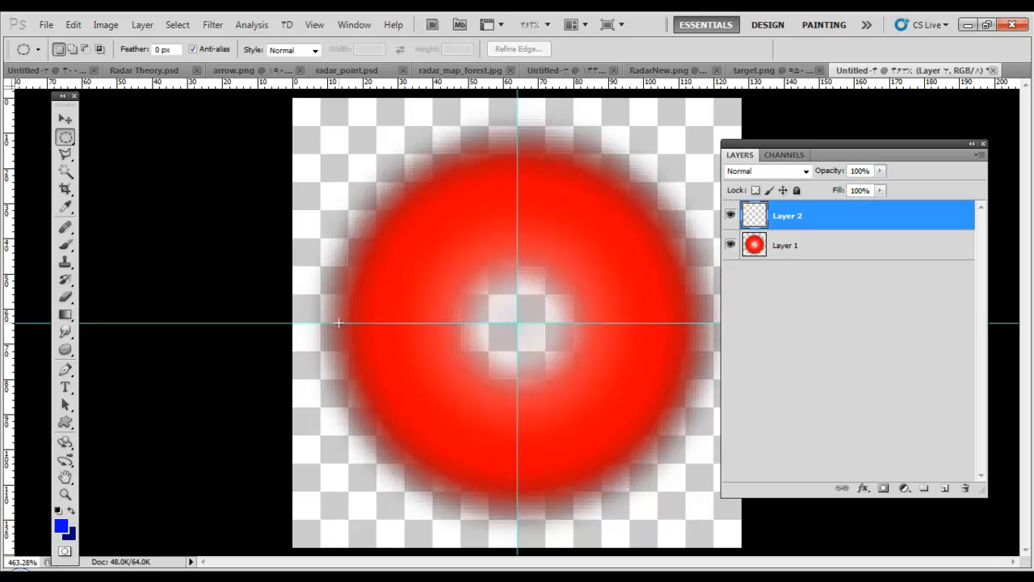
left_click_drag(340, 323, 539, 189)
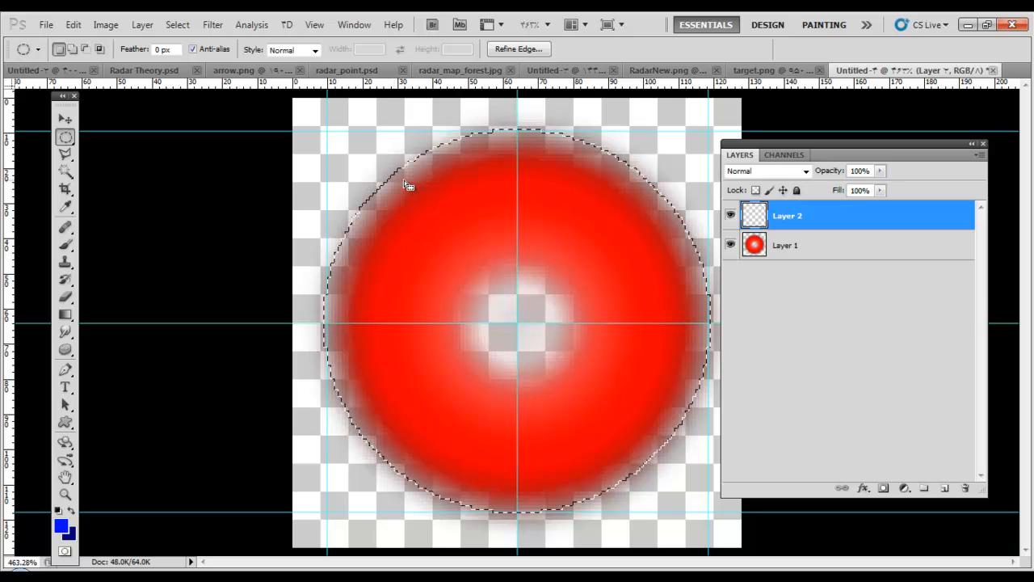
Stroke the circular selection with a 20 px blue centered stroke at adjusted opacity.
right_click(408, 184)
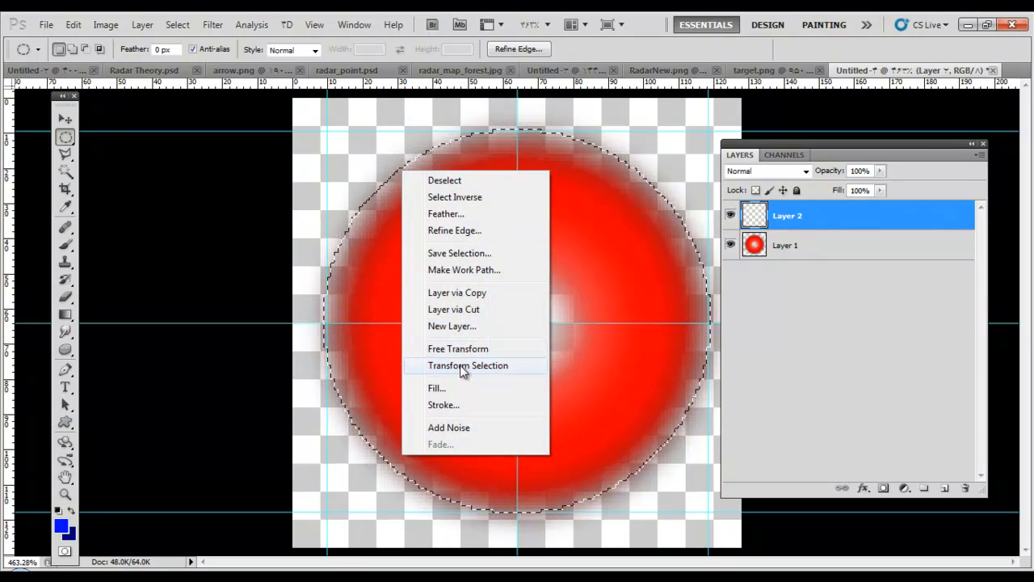
left_click(443, 405)
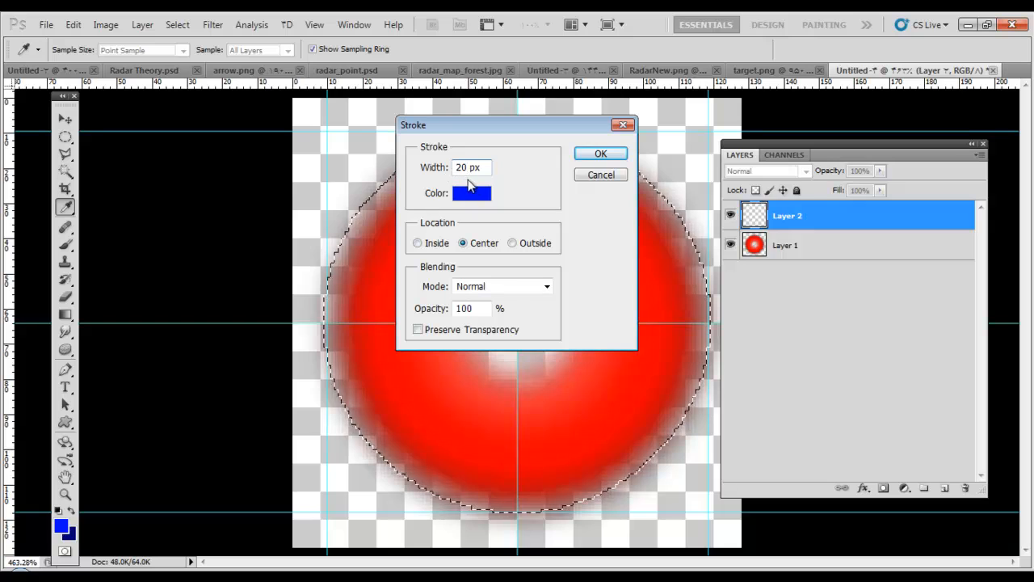
left_click(501, 286)
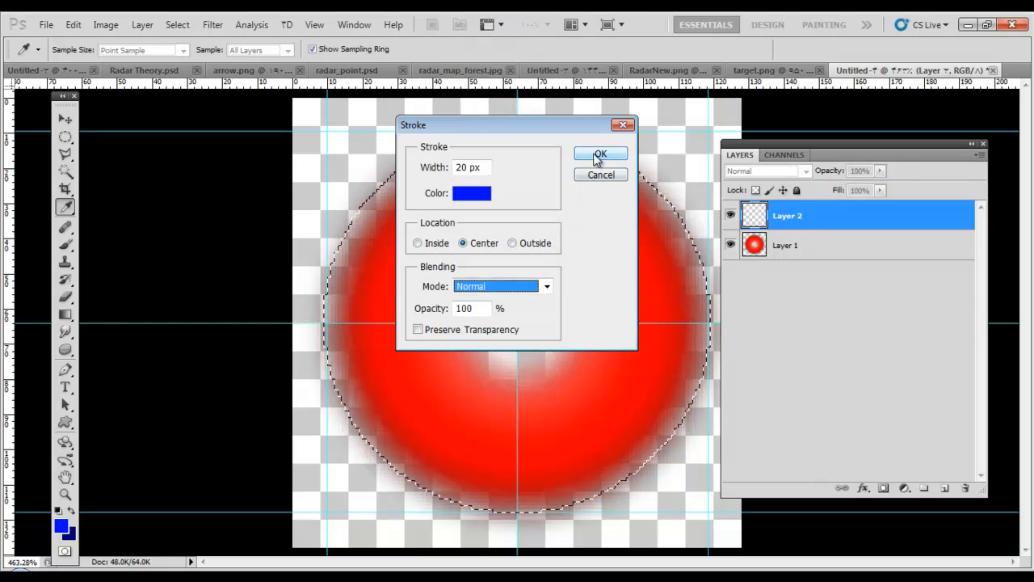
triple_click(471, 308)
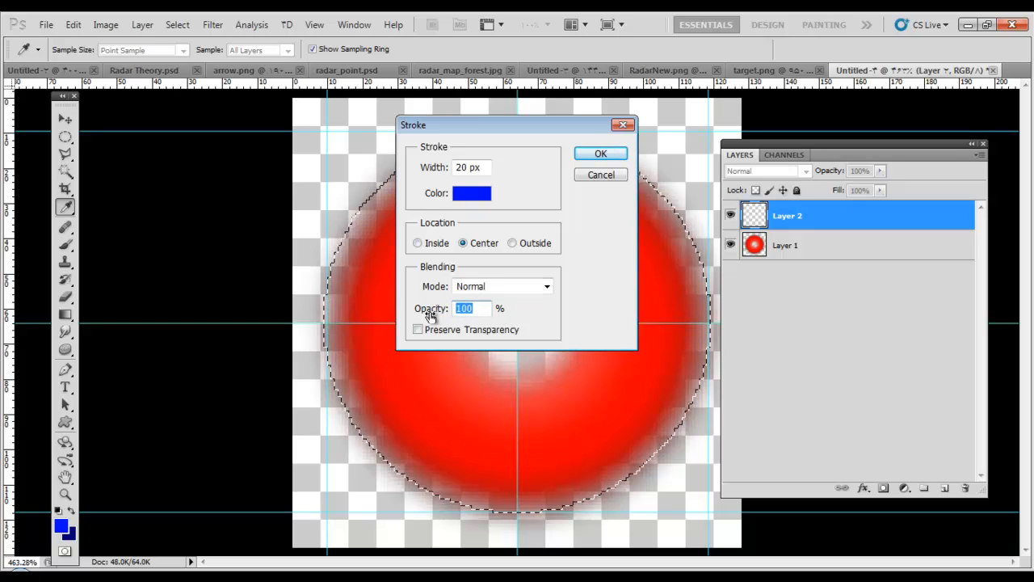
left_click(600, 154)
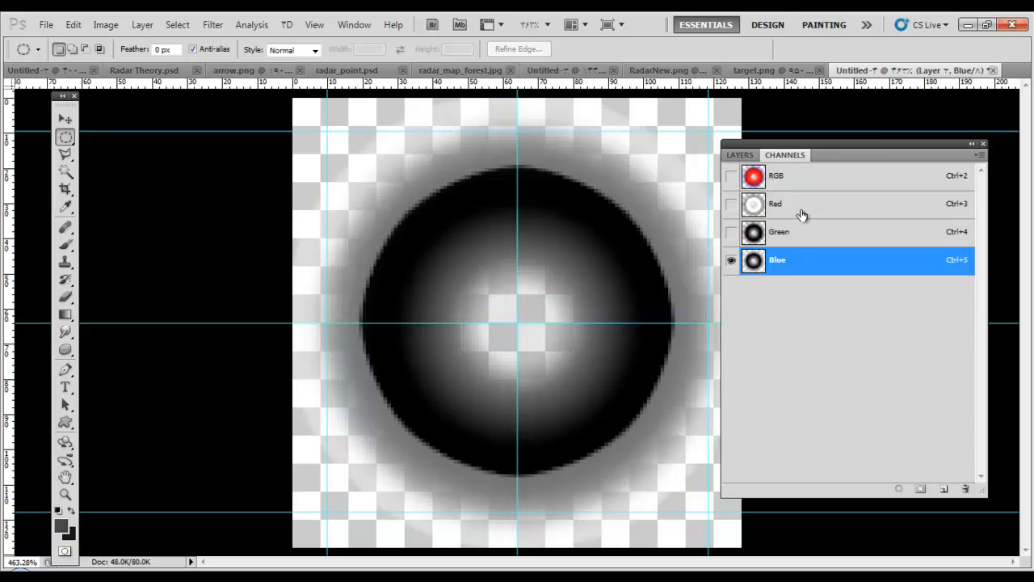
Return the stroked ring to full RGB colour and bring the green target.png document forward.
left_click(740, 154)
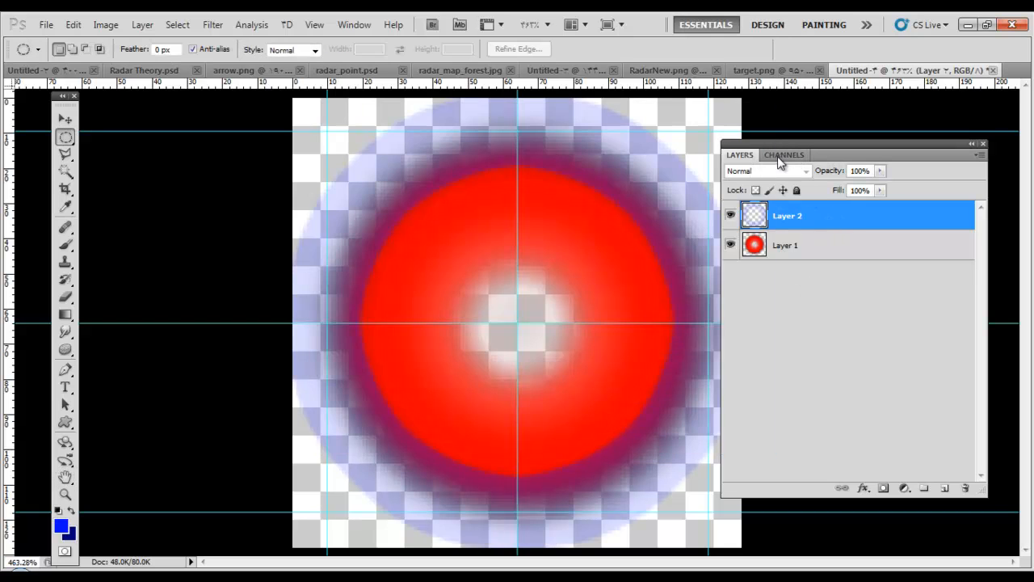
left_click(783, 154)
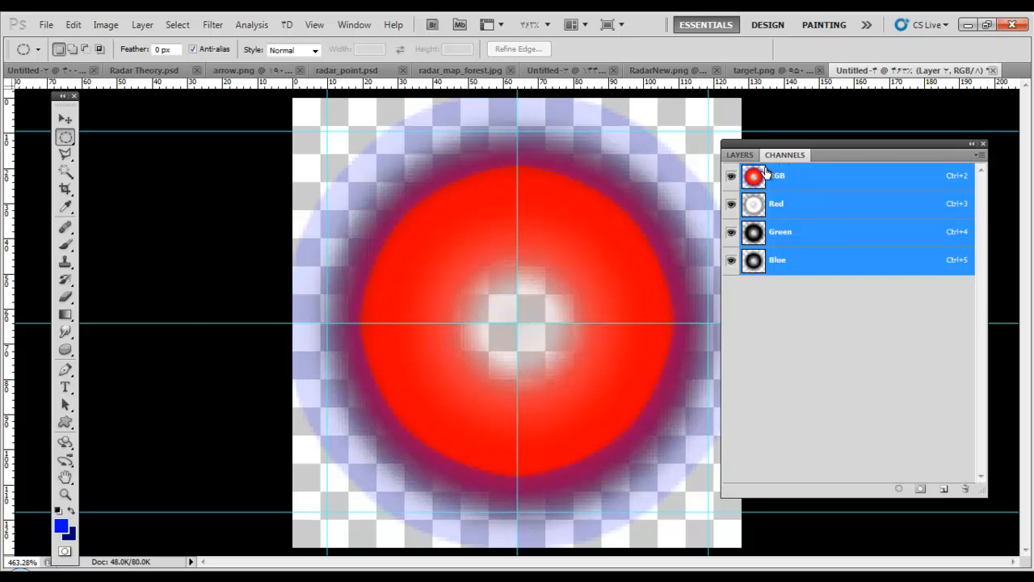
left_click(739, 154)
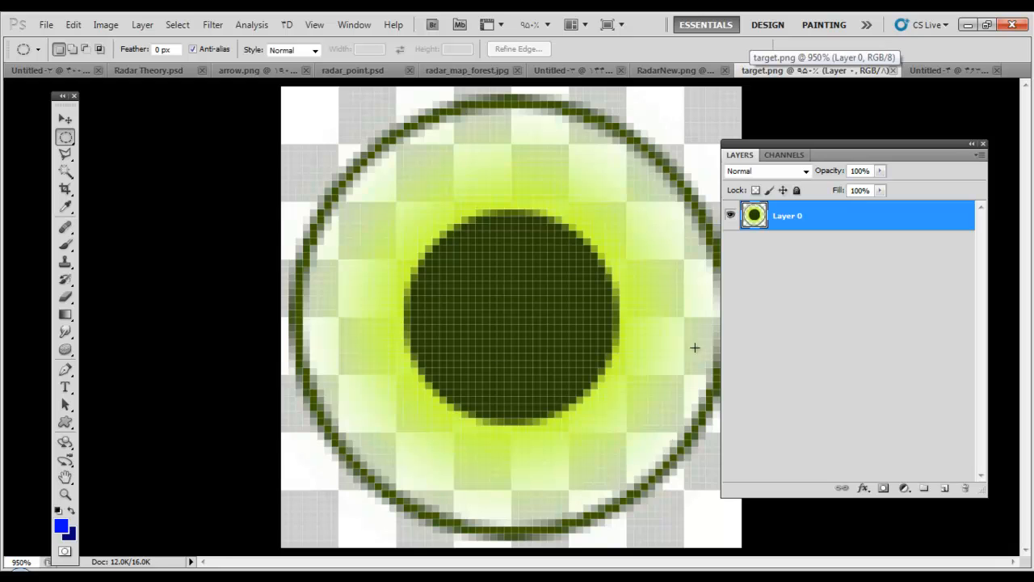
mouse_move(410, 297)
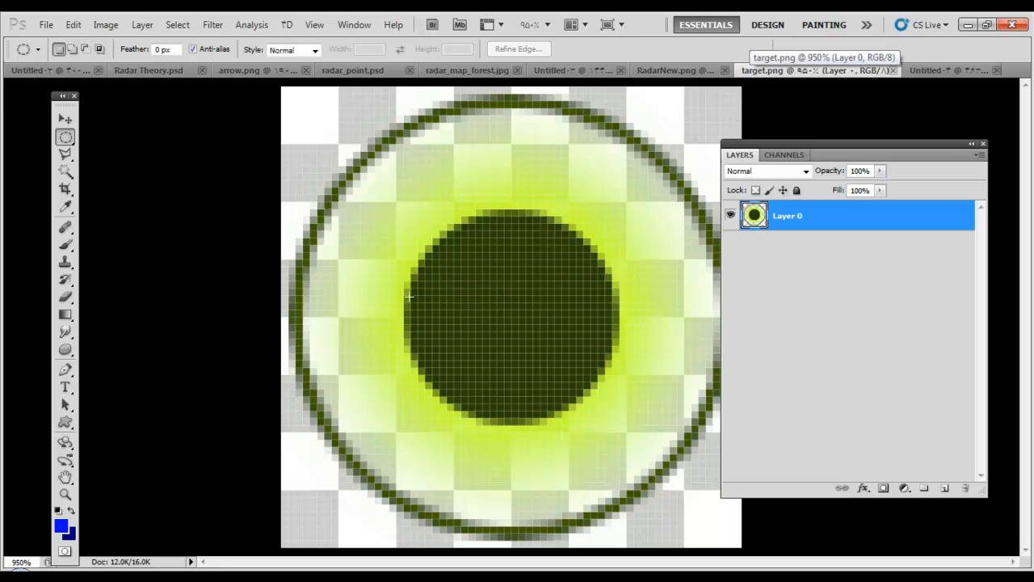
mouse_move(337, 307)
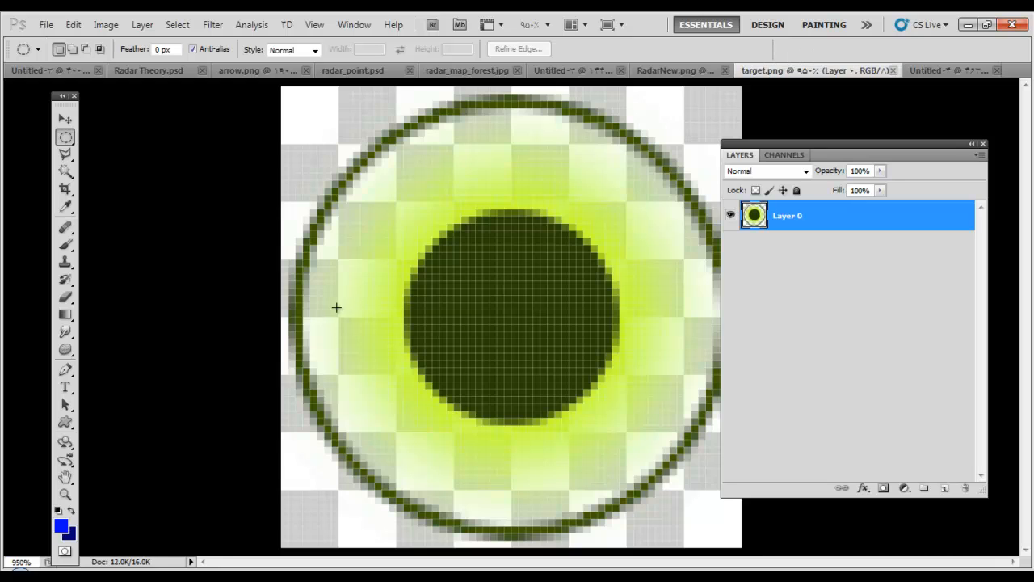
mouse_move(329, 424)
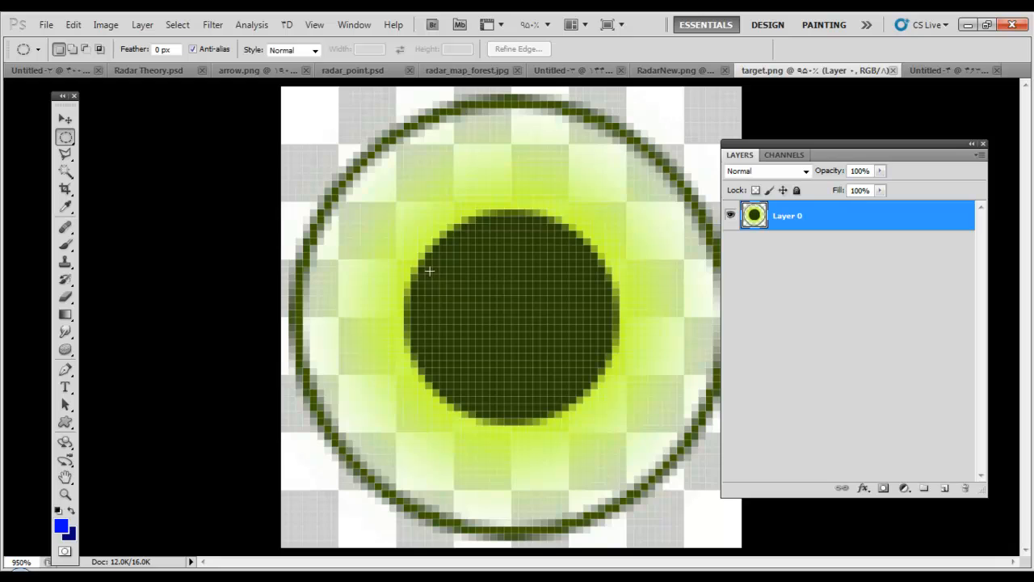
mouse_move(606, 289)
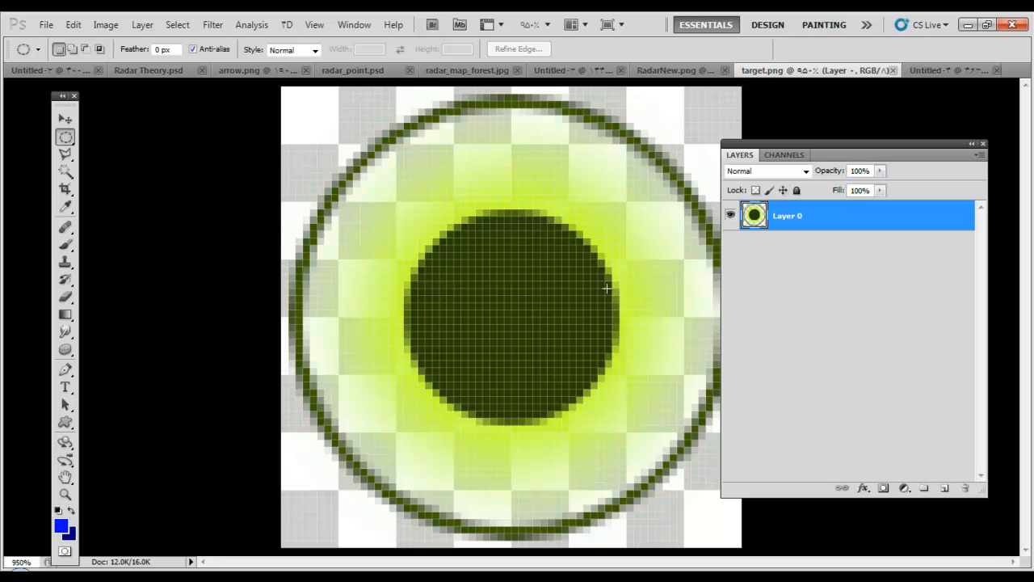
mouse_move(631, 288)
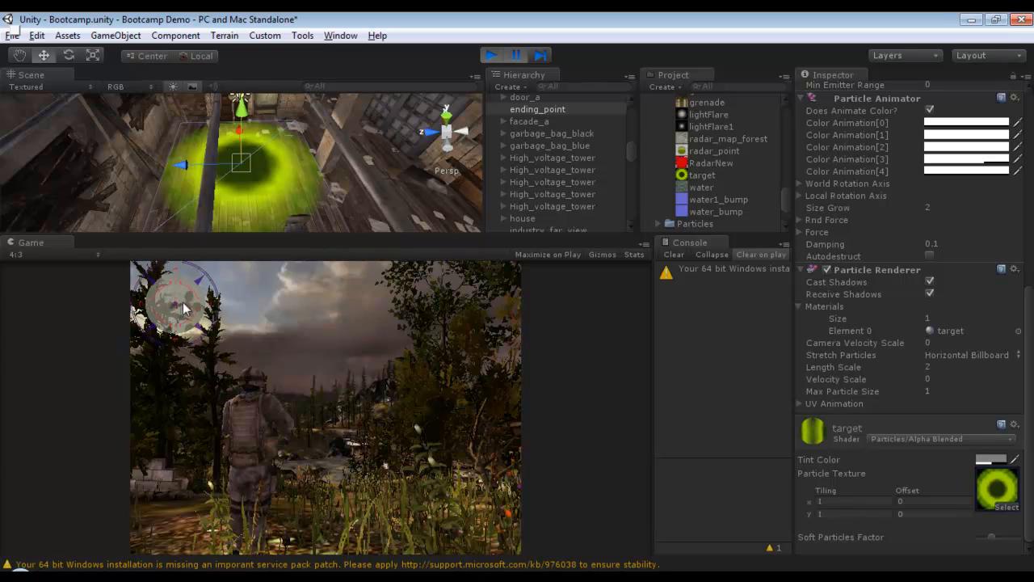
mouse_move(162, 337)
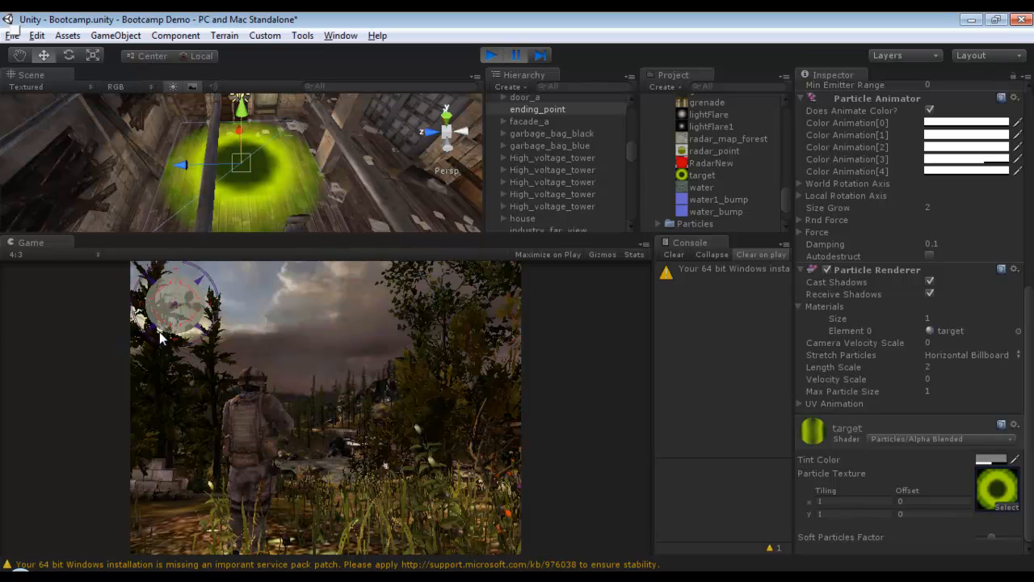
mouse_move(290, 160)
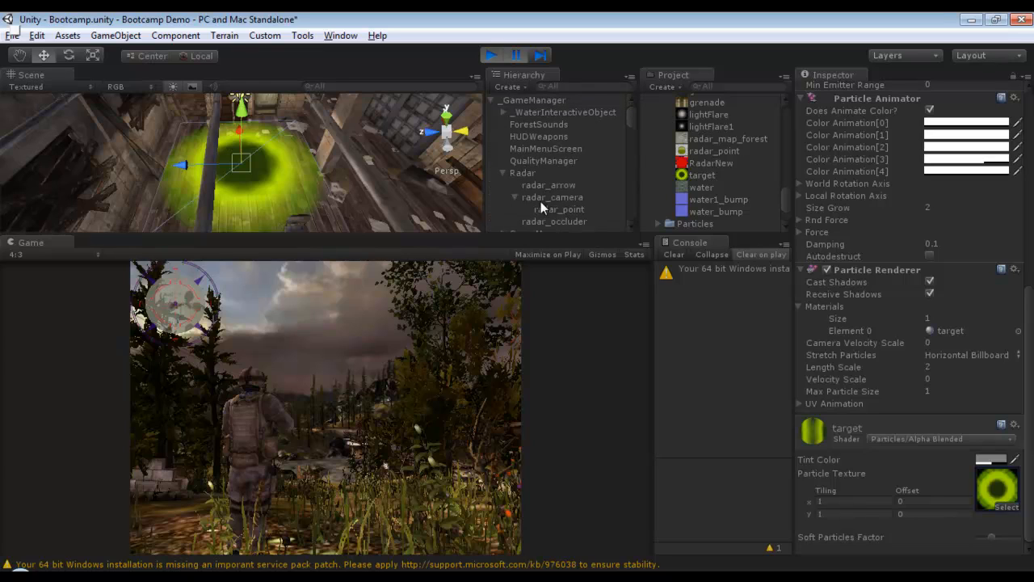
Look through Radar and radar_arrow, then select radar_occluder to review its alpha_cancel material.
left_click(523, 172)
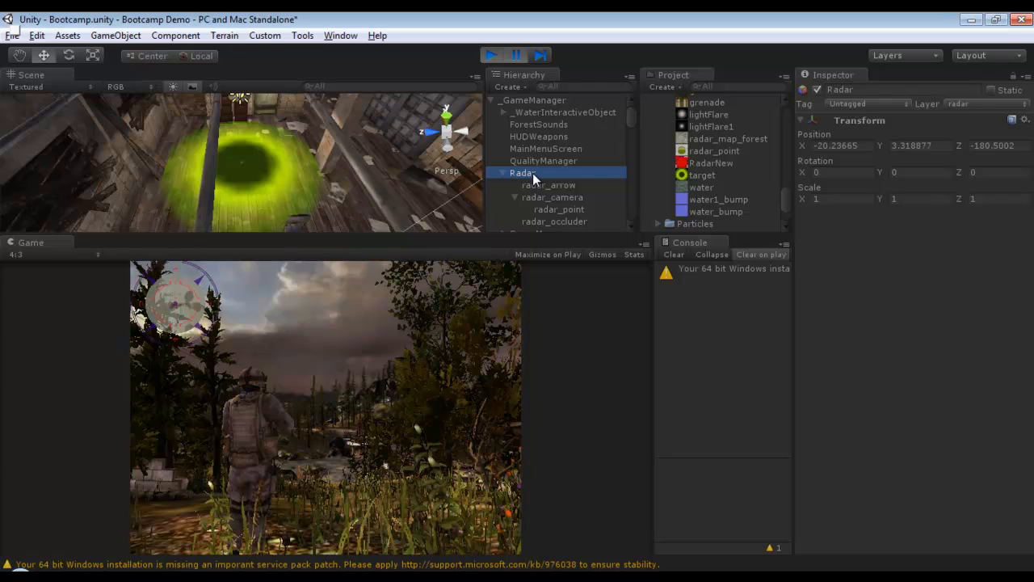
right_click(521, 173)
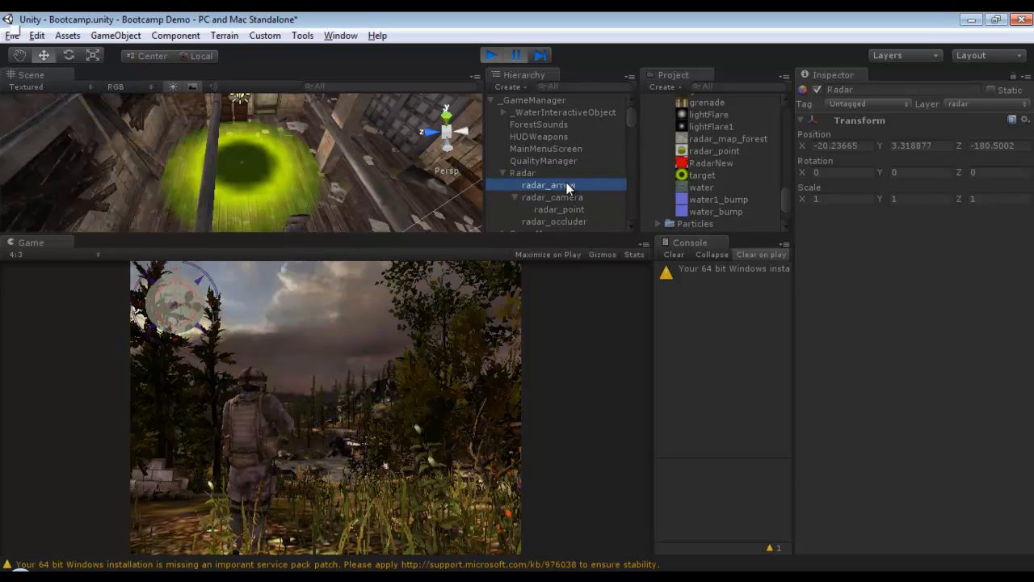
left_click(548, 185)
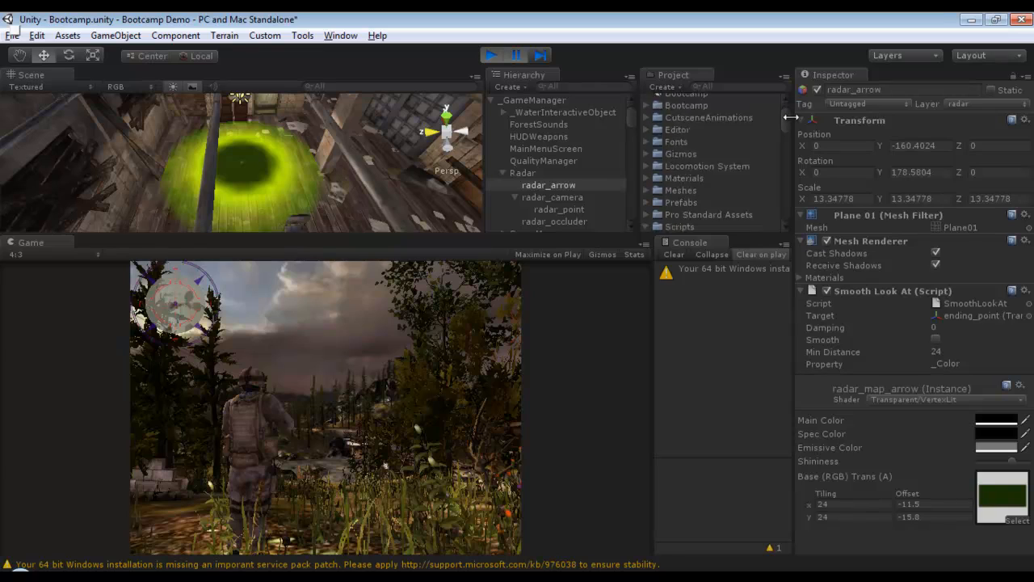
left_click(554, 221)
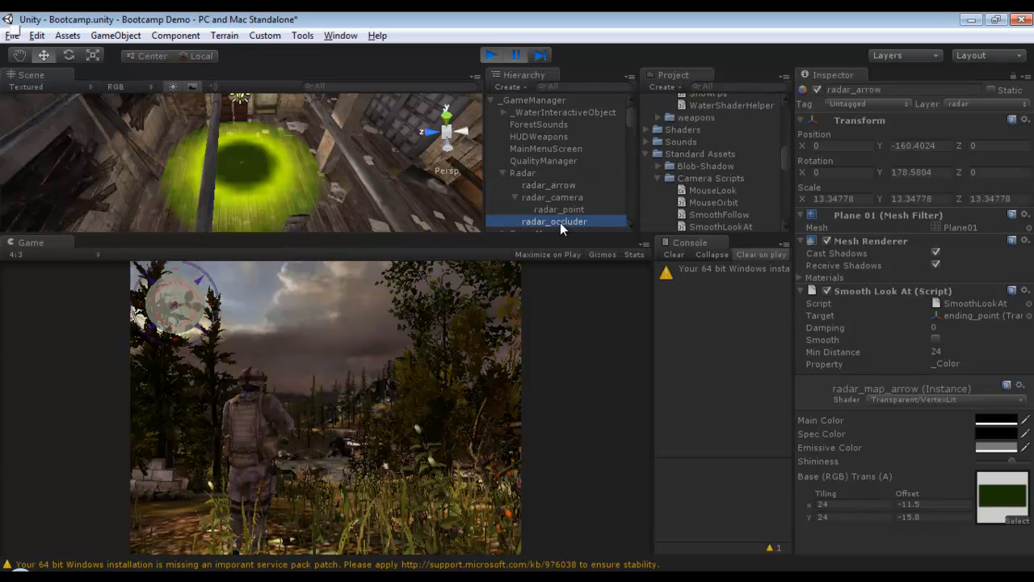
left_click(554, 221)
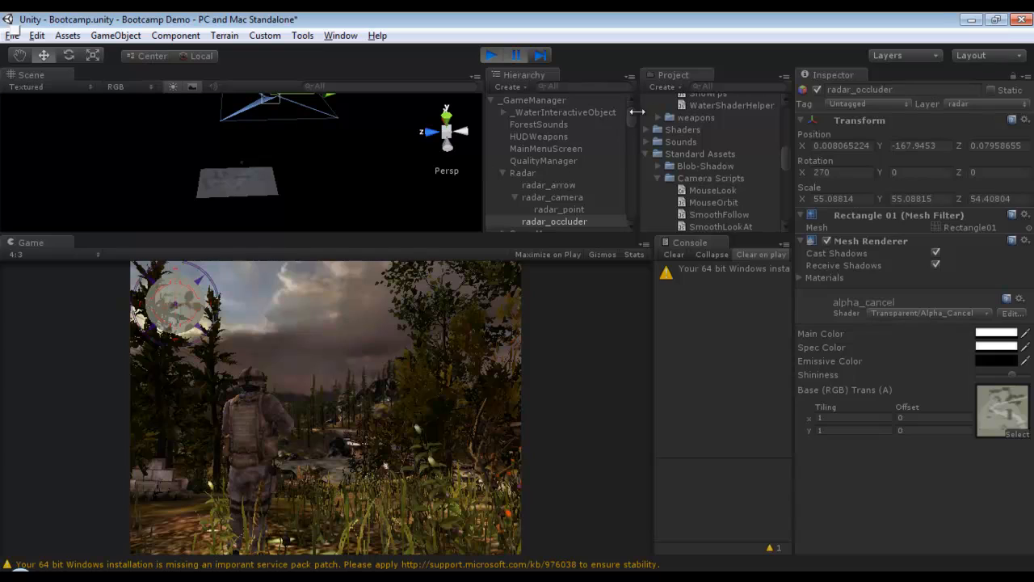
mouse_move(637, 113)
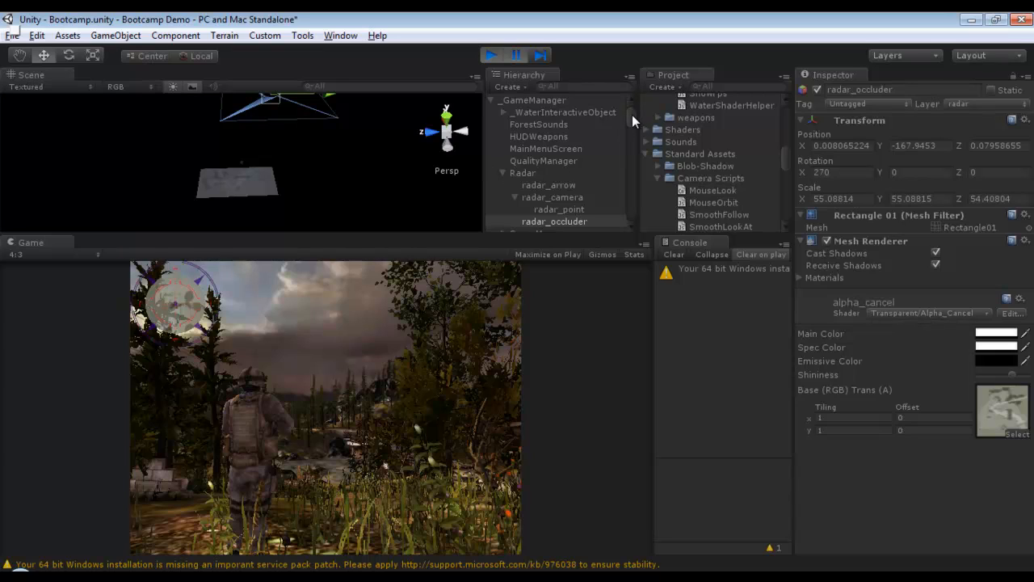
mouse_move(559, 190)
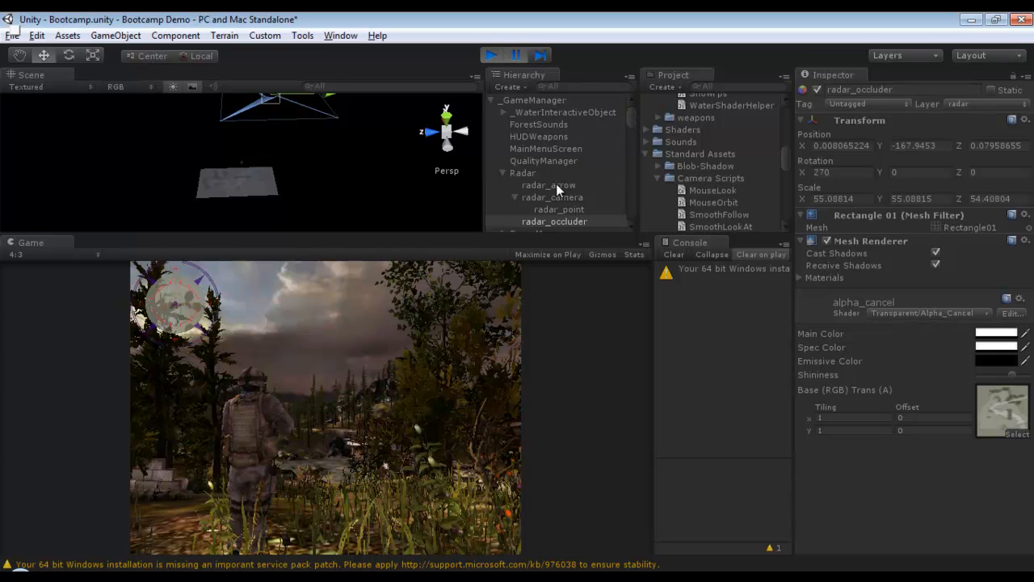
Select radar_arrow to review its Smooth Look At target ending_point, and frame it in the Scene.
left_click(549, 185)
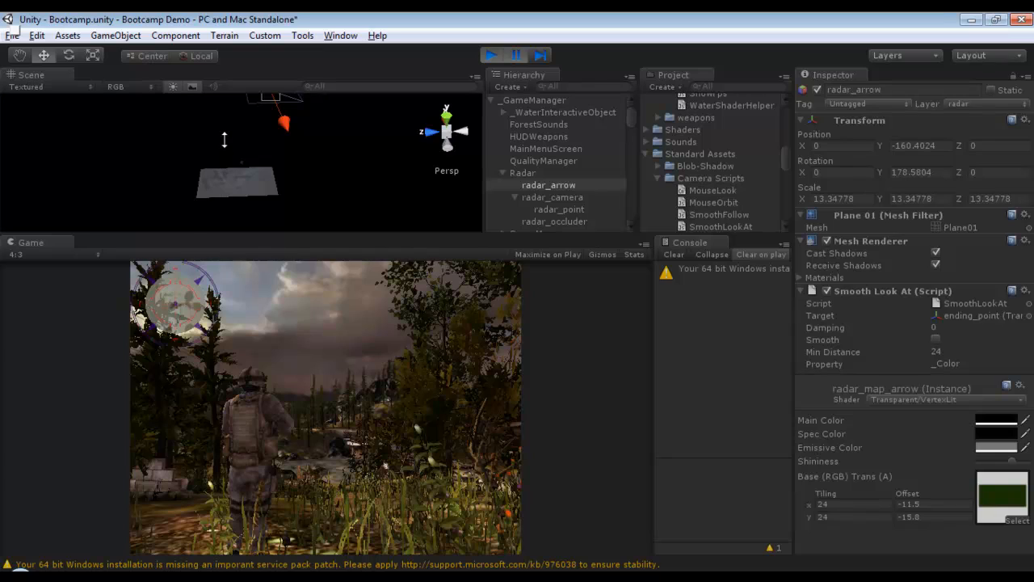
mouse_move(158, 279)
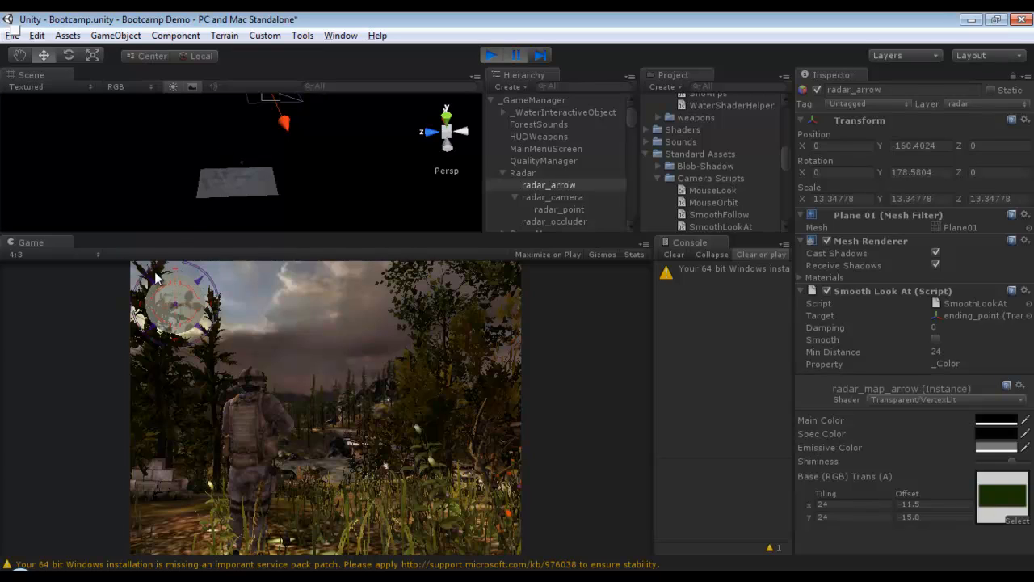
mouse_move(294, 347)
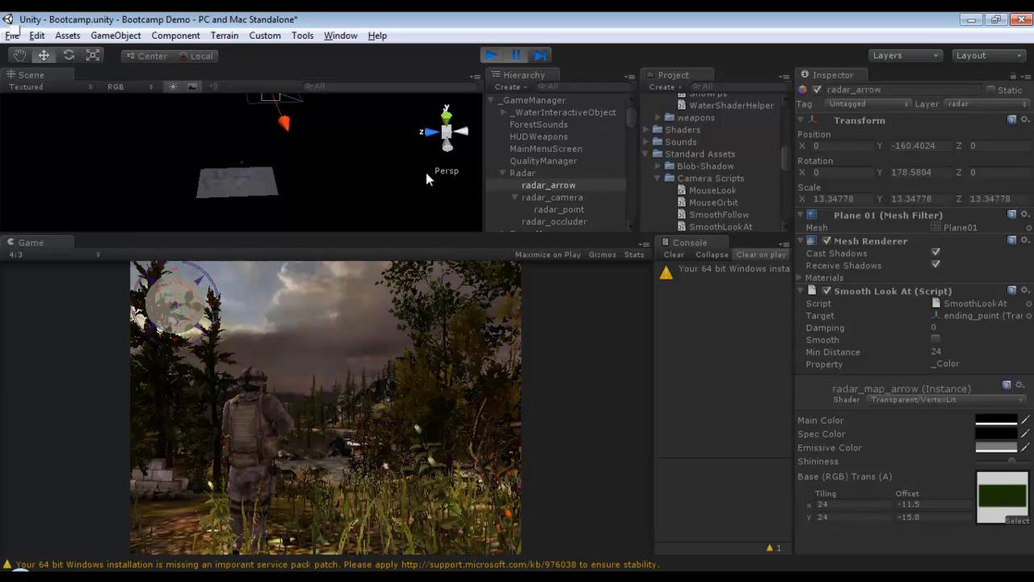
left_click(548, 185)
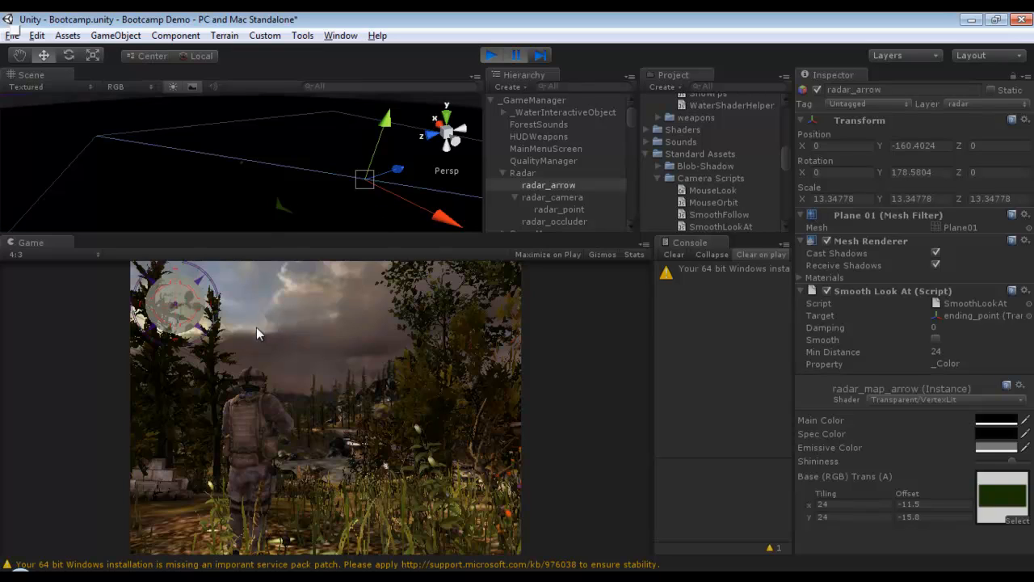
mouse_move(267, 245)
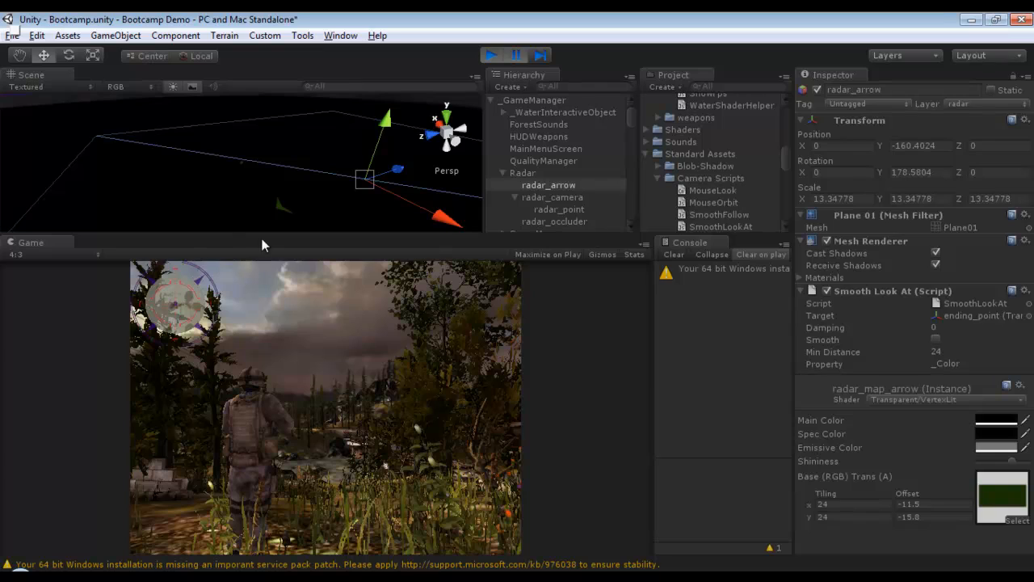
mouse_move(160, 272)
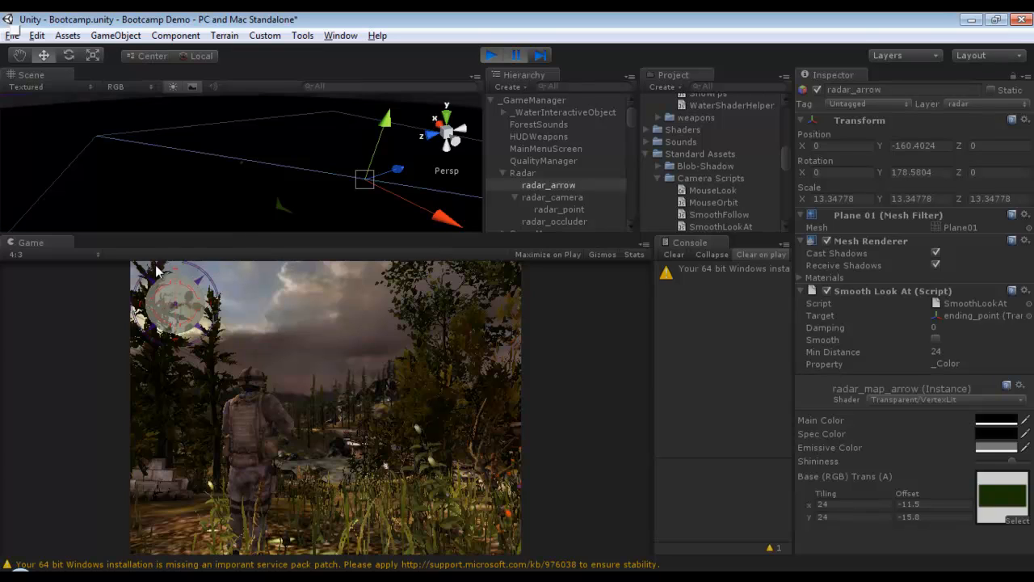
mouse_move(335, 322)
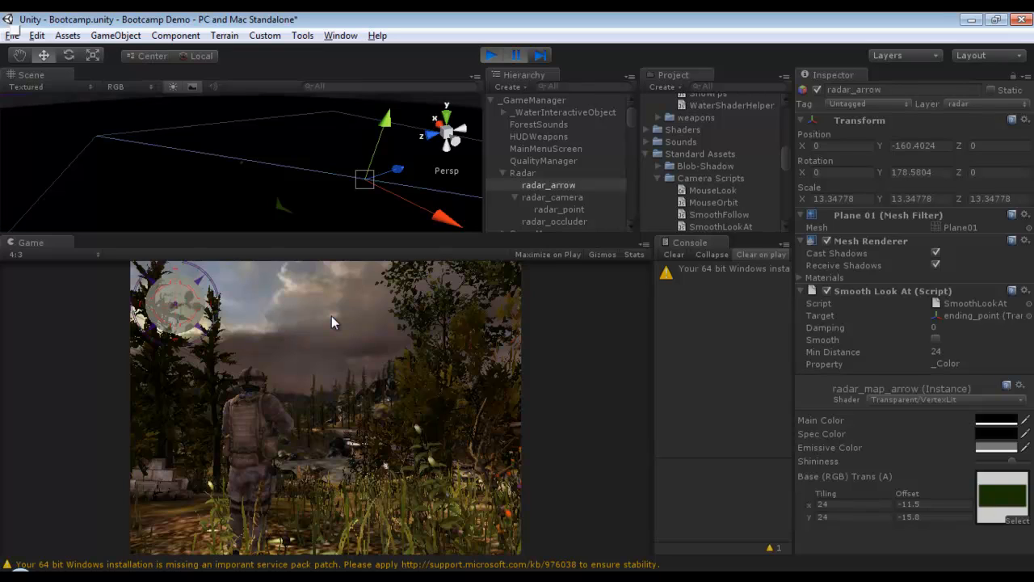
mouse_move(176, 264)
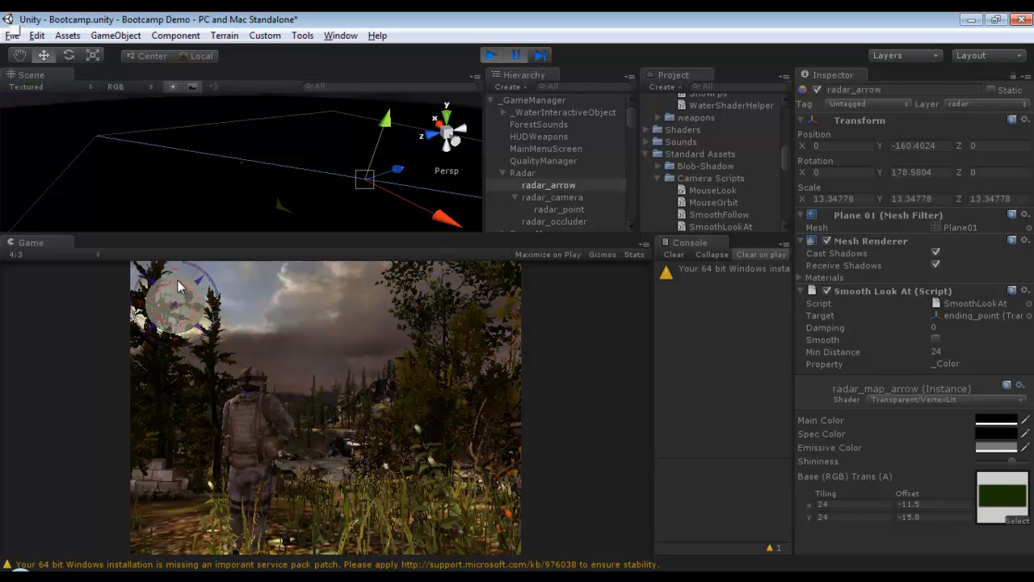
mouse_move(170, 274)
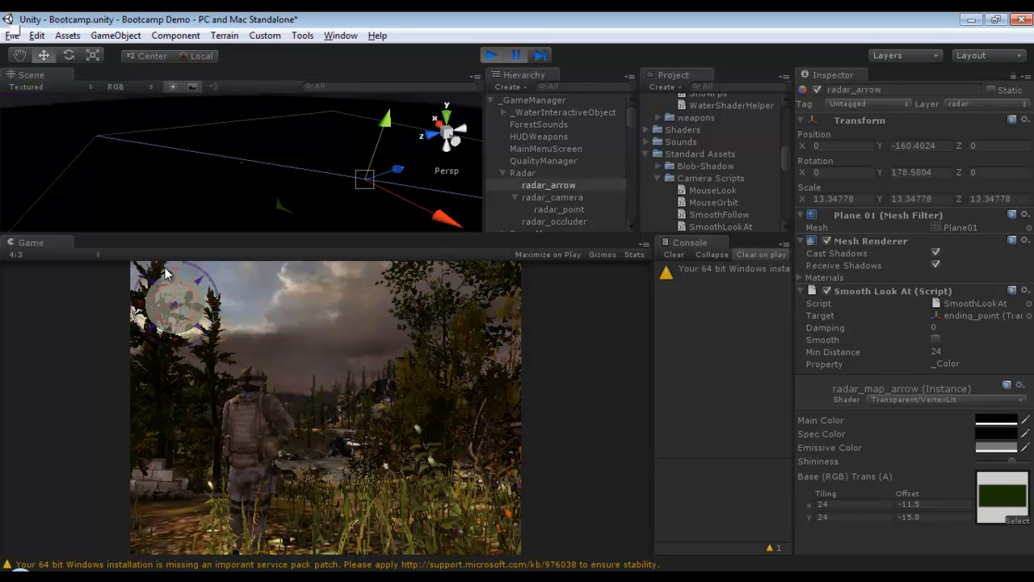
mouse_move(172, 285)
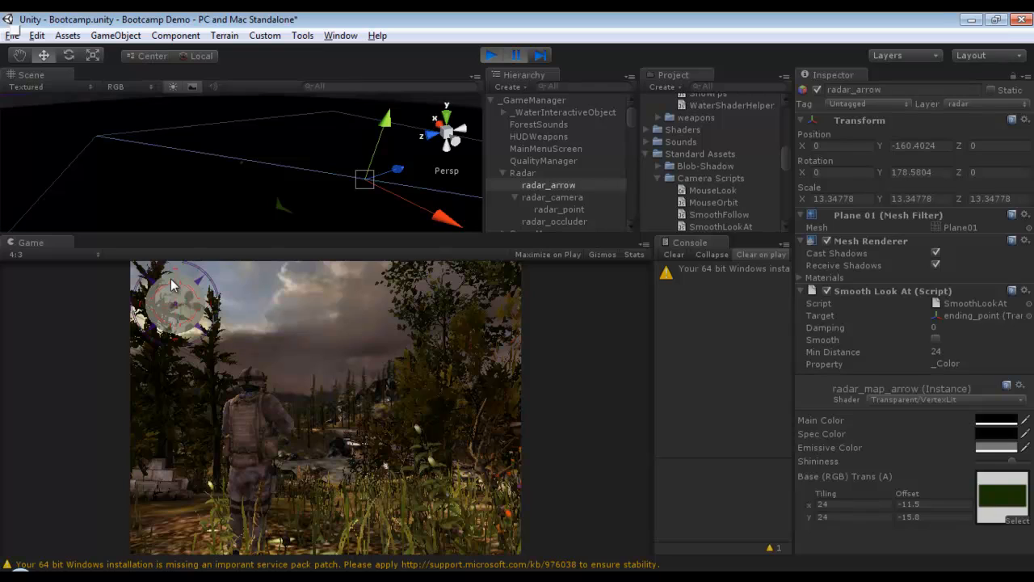
mouse_move(176, 287)
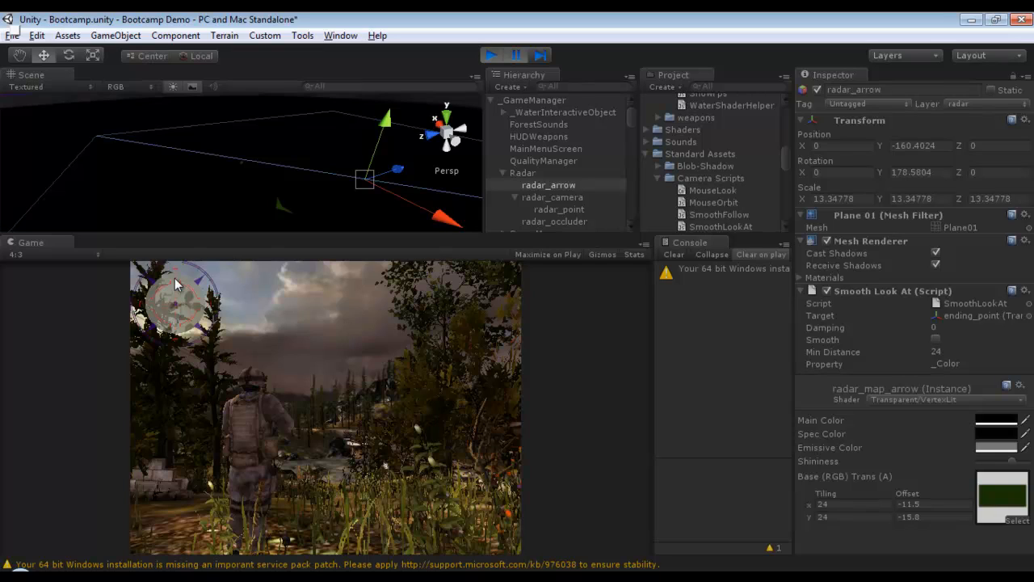
mouse_move(184, 277)
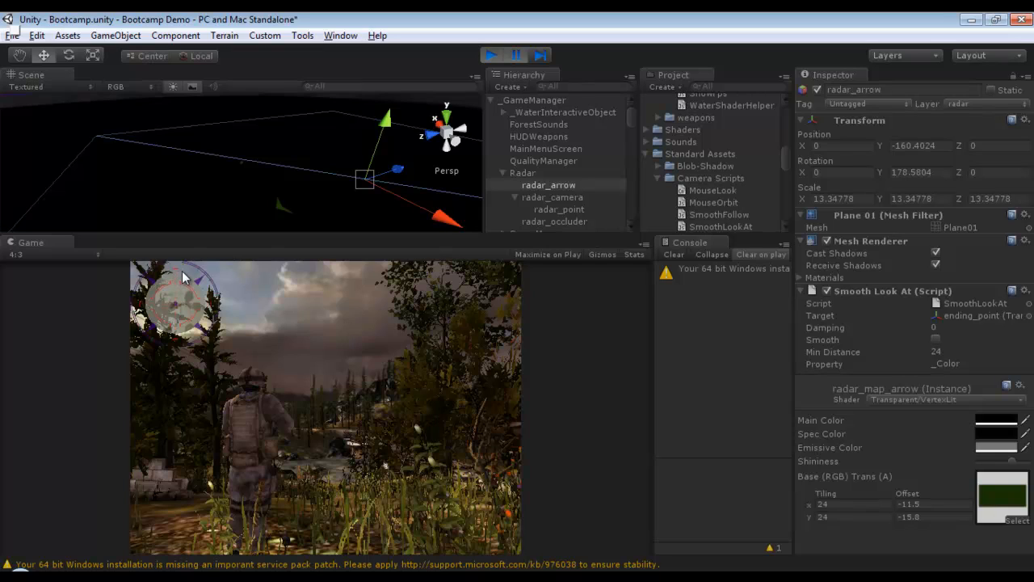
mouse_move(173, 280)
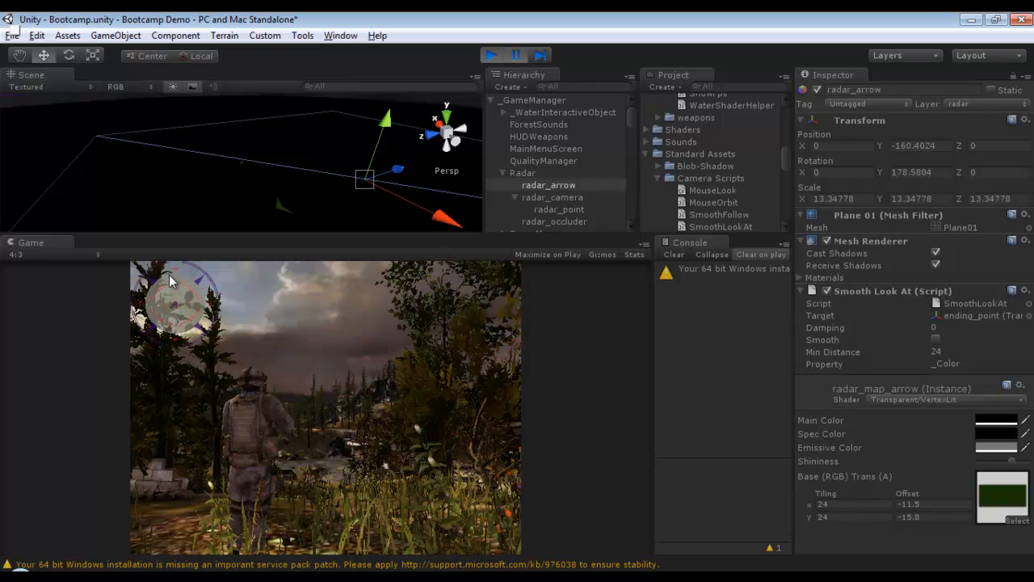
mouse_move(178, 295)
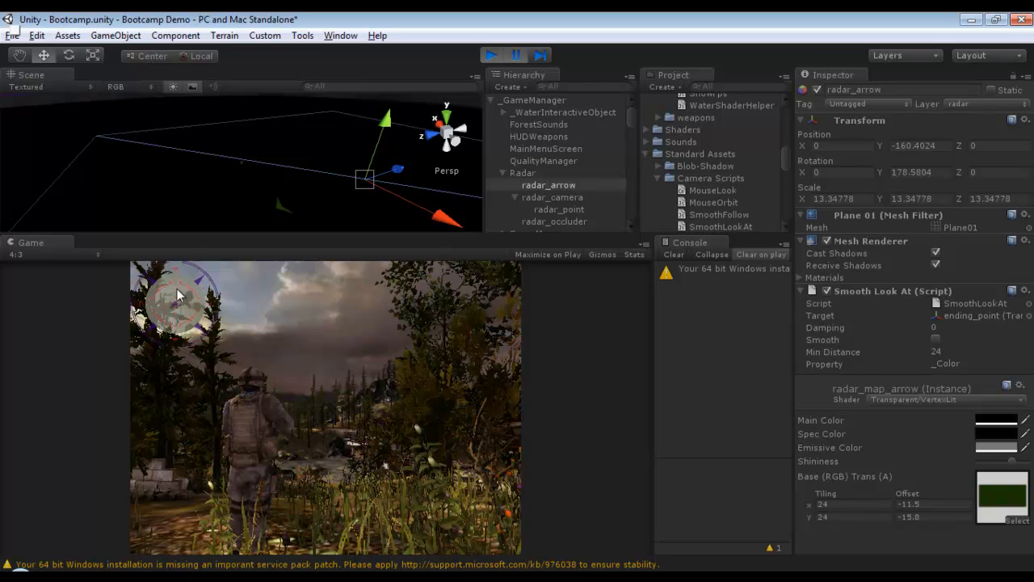
mouse_move(179, 292)
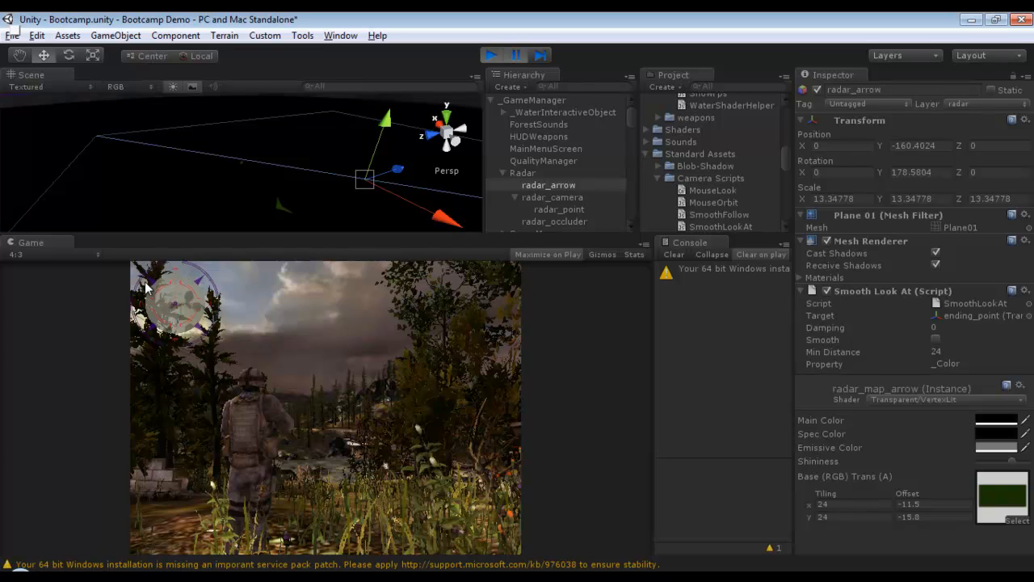
mouse_move(154, 366)
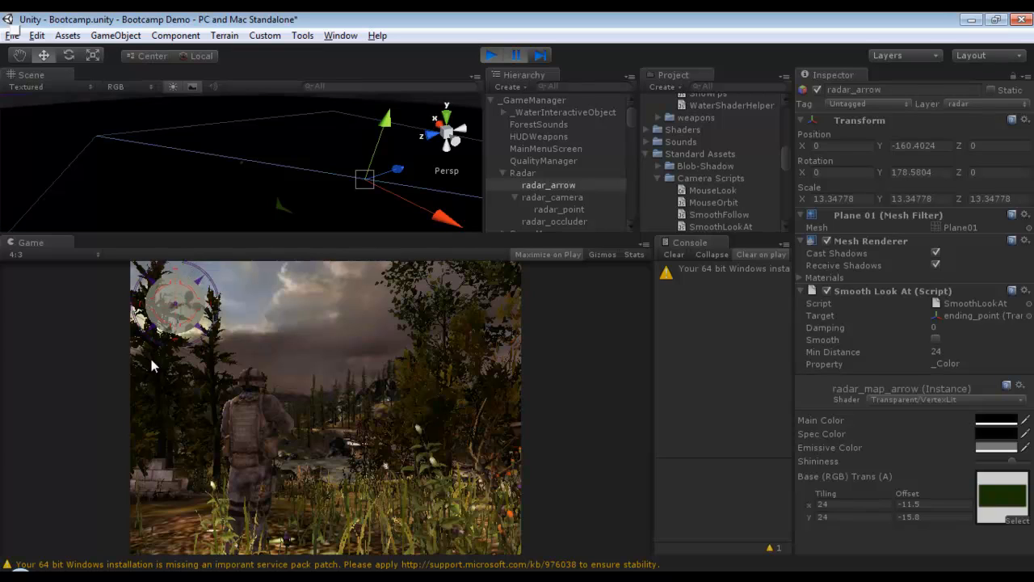
mouse_move(200, 296)
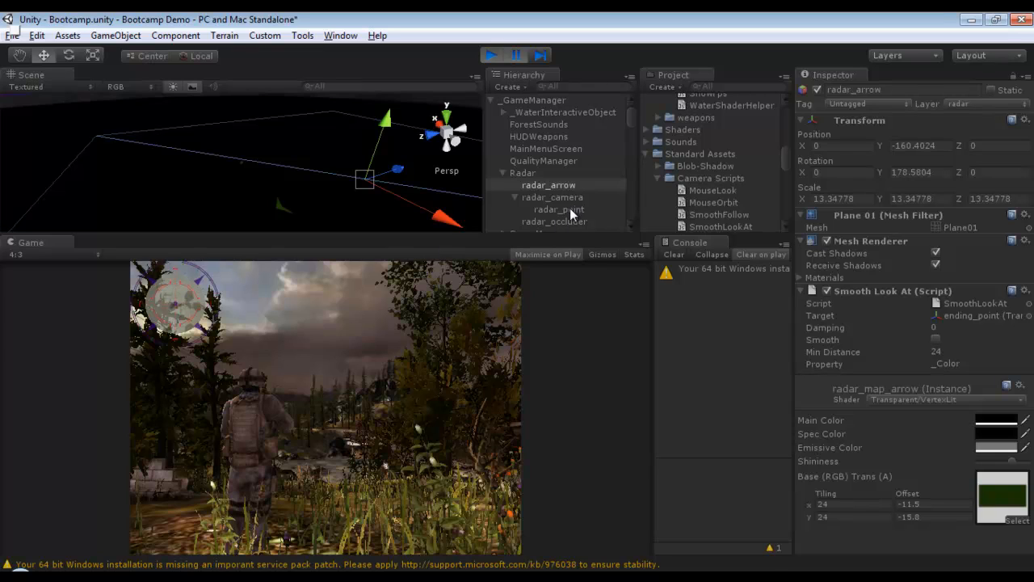
Select radar_point to view its X 90 rotation and red radar_map_point material.
left_click(557, 210)
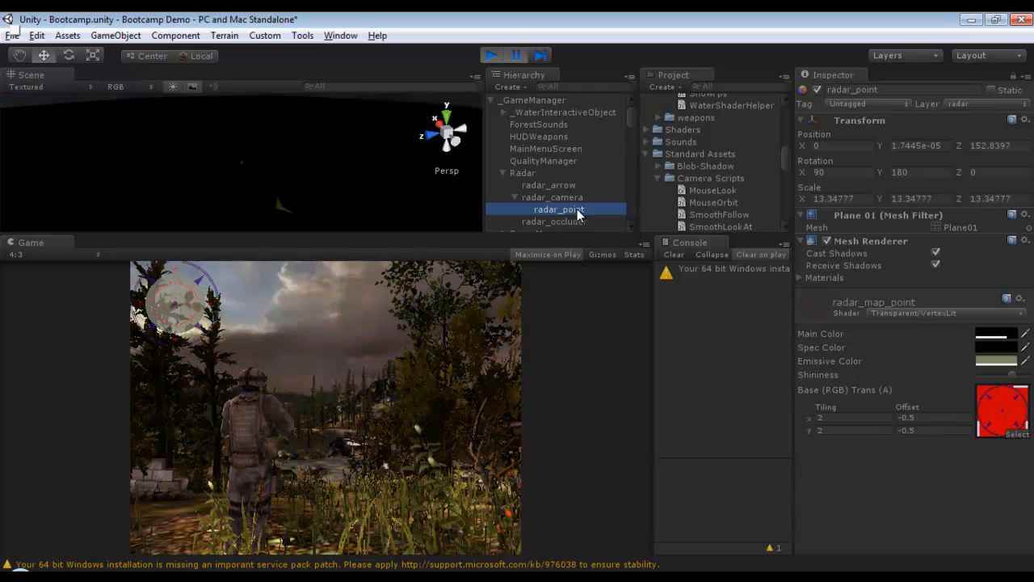
mouse_move(549, 218)
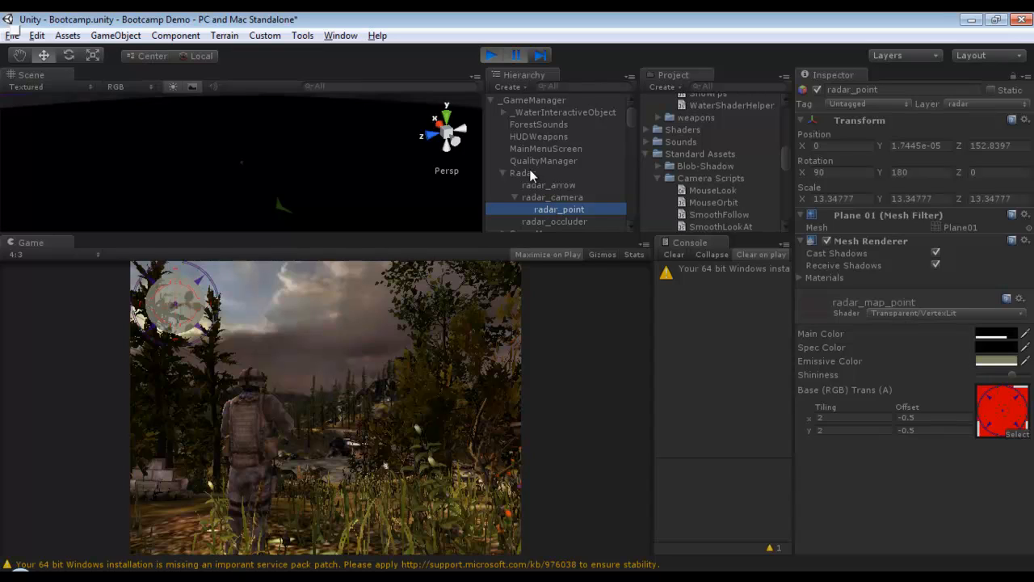
mouse_move(543, 186)
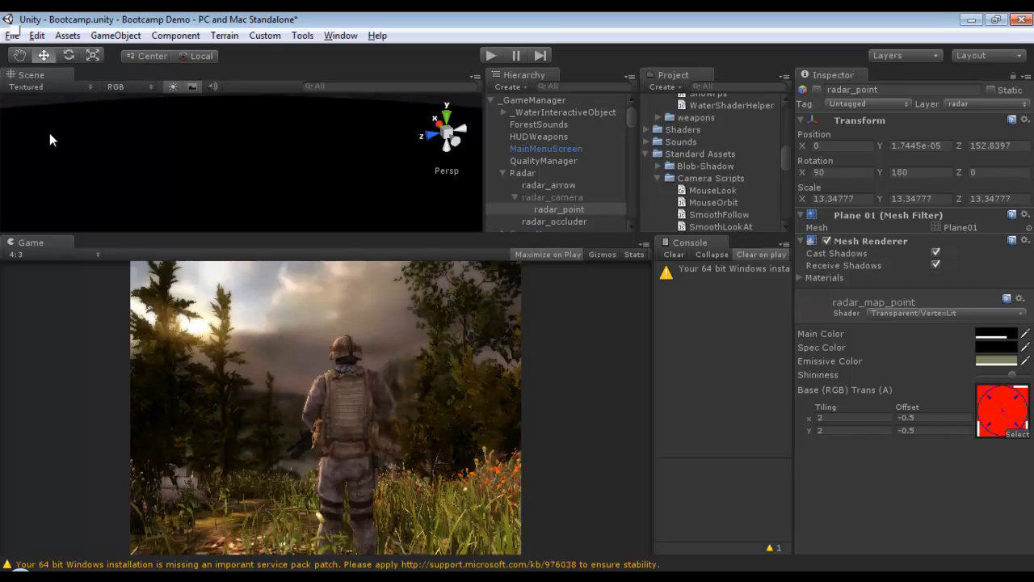
Exit Play mode to stop the minimap demo.
left_click(11, 35)
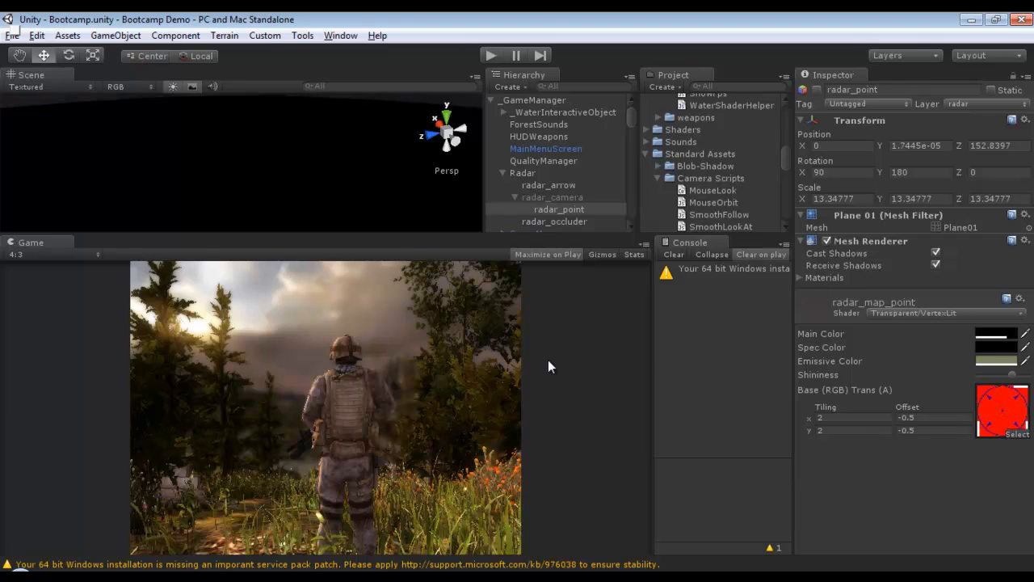
mouse_move(522, 194)
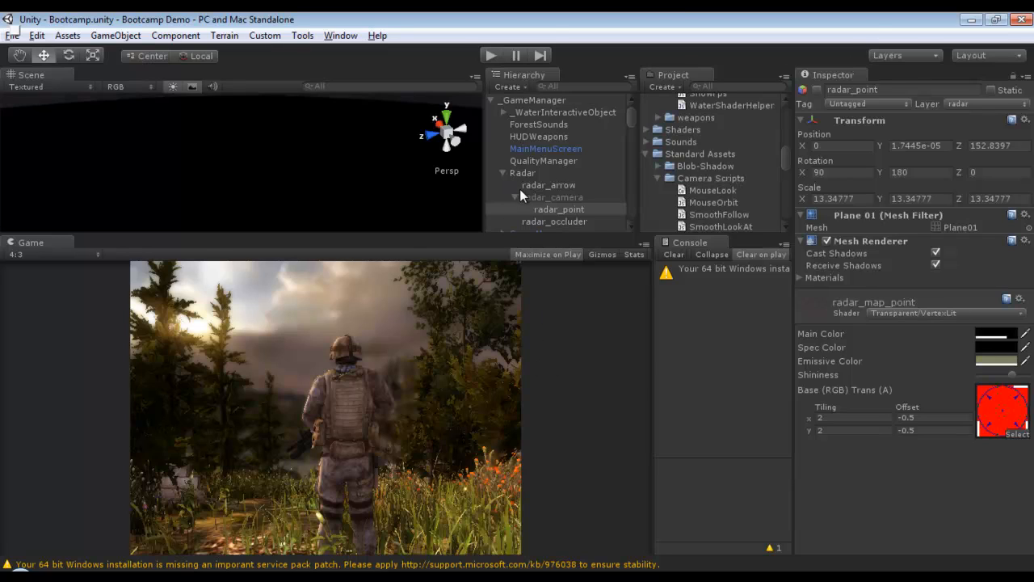
mouse_move(541, 218)
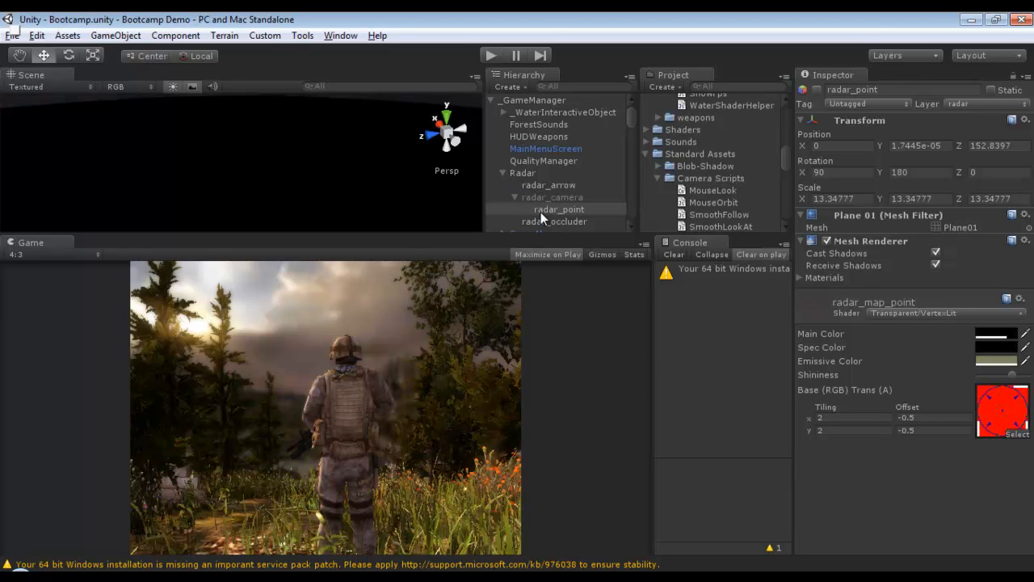
Move radar_point from radar_camera under Radar, then bring up the scene saving options.
left_click(559, 210)
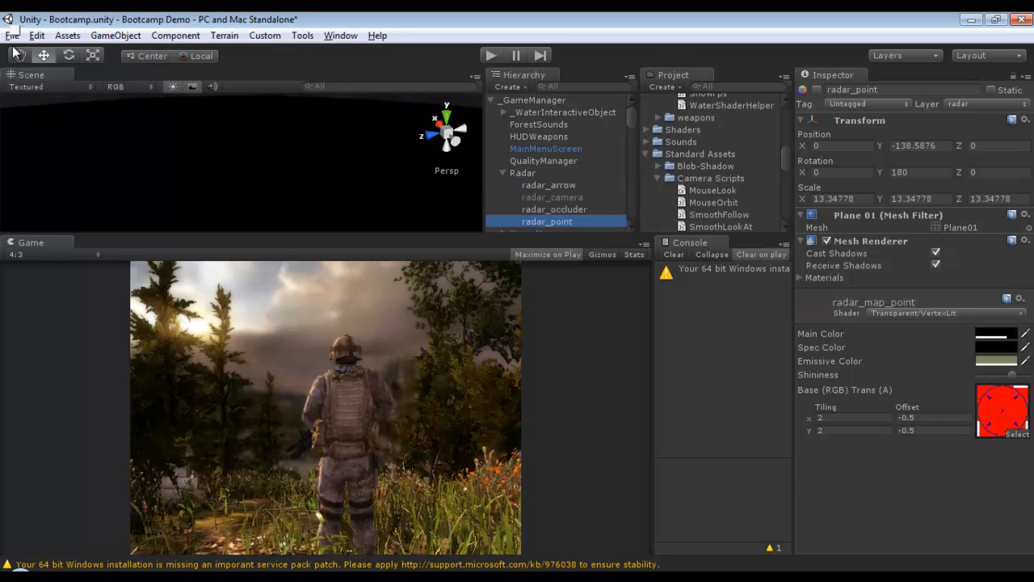
left_click(11, 35)
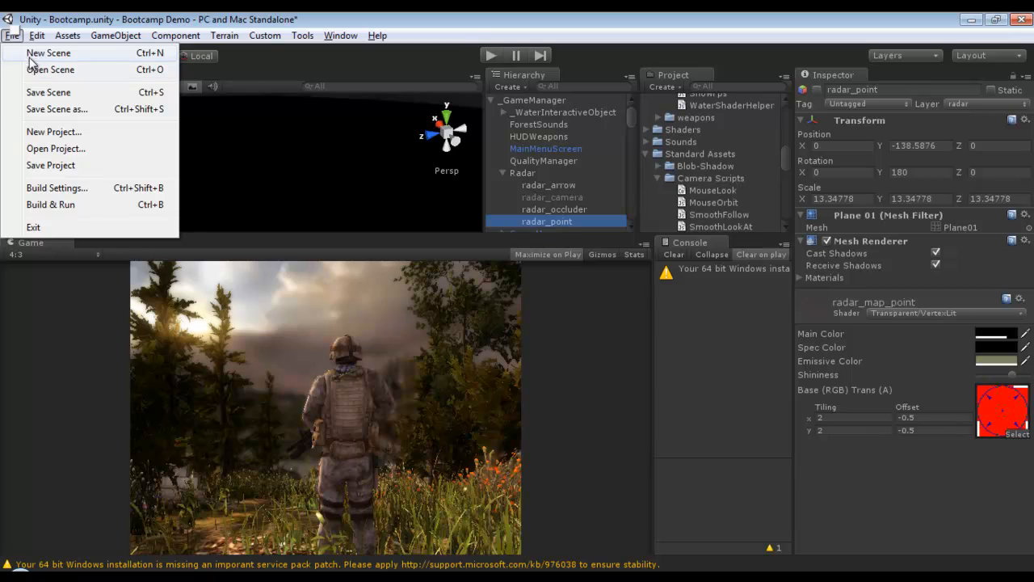